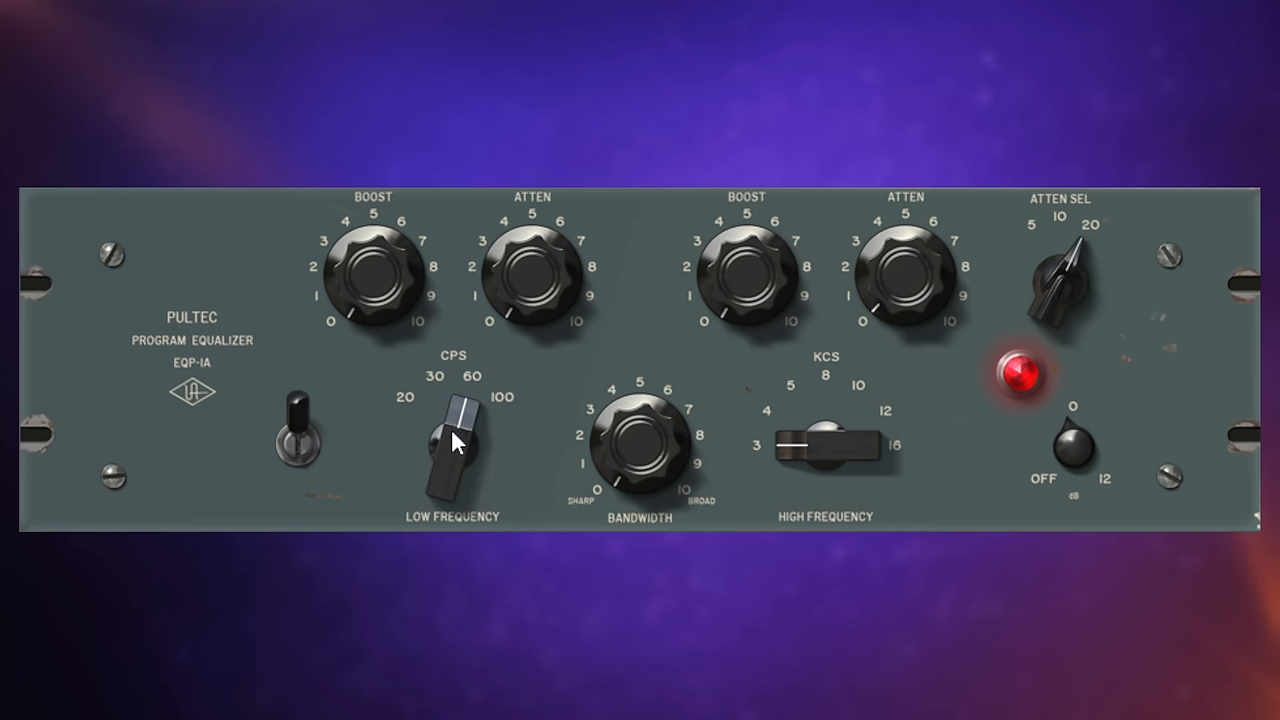
mouse_move(418, 390)
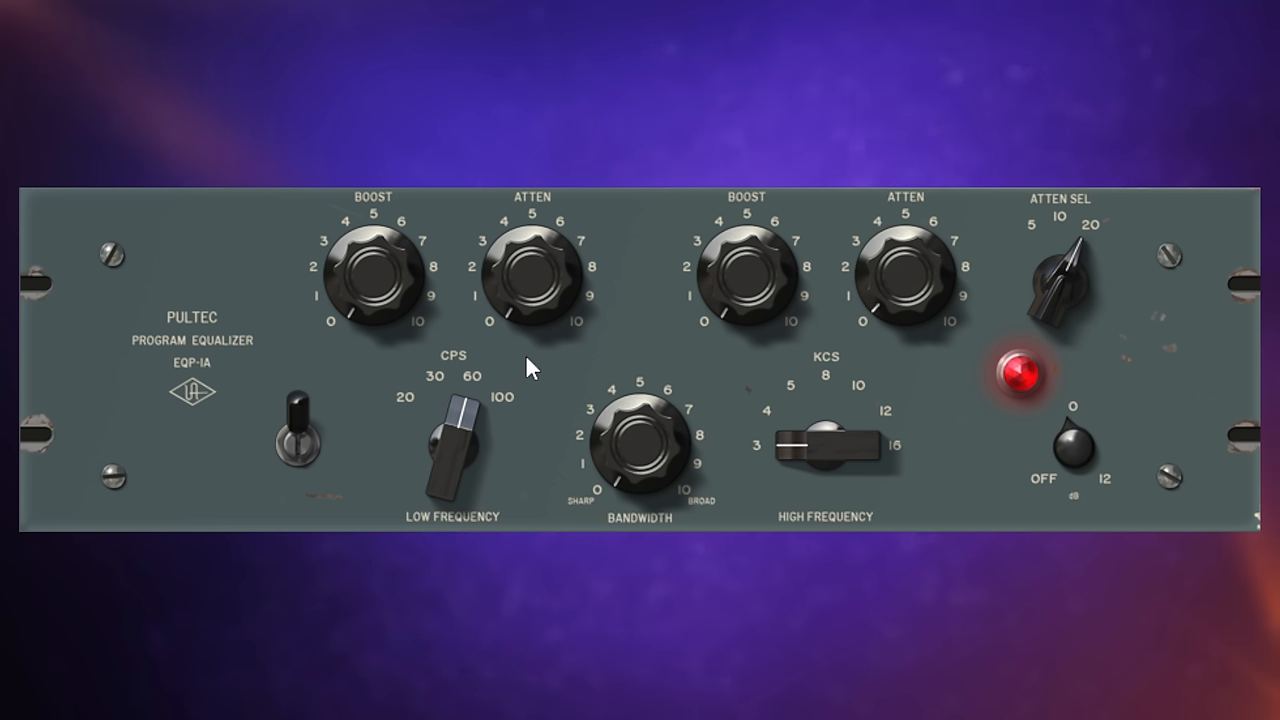
mouse_move(532, 362)
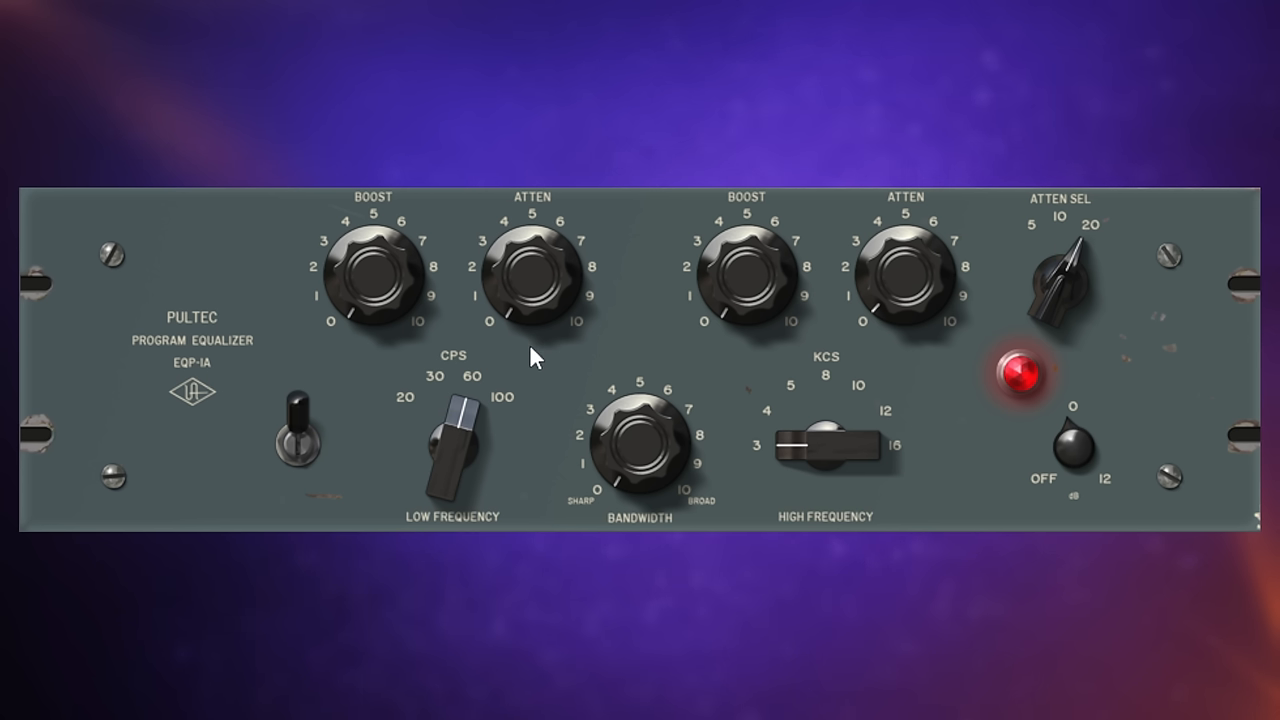
mouse_move(530, 375)
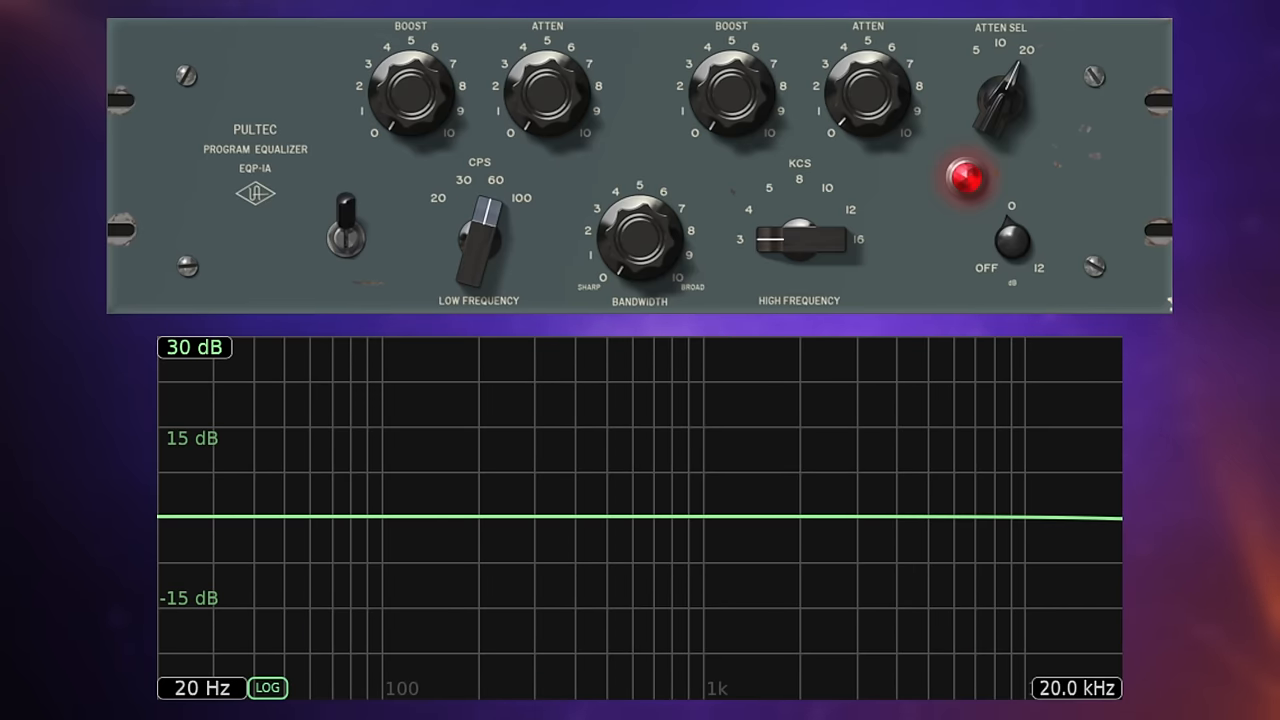
mouse_move(415, 120)
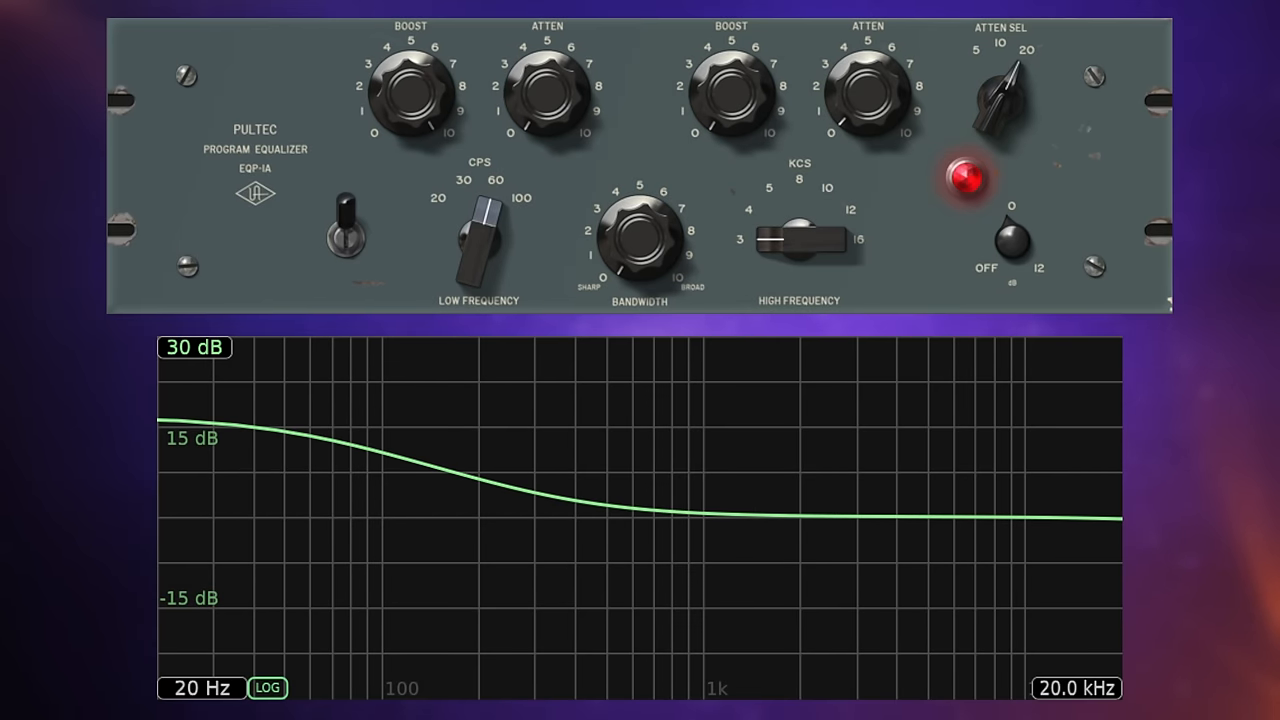
mouse_move(468, 348)
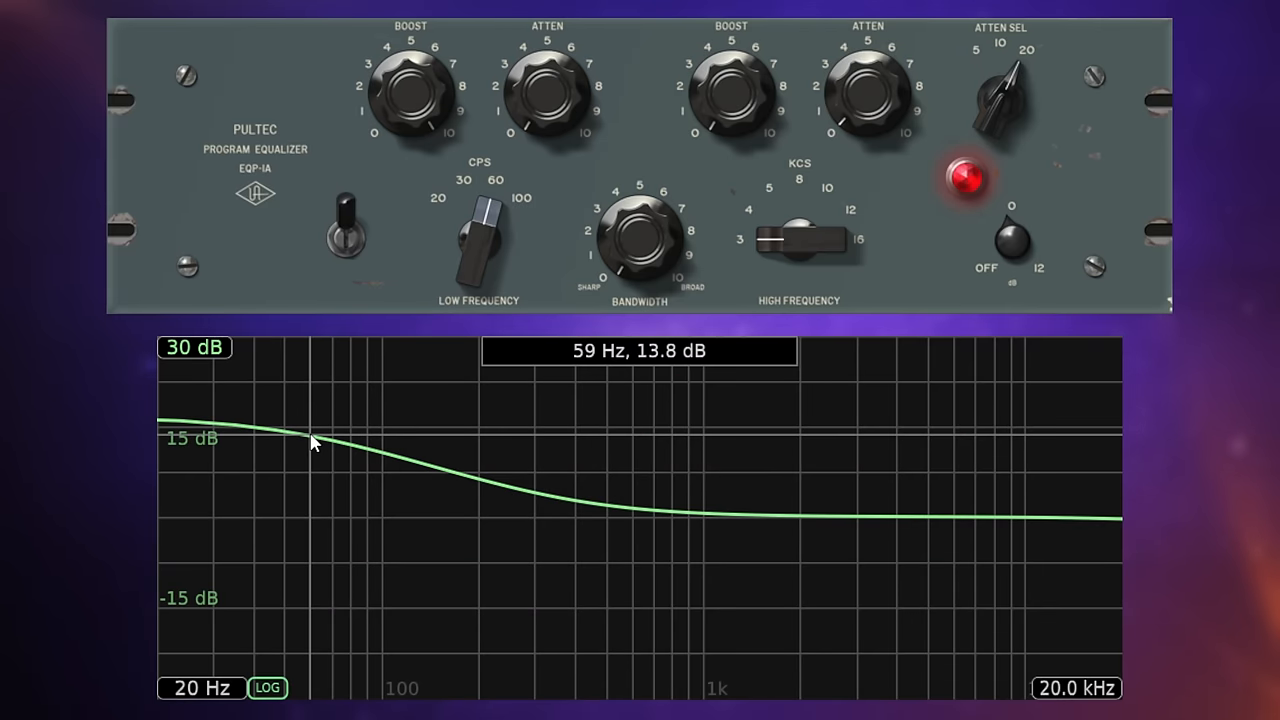
Step: Ease the 60 Hz low-frequency boost down slightly, leaving a shelf of about +12 dB
drag(313, 444, 342, 448)
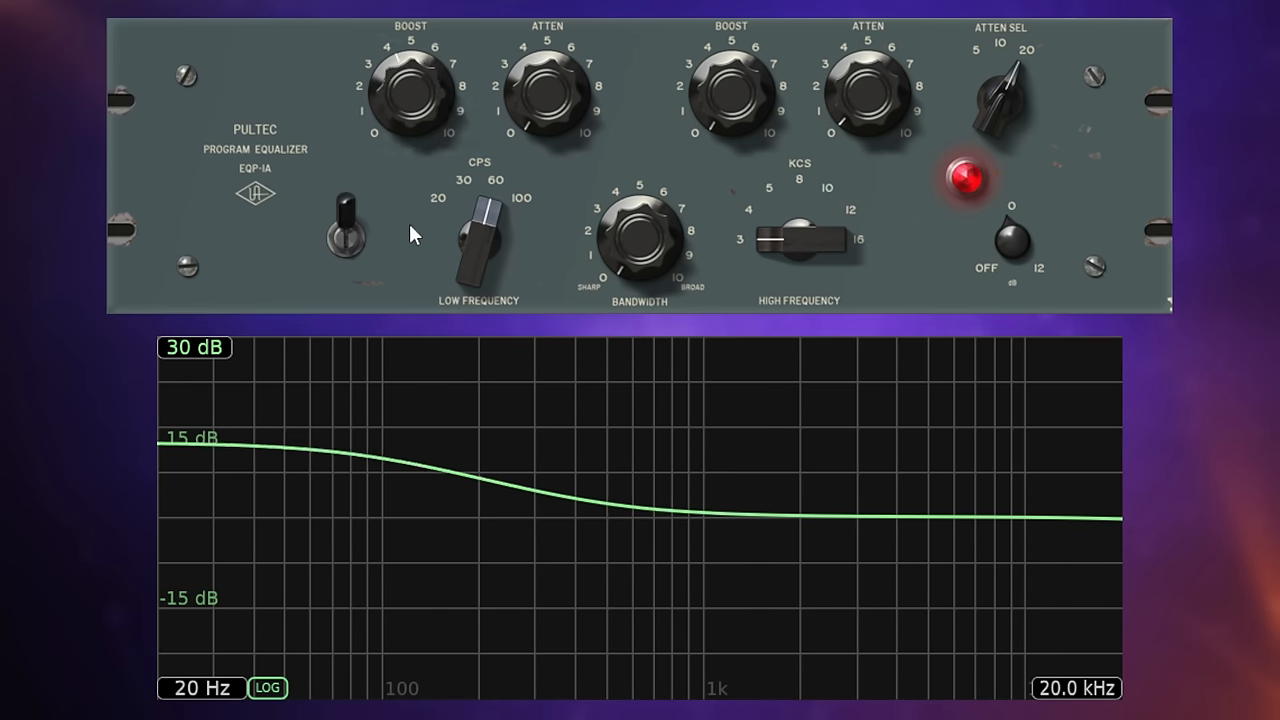
Step: Turn the low ATTEN knob up to about 10 for a bass cut near -16 dB
drag(408, 90, 547, 110)
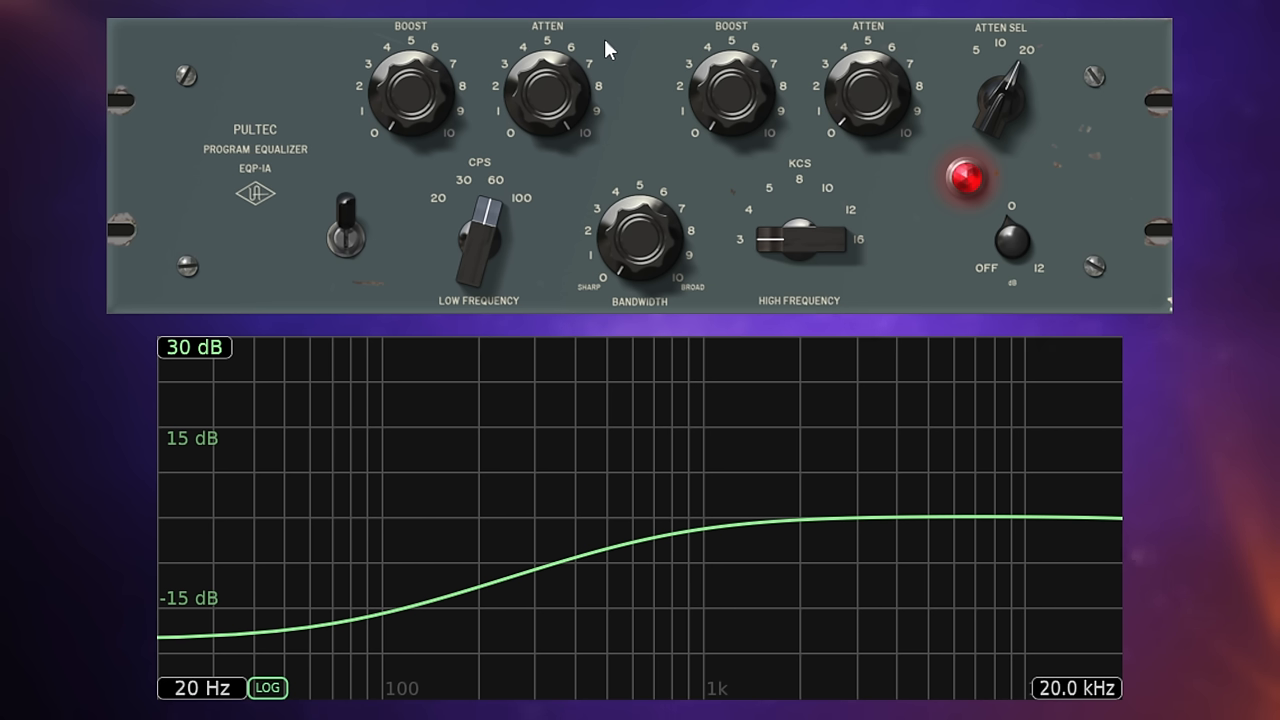
mouse_move(640, 55)
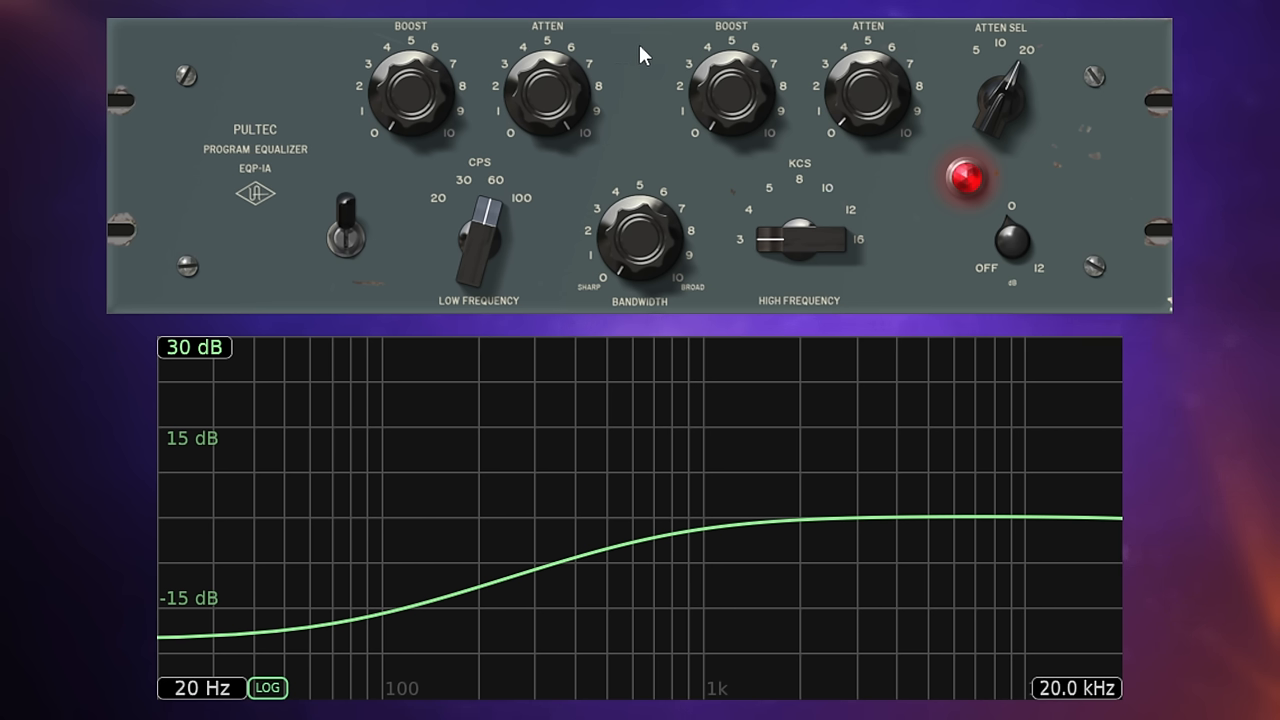
mouse_move(550, 110)
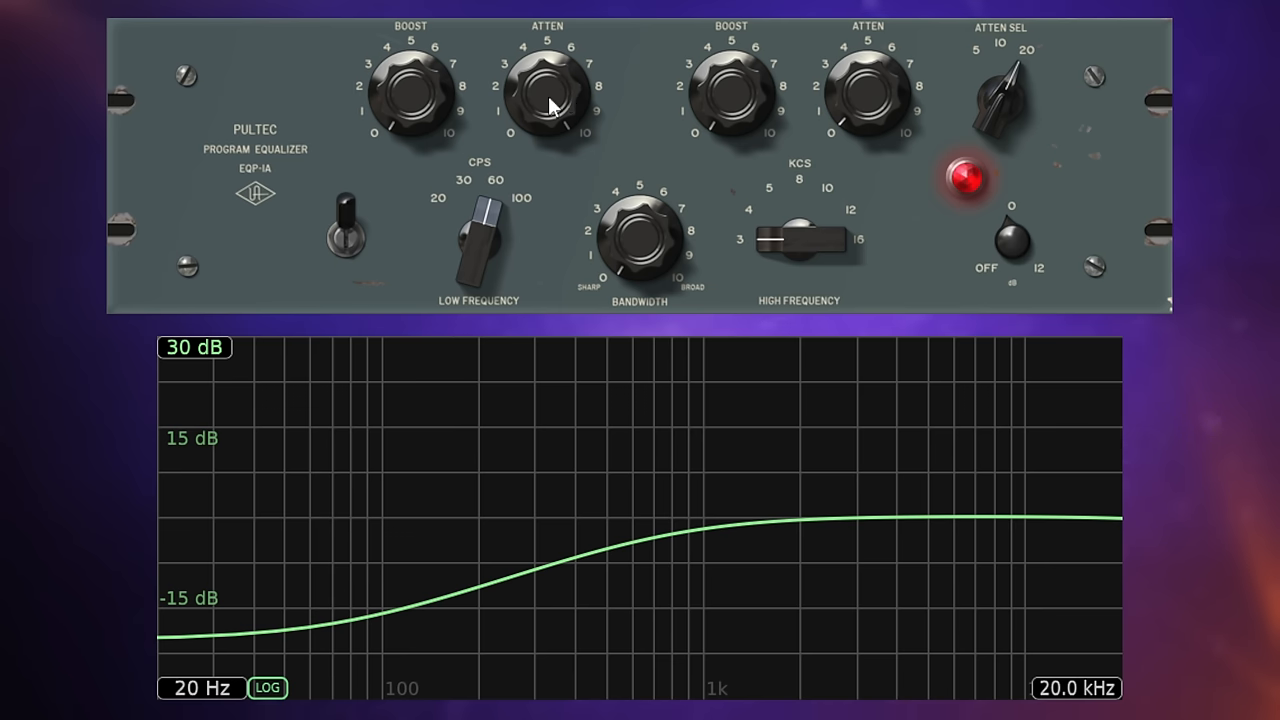
mouse_move(410, 164)
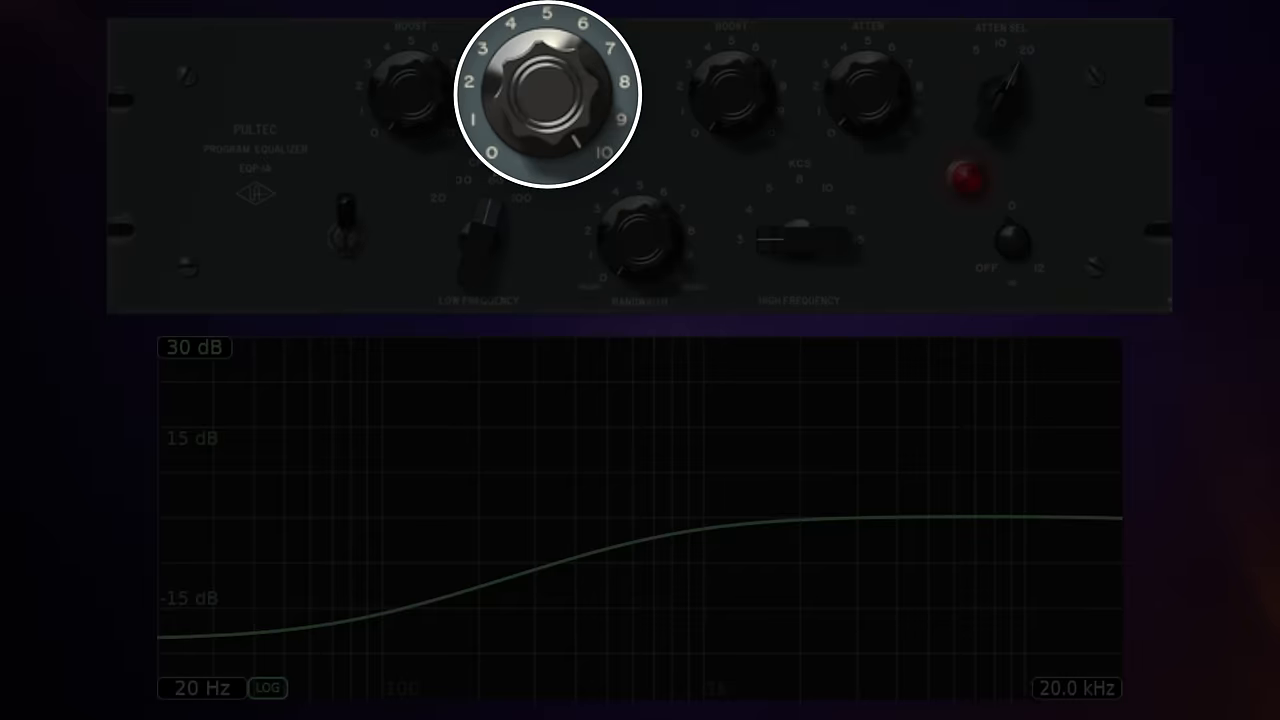
mouse_move(485, 170)
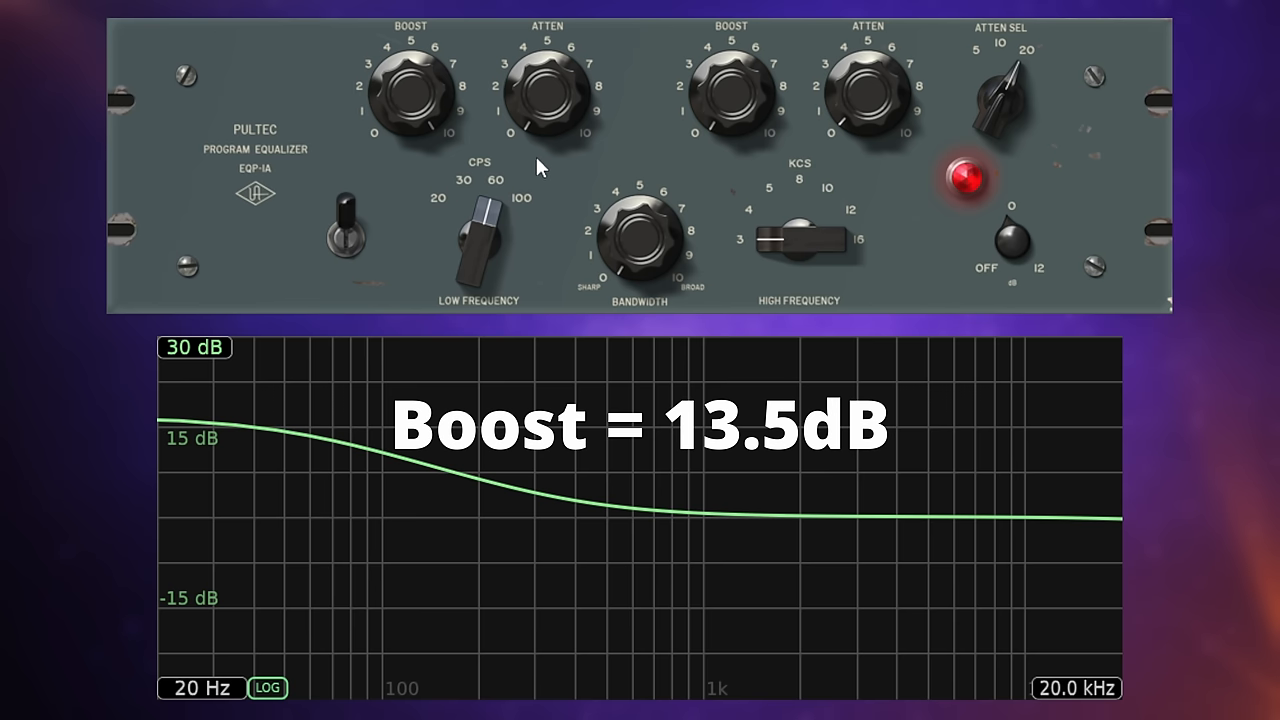
mouse_move(422, 97)
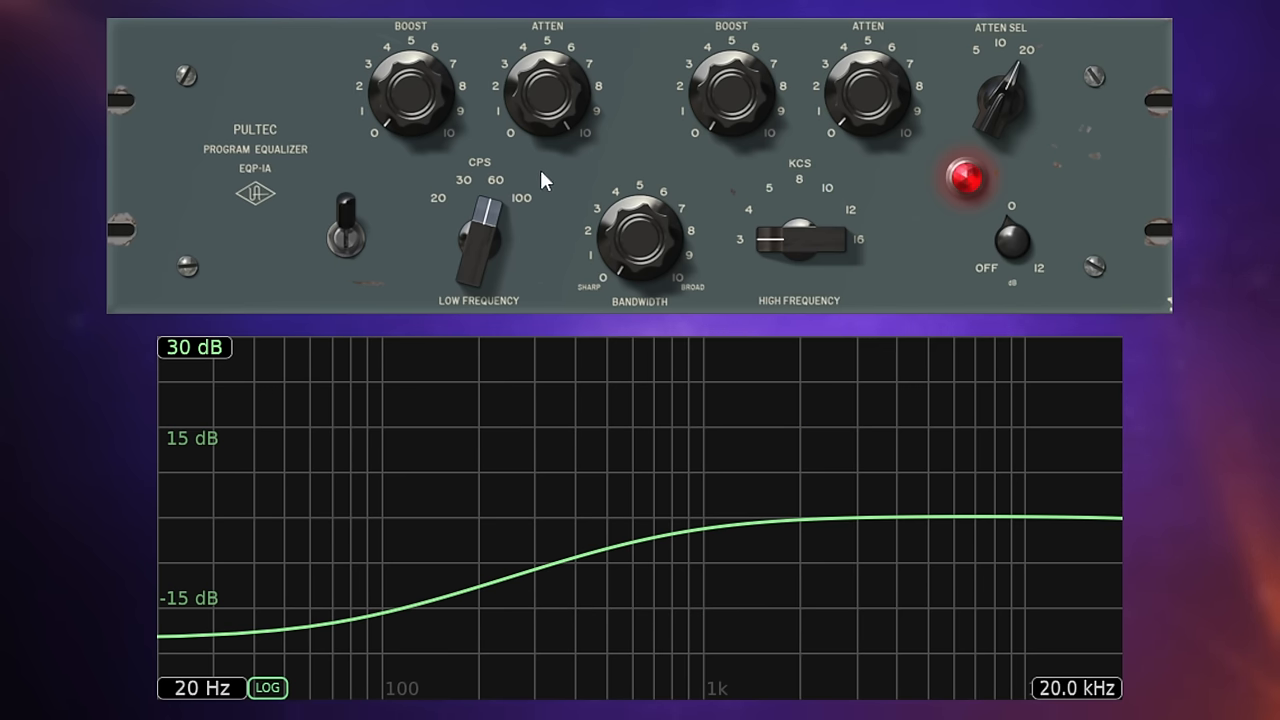
mouse_move(548, 103)
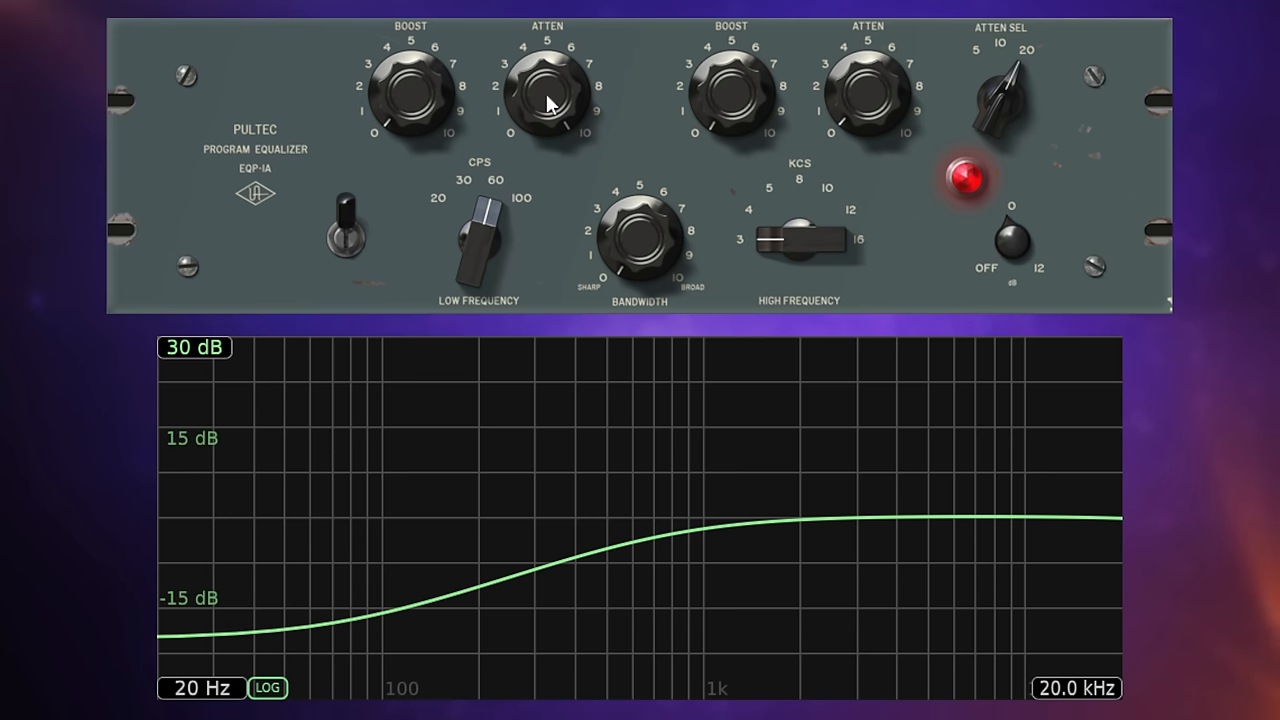
Step: Set low BOOST and low ATTEN both to maximum and read the dip near 537 Hz
drag(548, 90, 548, 130)
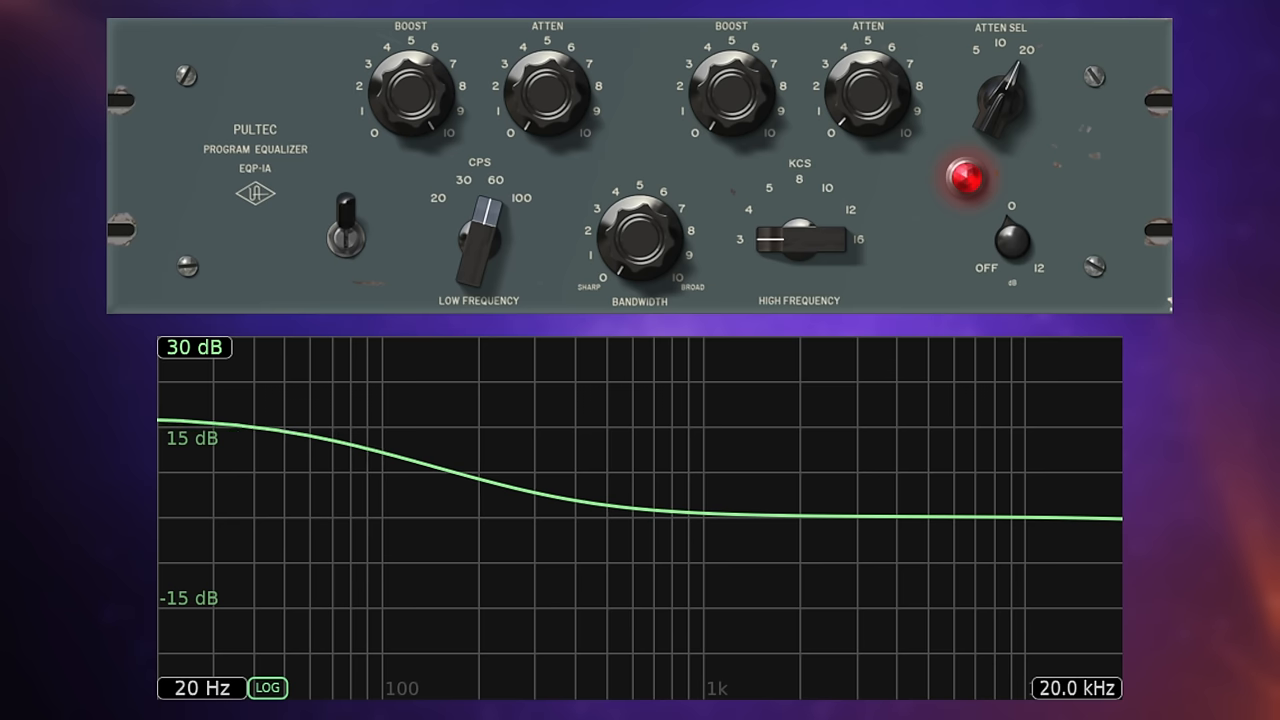
mouse_move(565, 95)
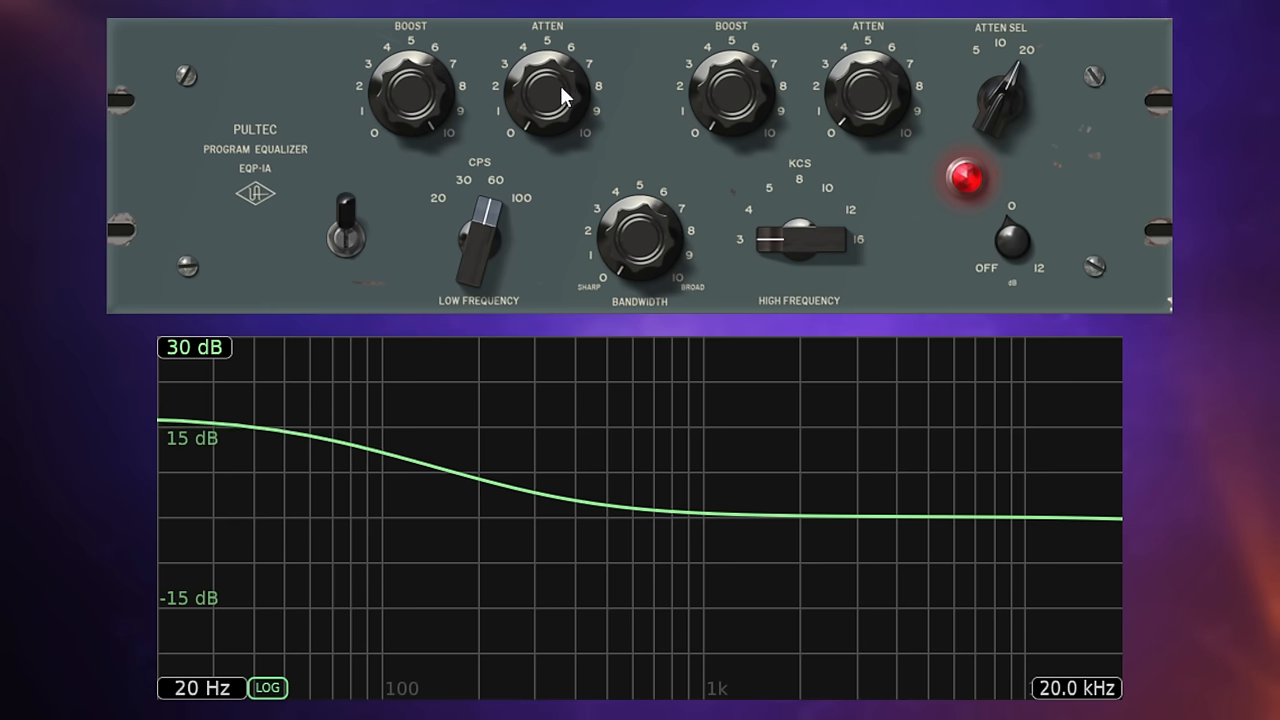
mouse_move(550, 105)
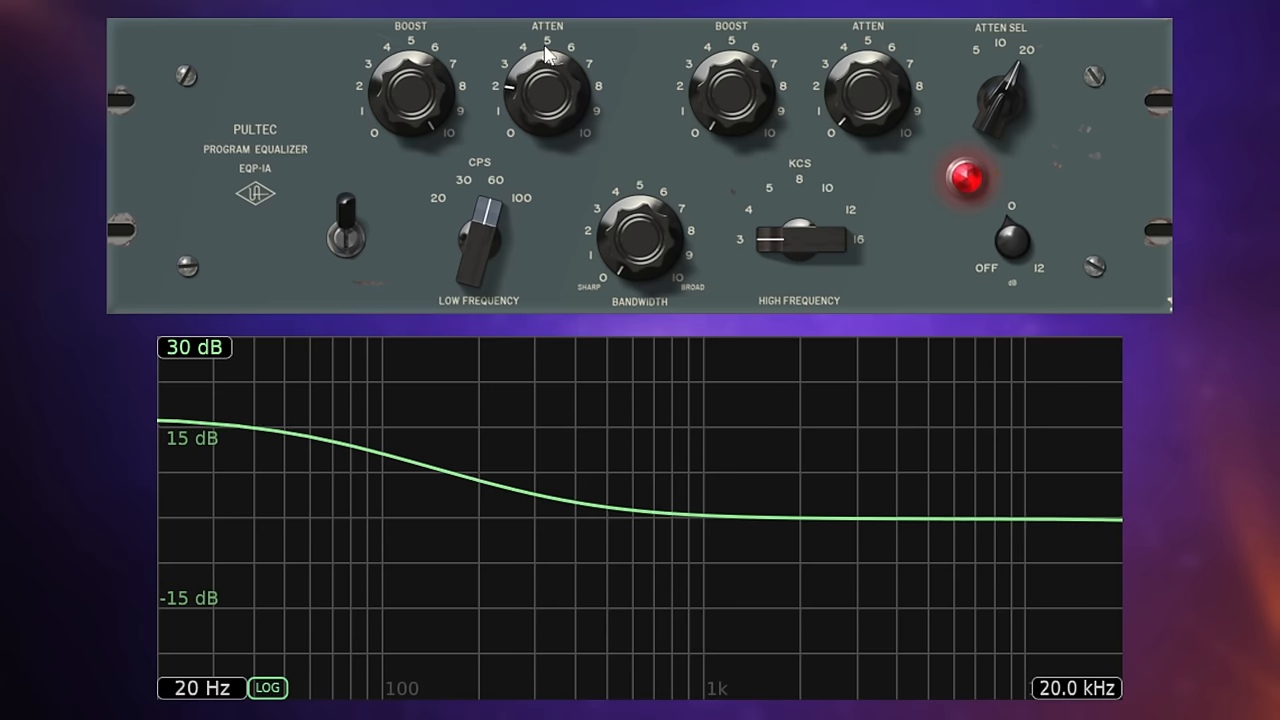
drag(547, 60, 565, 95)
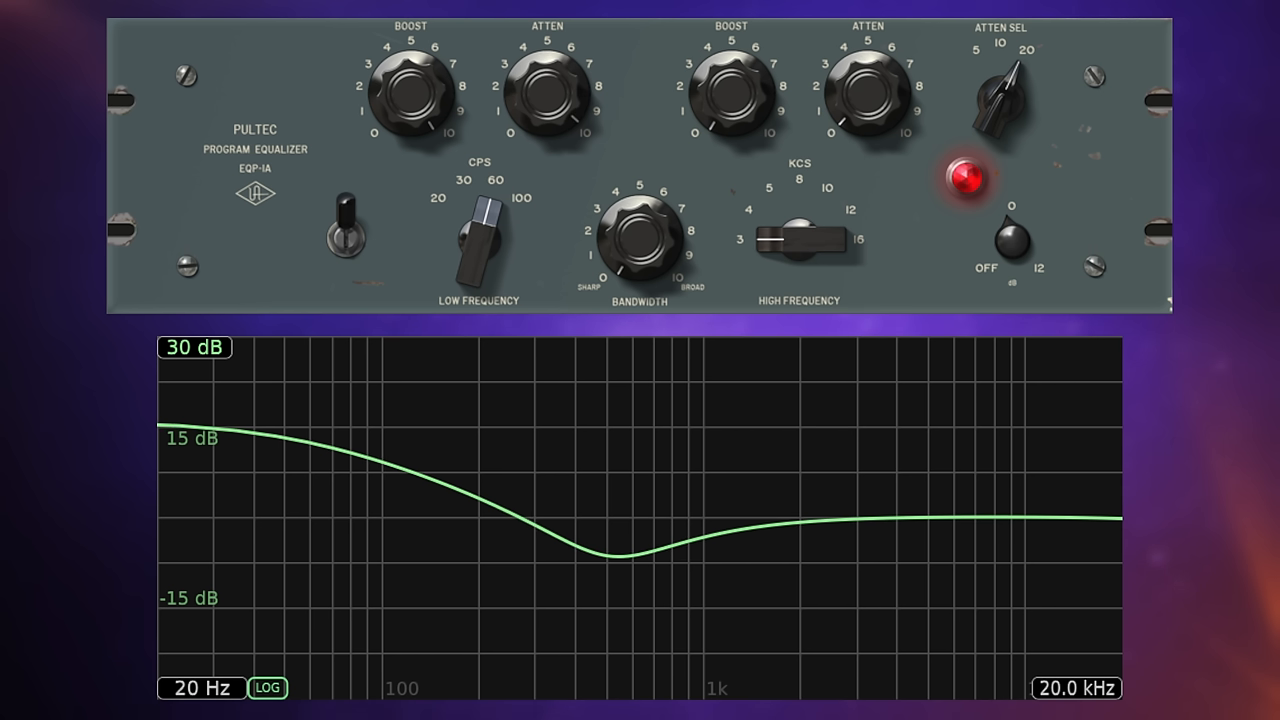
drag(548, 90, 560, 110)
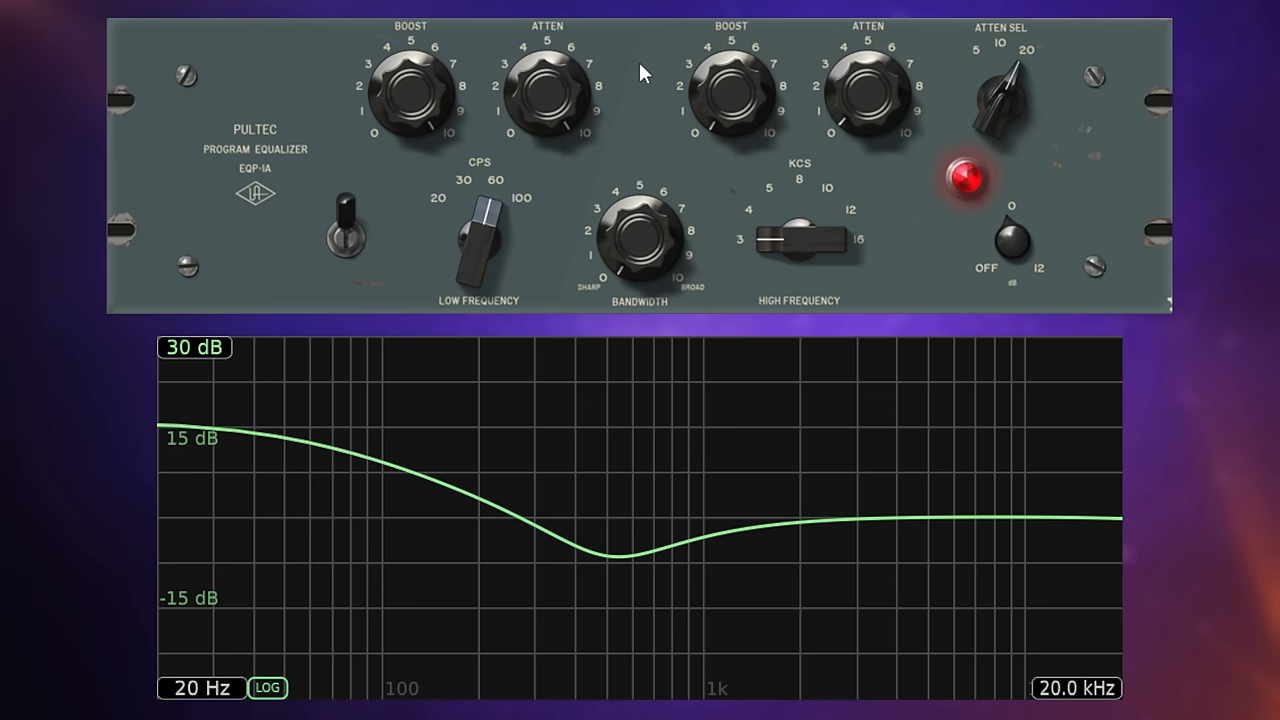
mouse_move(607, 112)
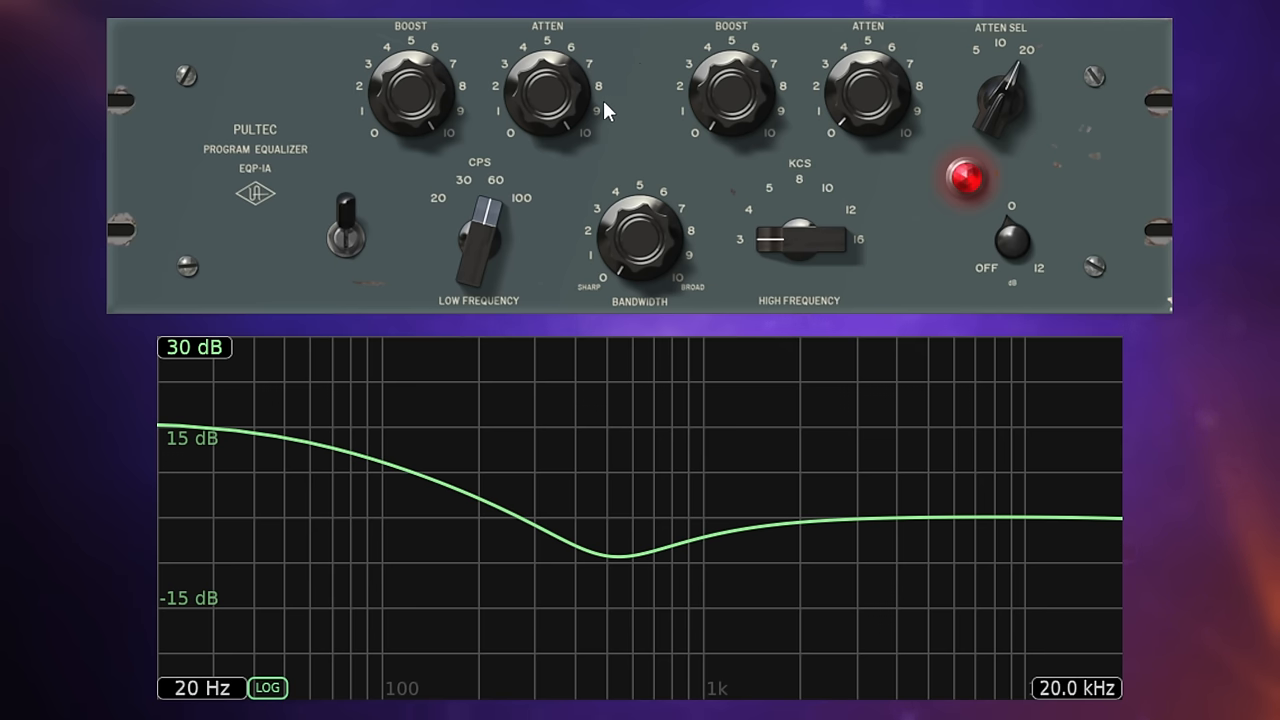
mouse_move(620, 83)
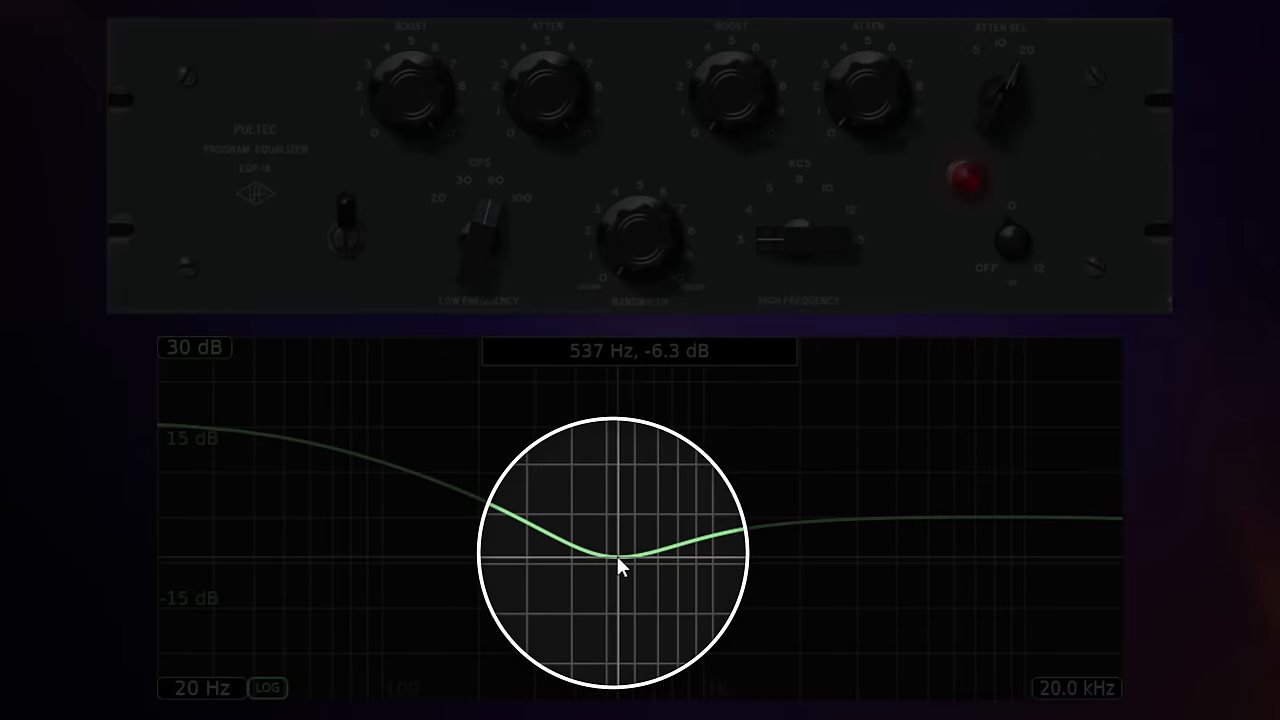
drag(620, 560, 618, 562)
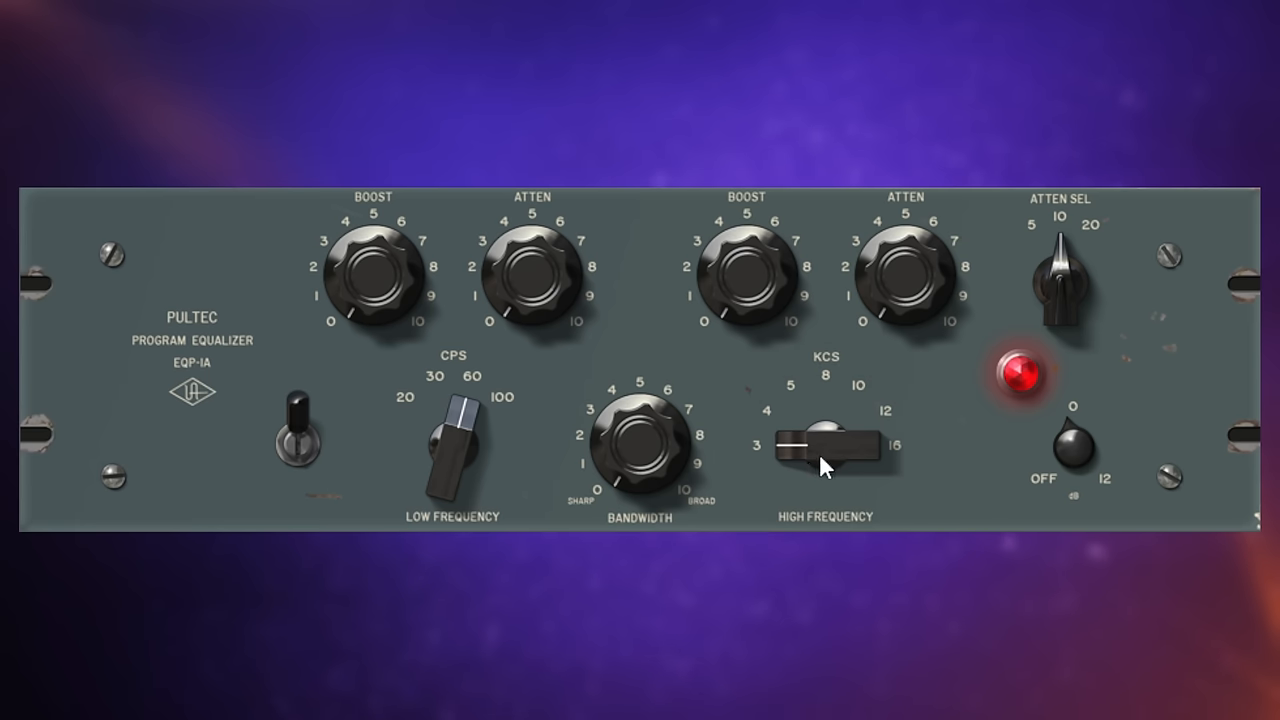
Step: Set the High Frequency KCS selector from 3 to 5 kHz
drag(830, 445, 815, 420)
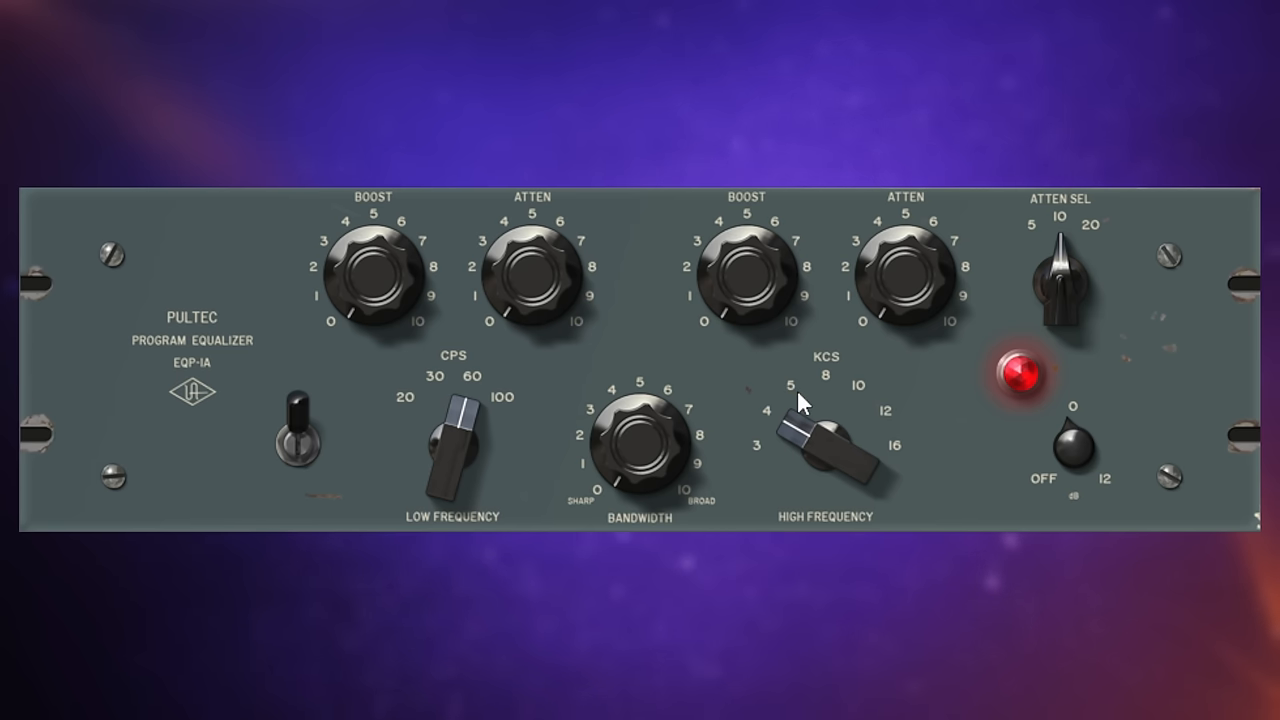
mouse_move(885, 430)
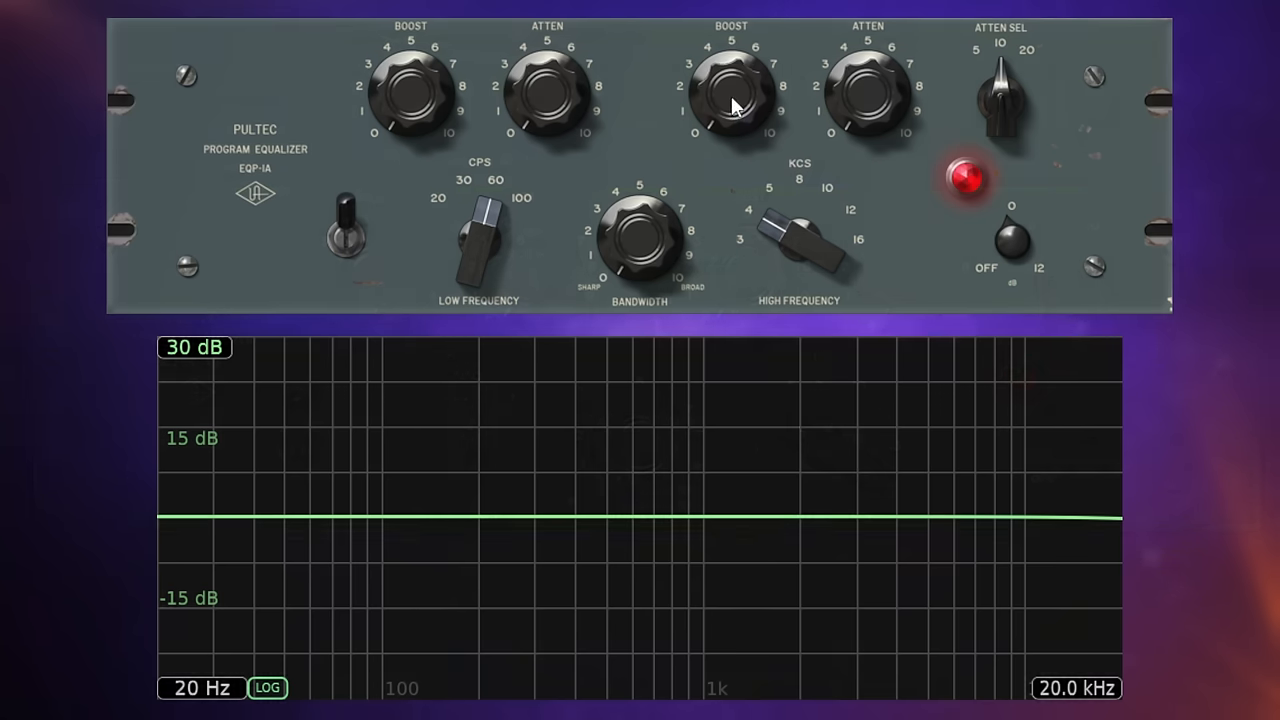
Step: Raise the high BOOST into a tall peak, widen it, then return BANDWIDTH to Sharp
drag(730, 95, 760, 70)
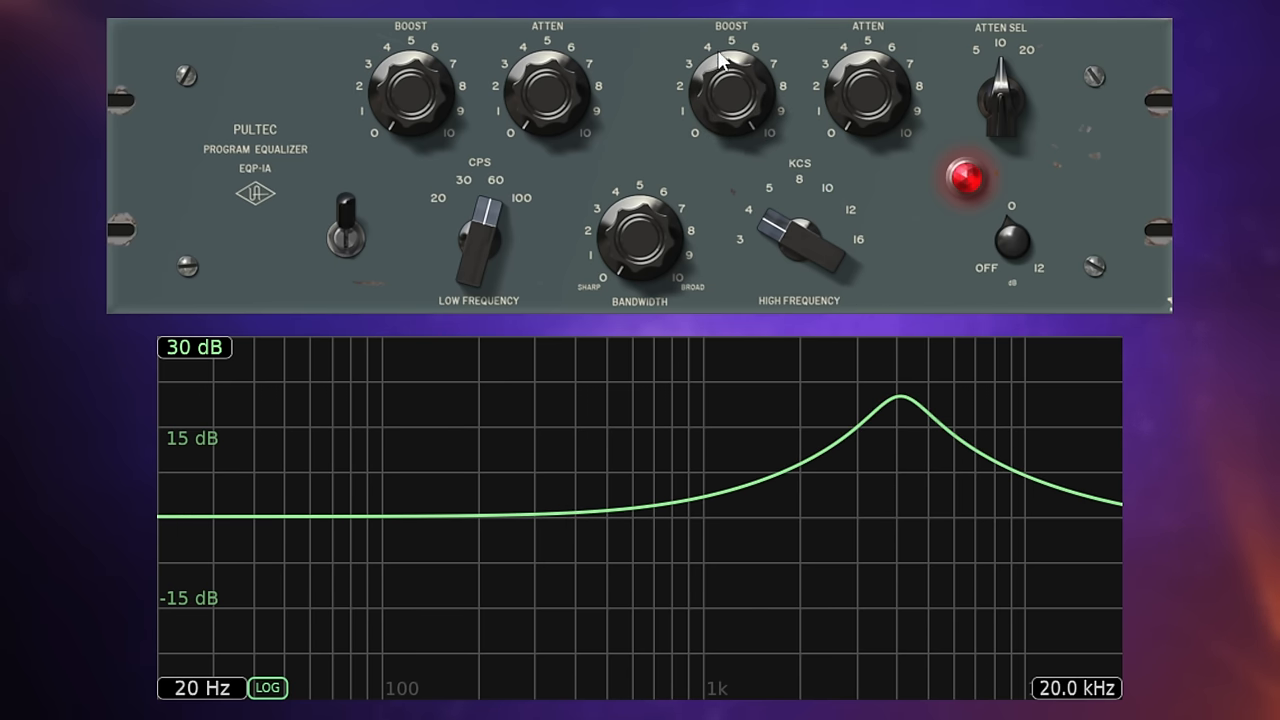
mouse_move(687, 140)
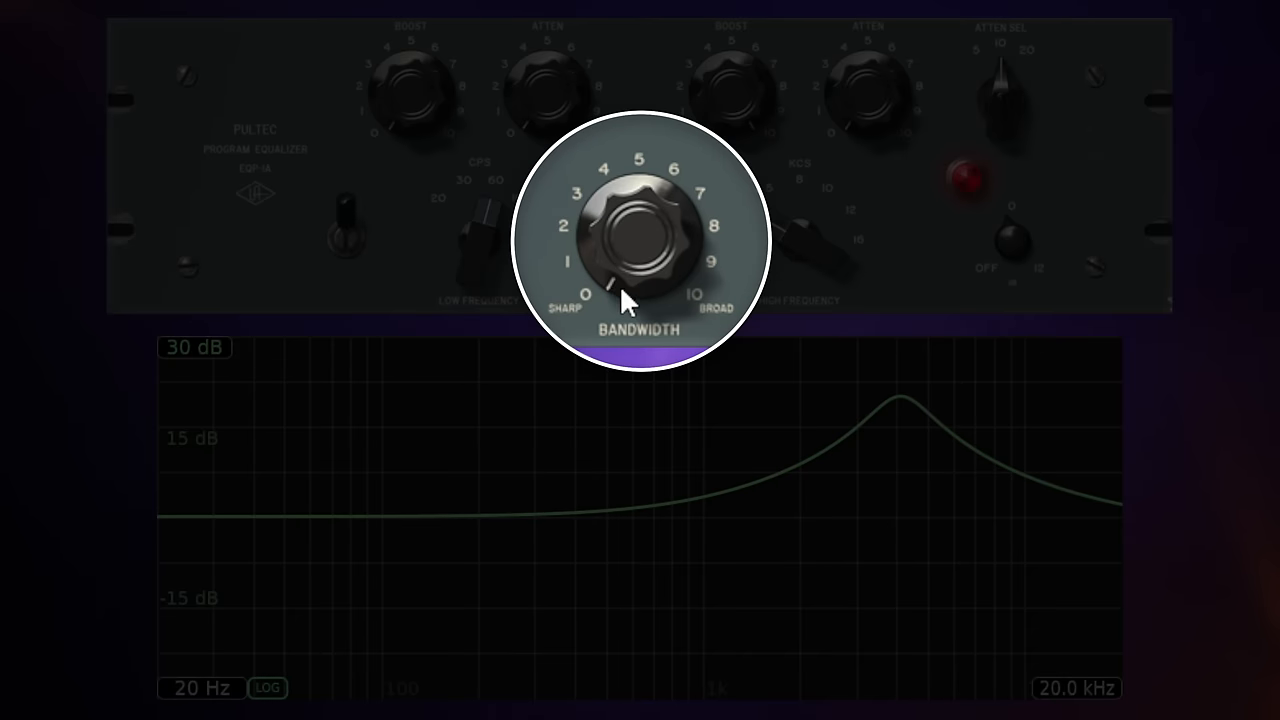
mouse_move(570, 330)
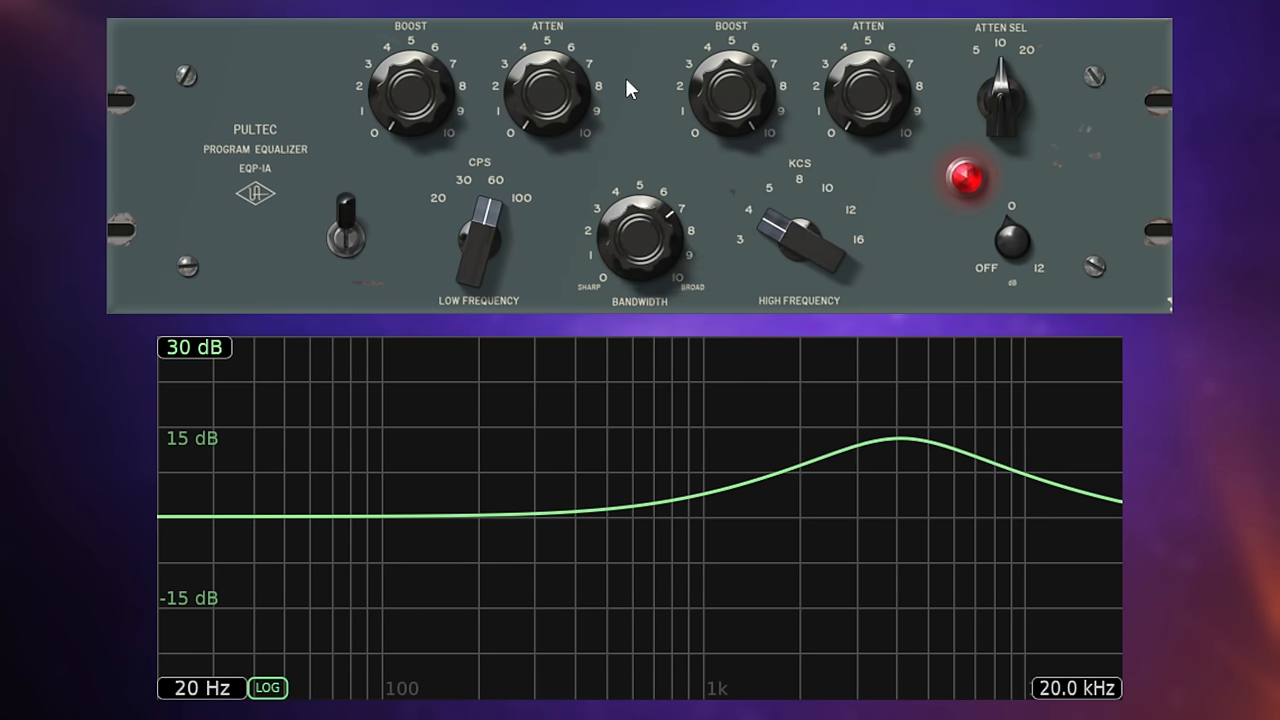
drag(638, 240, 655, 225)
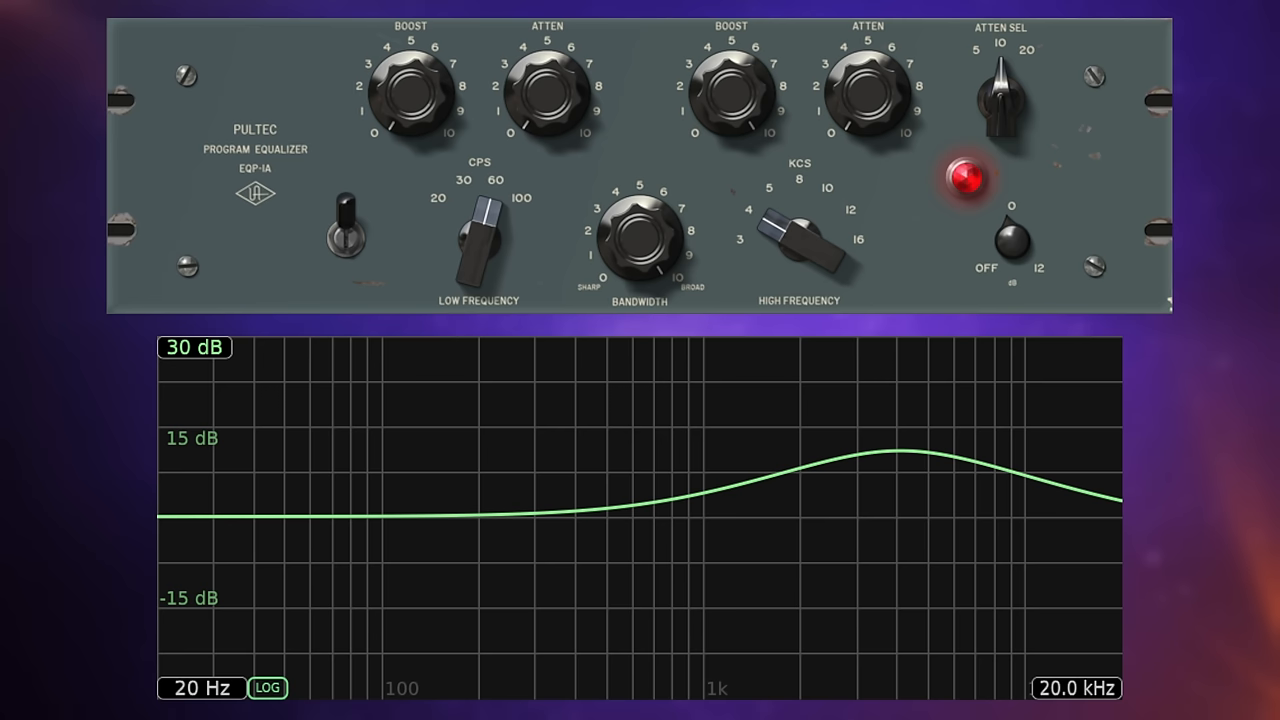
mouse_move(690, 170)
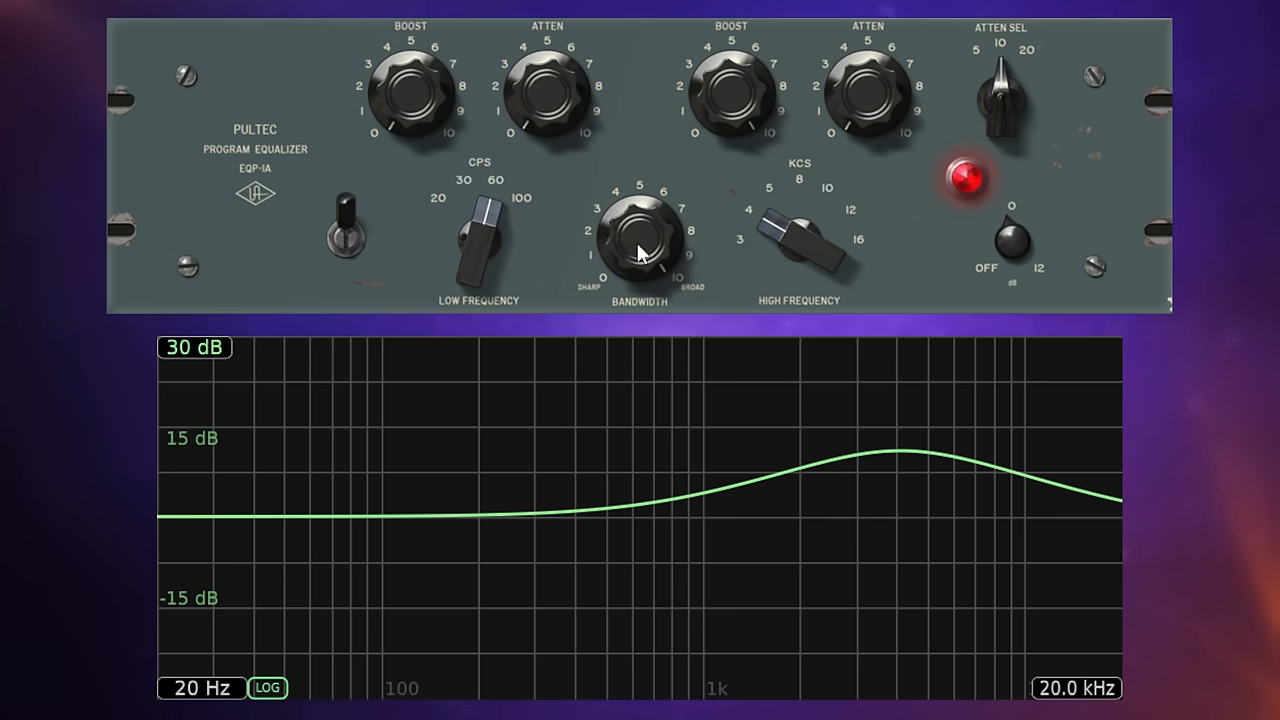
drag(640, 240, 620, 230)
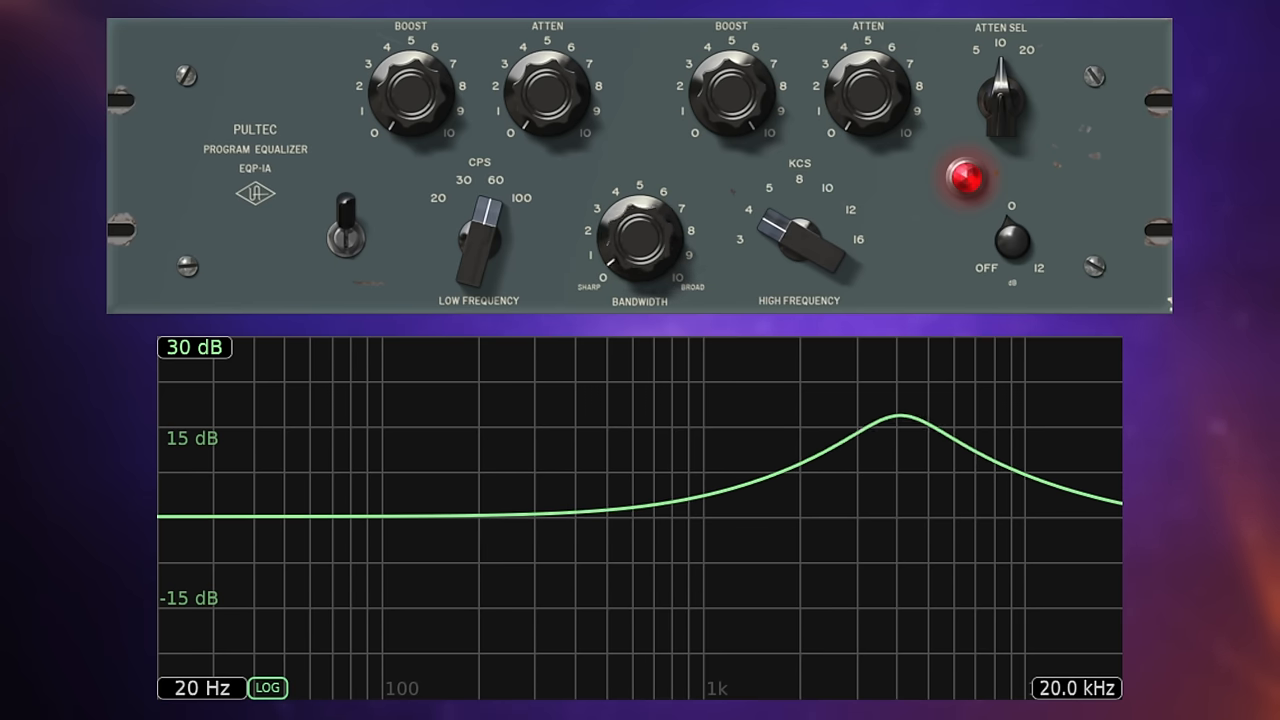
drag(640, 240, 625, 215)
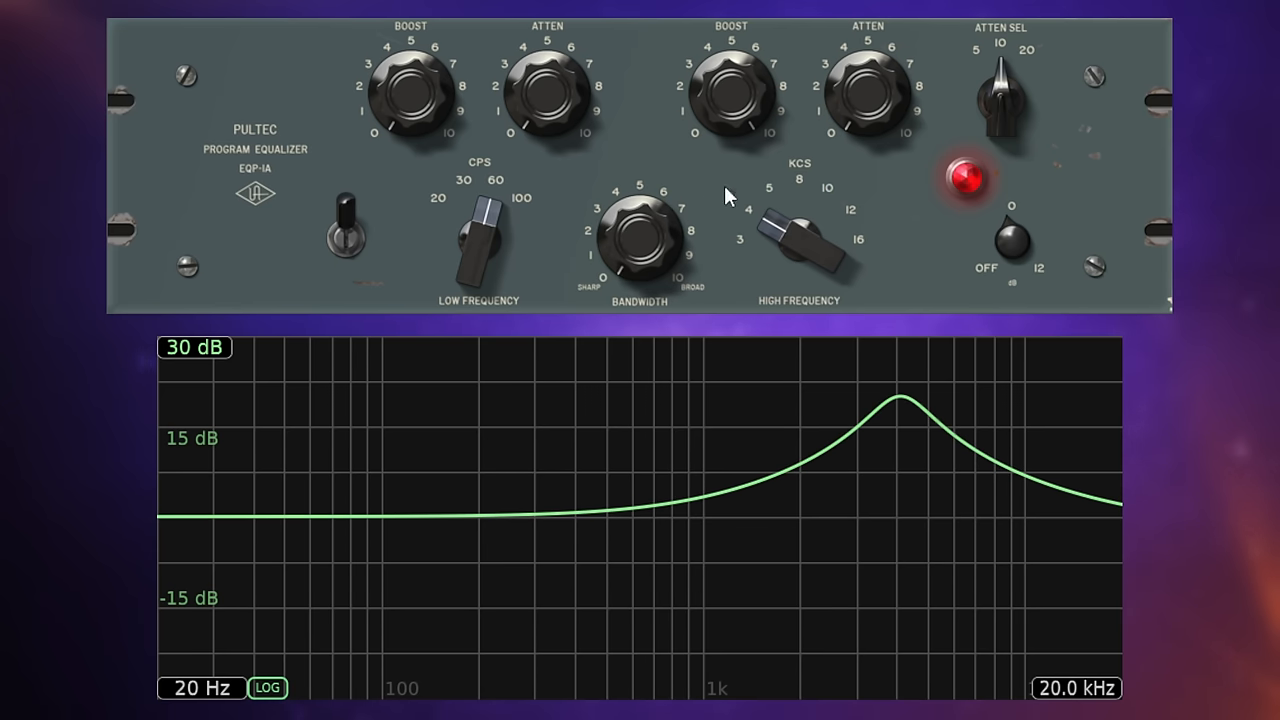
mouse_move(800, 212)
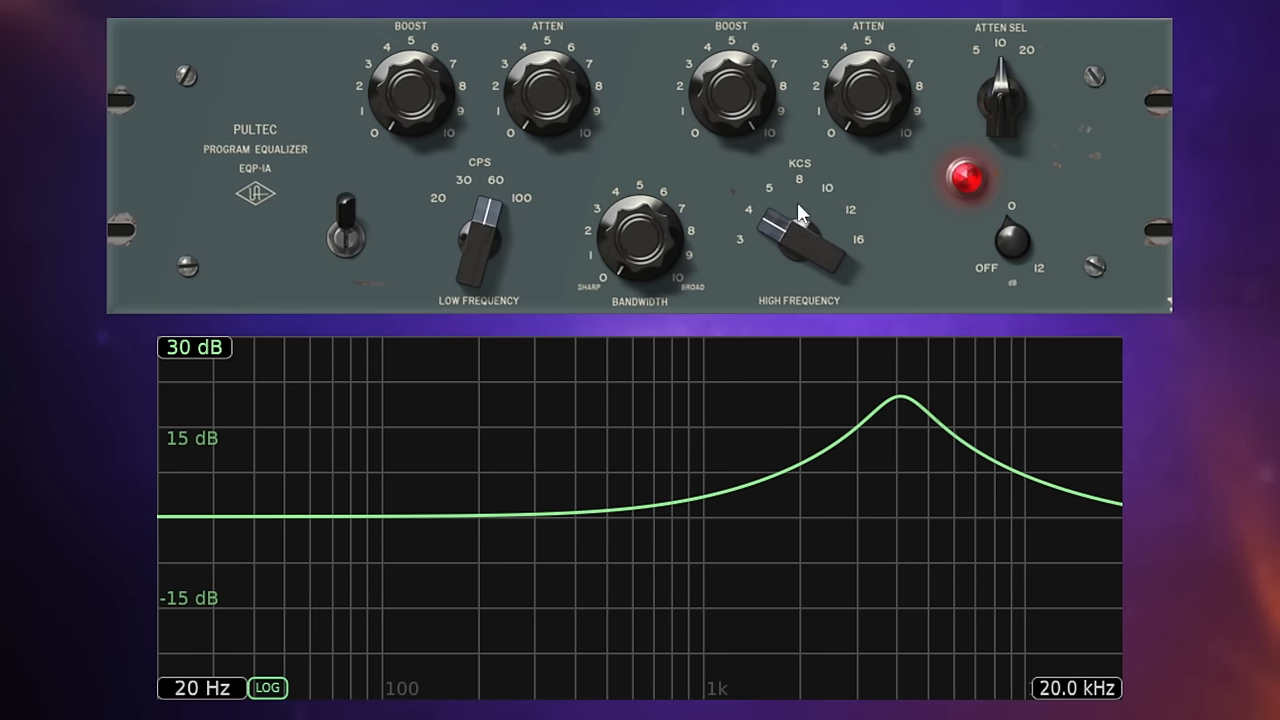
mouse_move(866, 182)
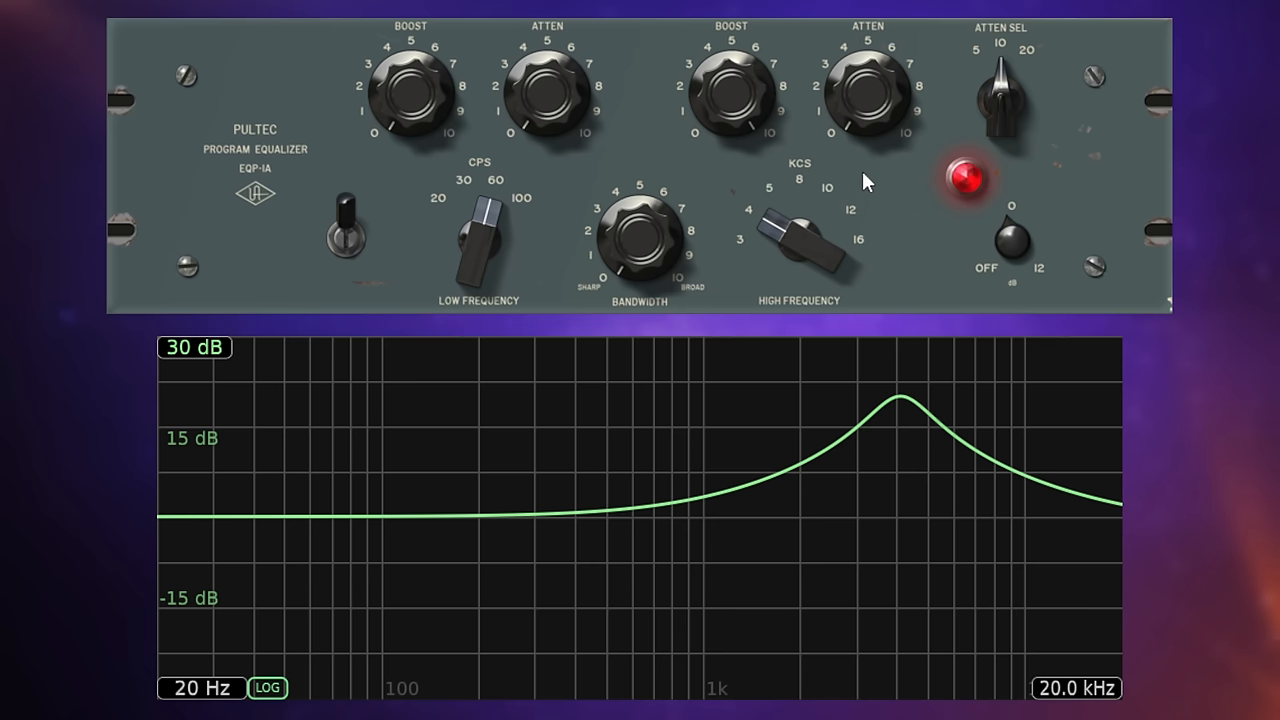
mouse_move(810, 297)
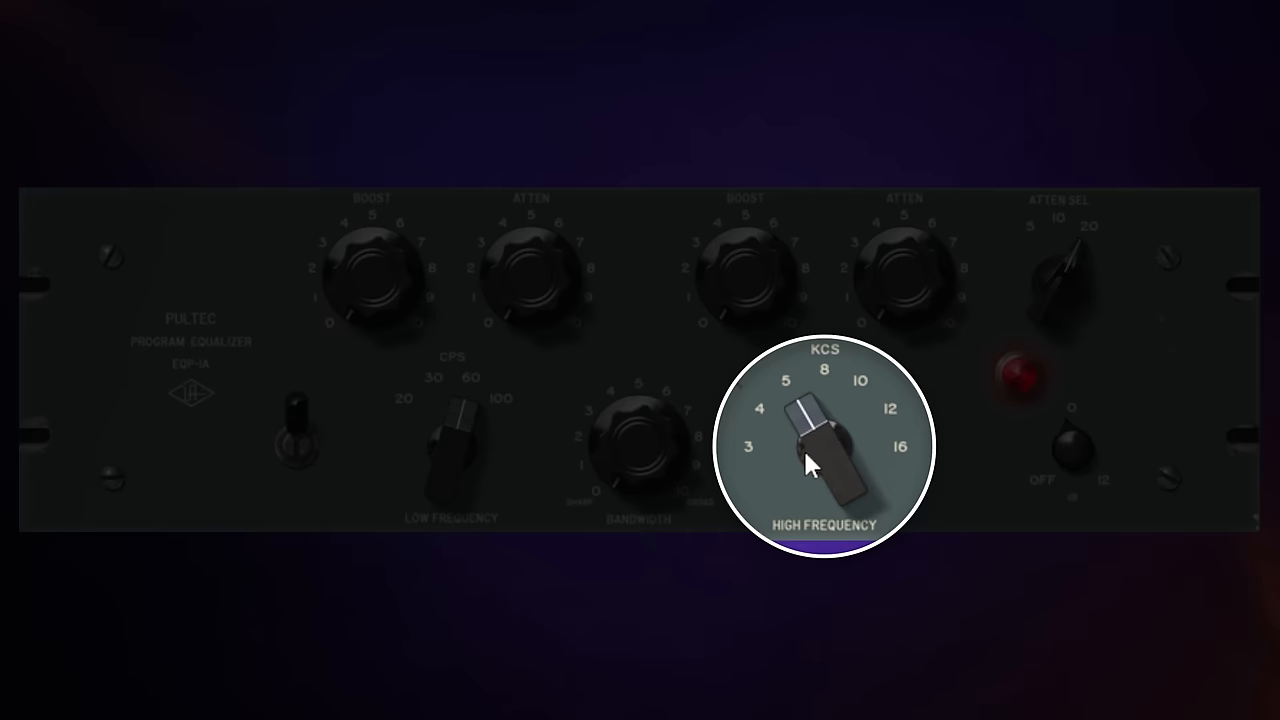
mouse_move(818, 458)
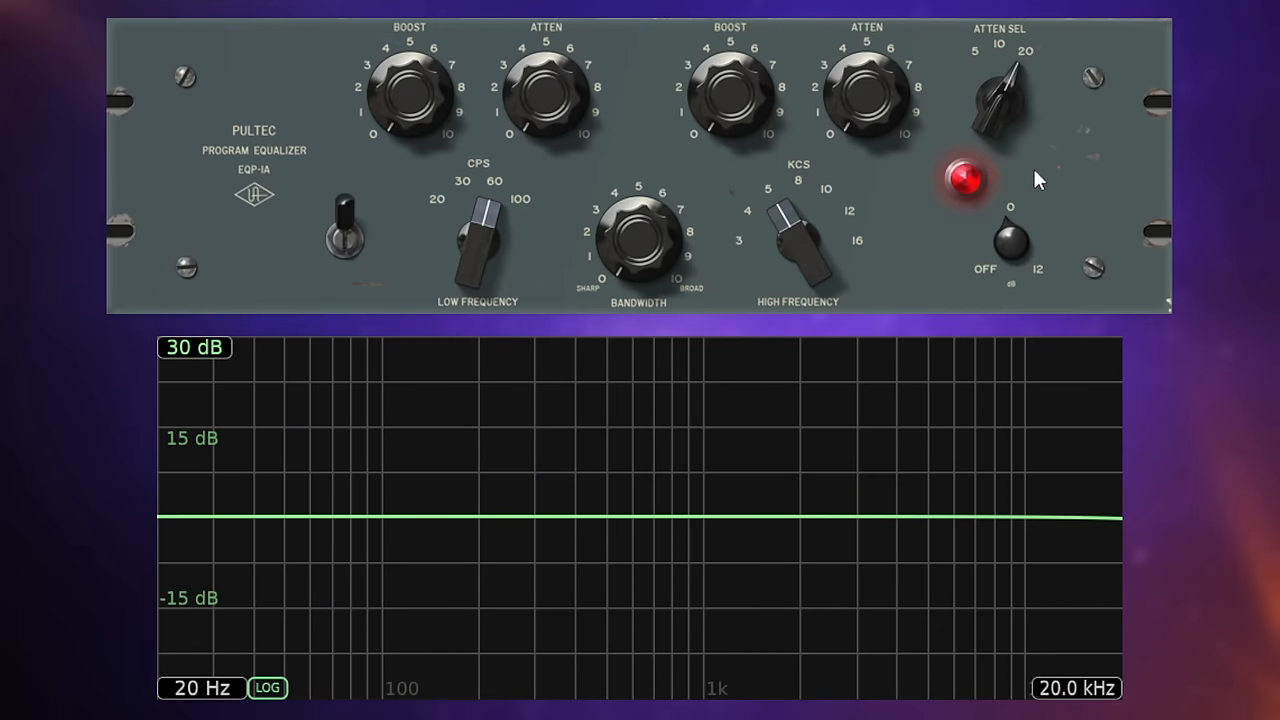
mouse_move(1013, 161)
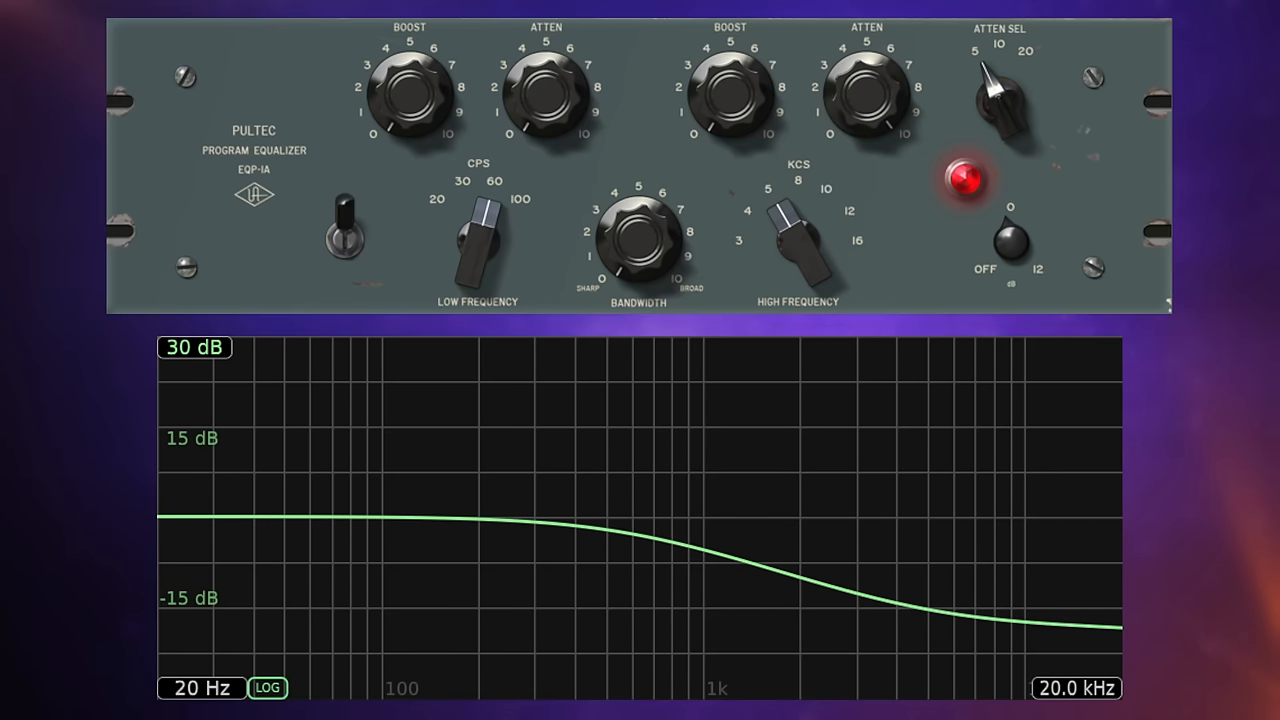
mouse_move(865, 118)
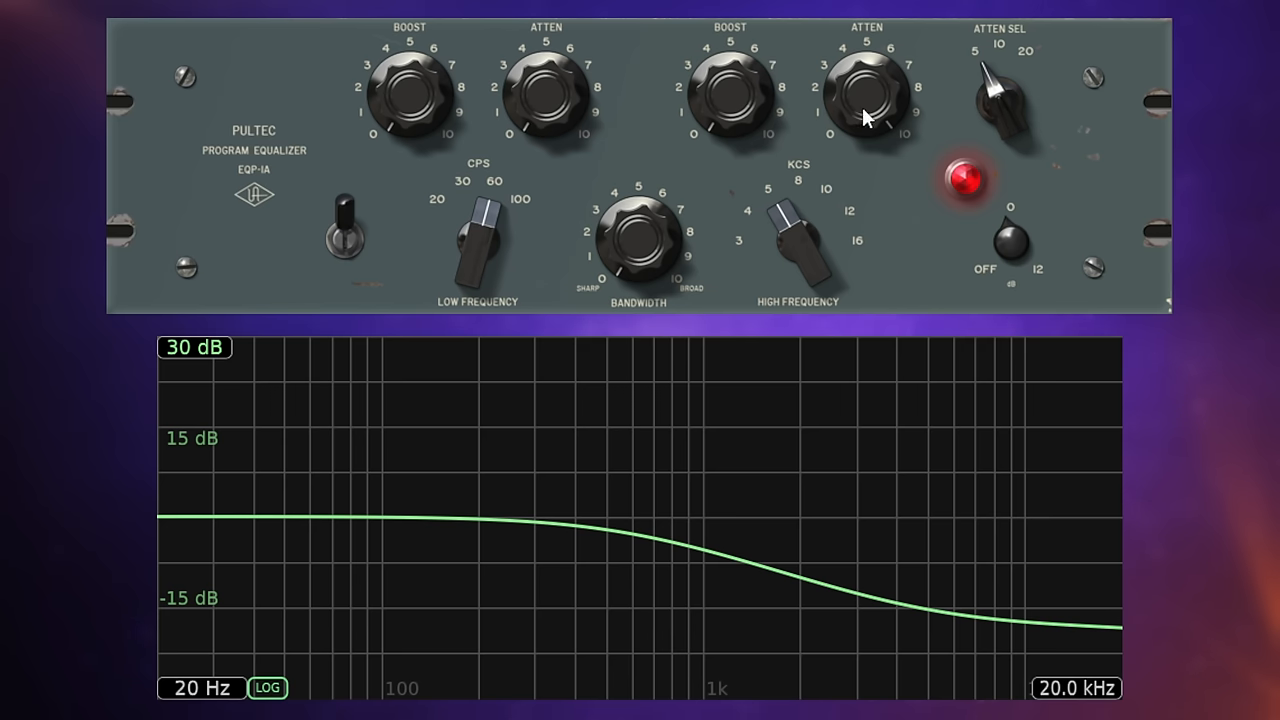
mouse_move(725, 264)
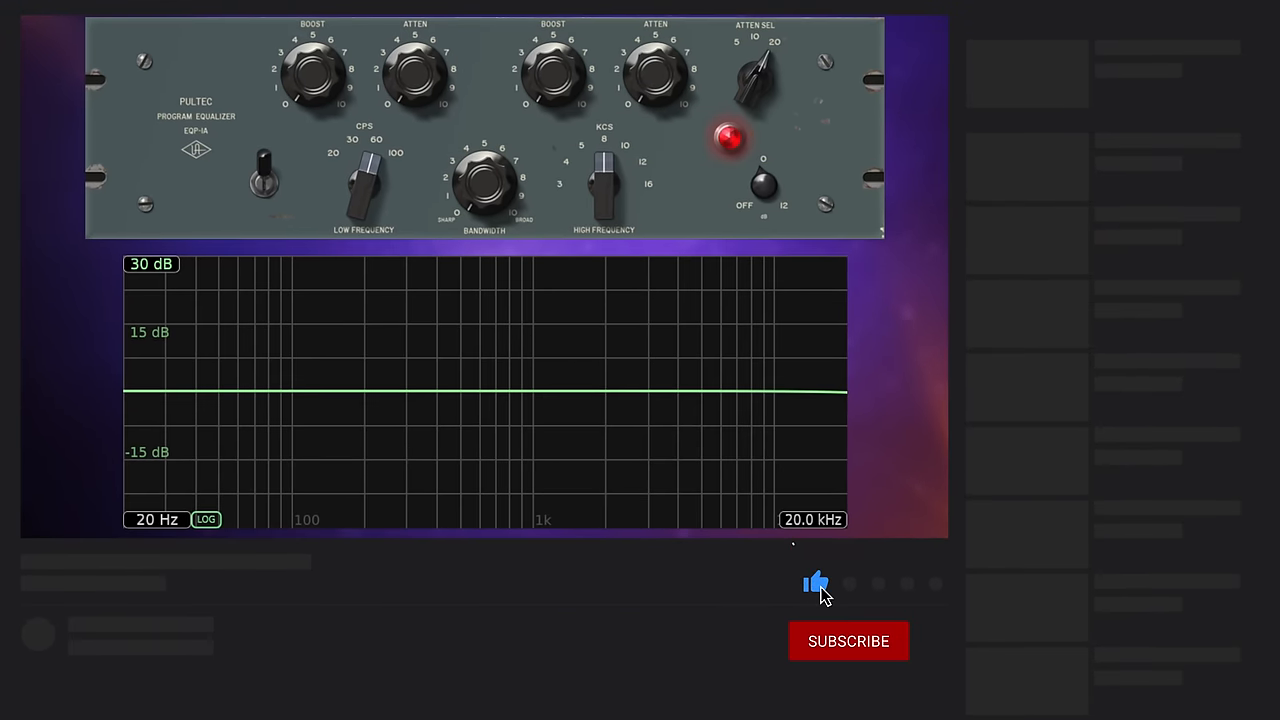
Step: Add a low ATTEN cut alongside the bass boost and move the high peak to 3 kHz
click(848, 641)
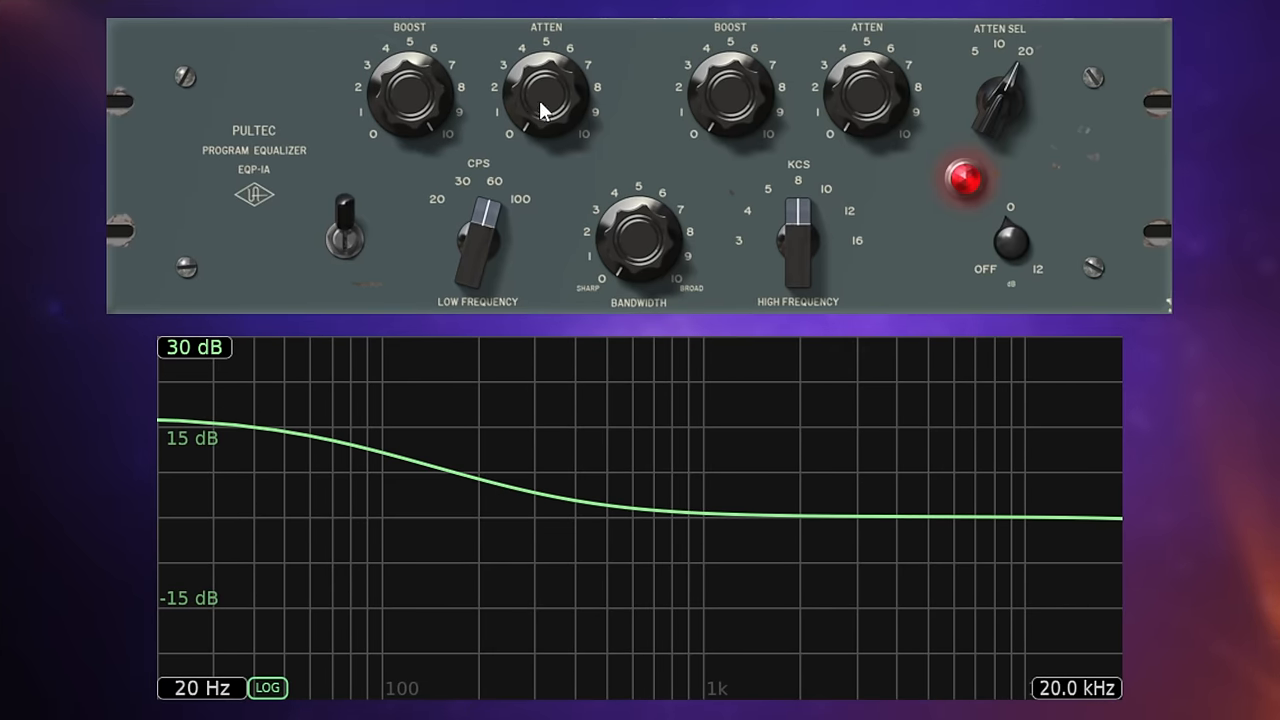
drag(547, 90, 547, 120)
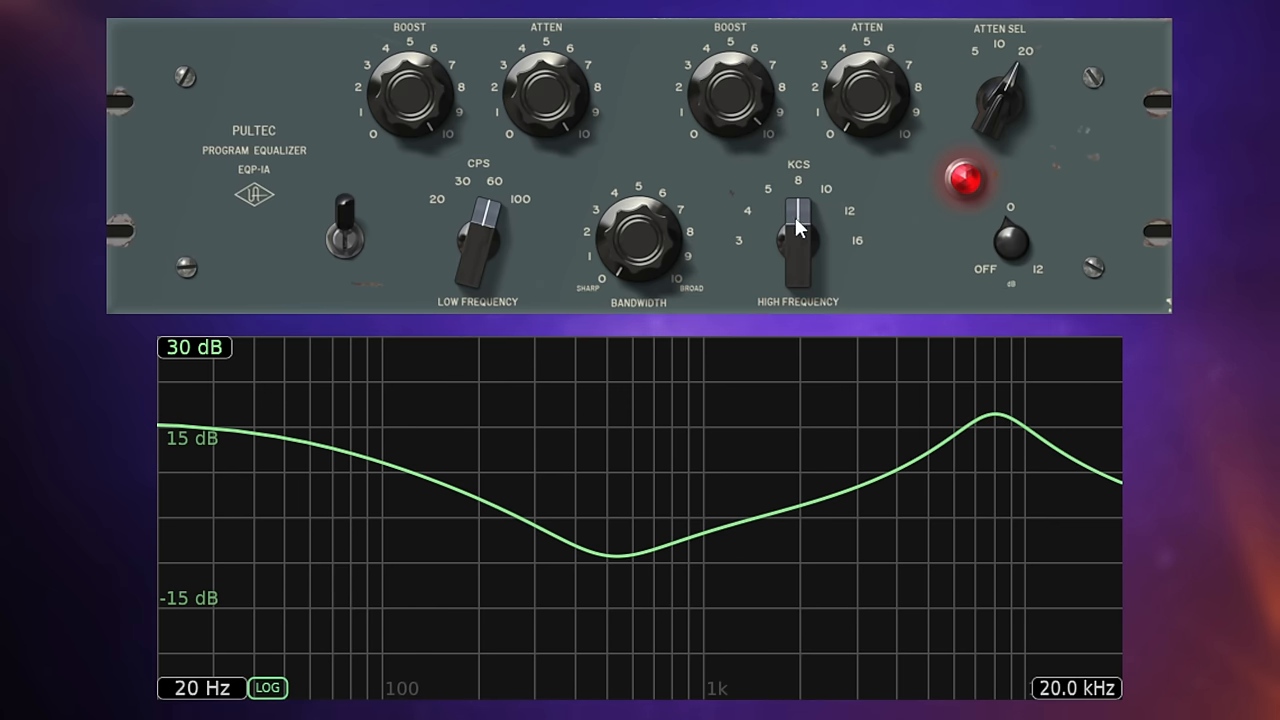
drag(795, 225, 785, 240)
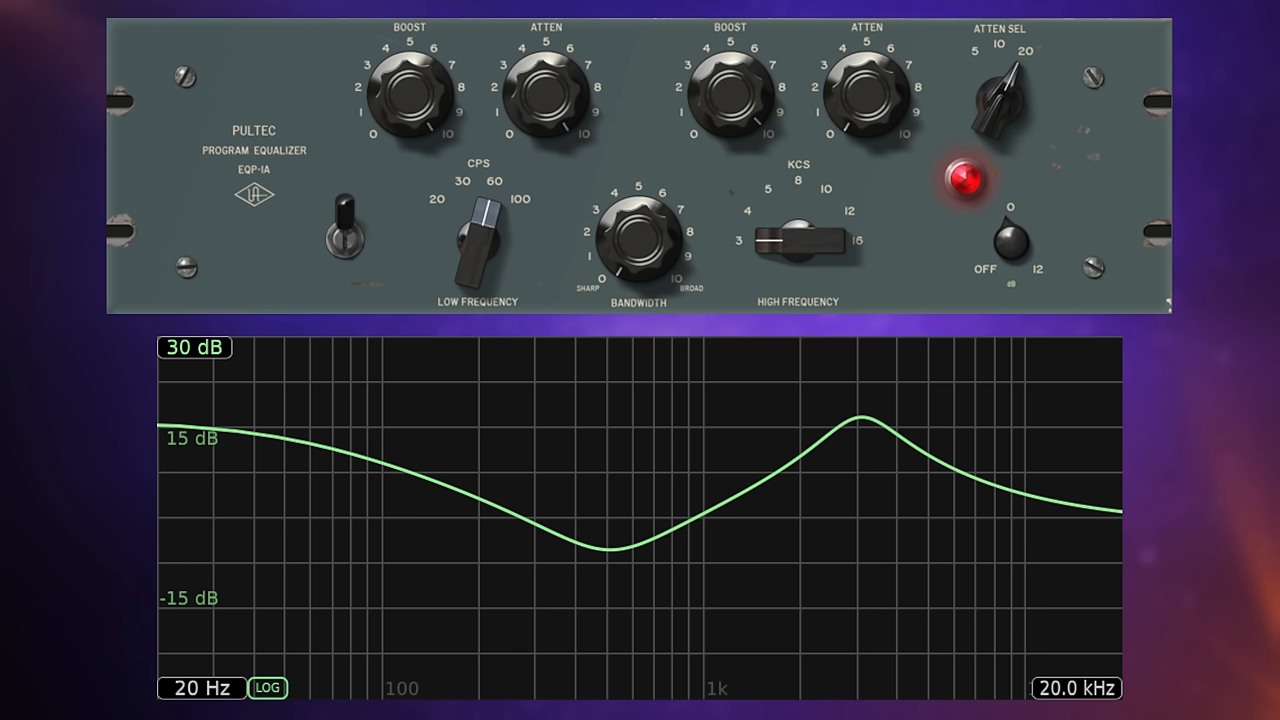
mouse_move(915, 265)
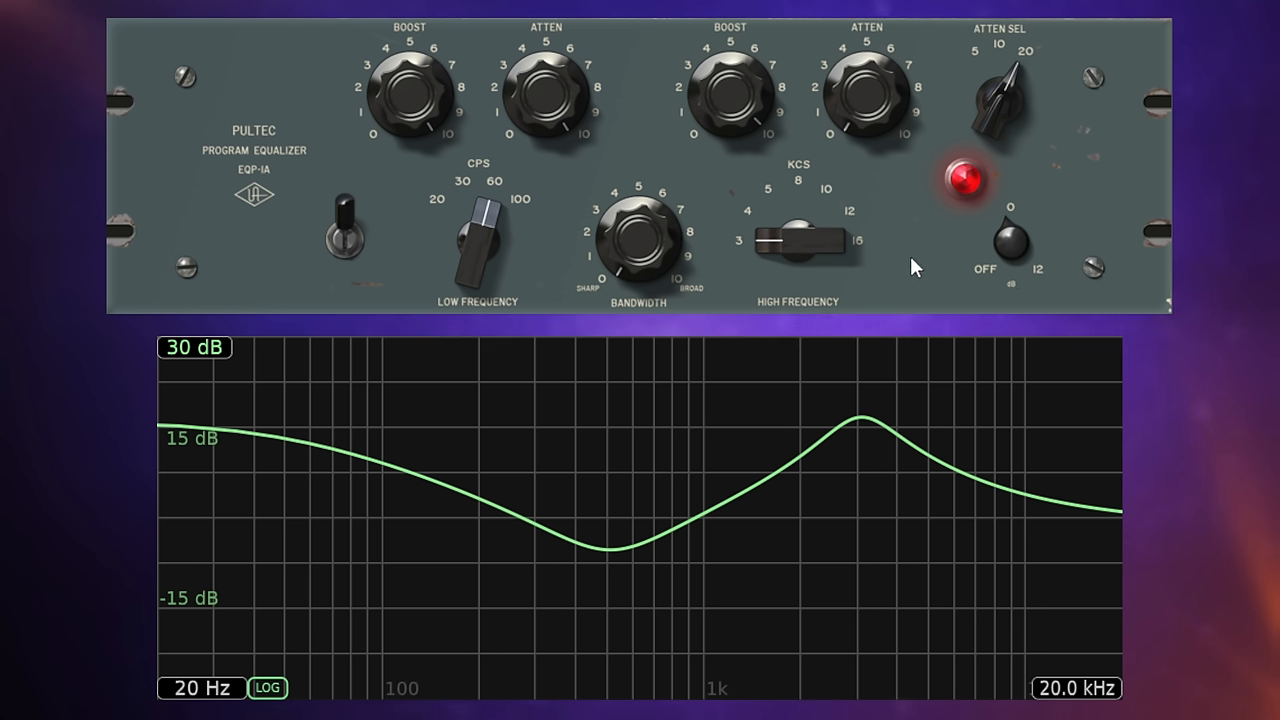
mouse_move(890, 230)
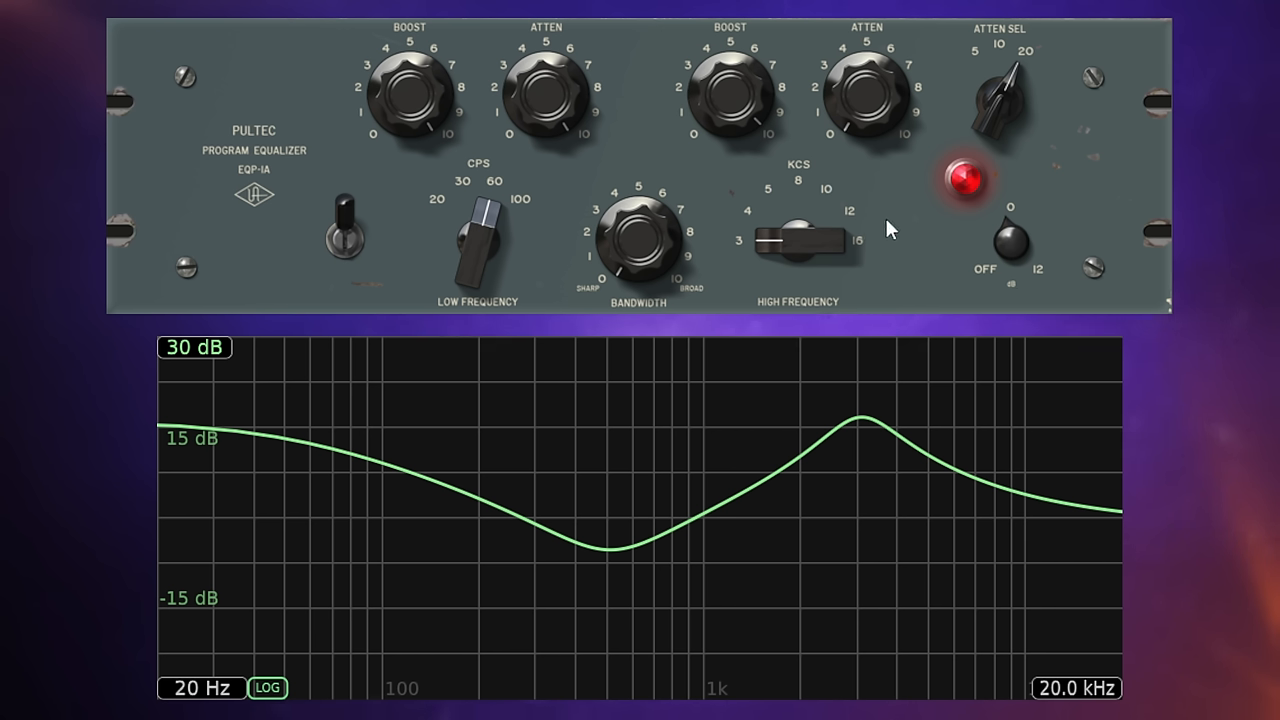
mouse_move(918, 82)
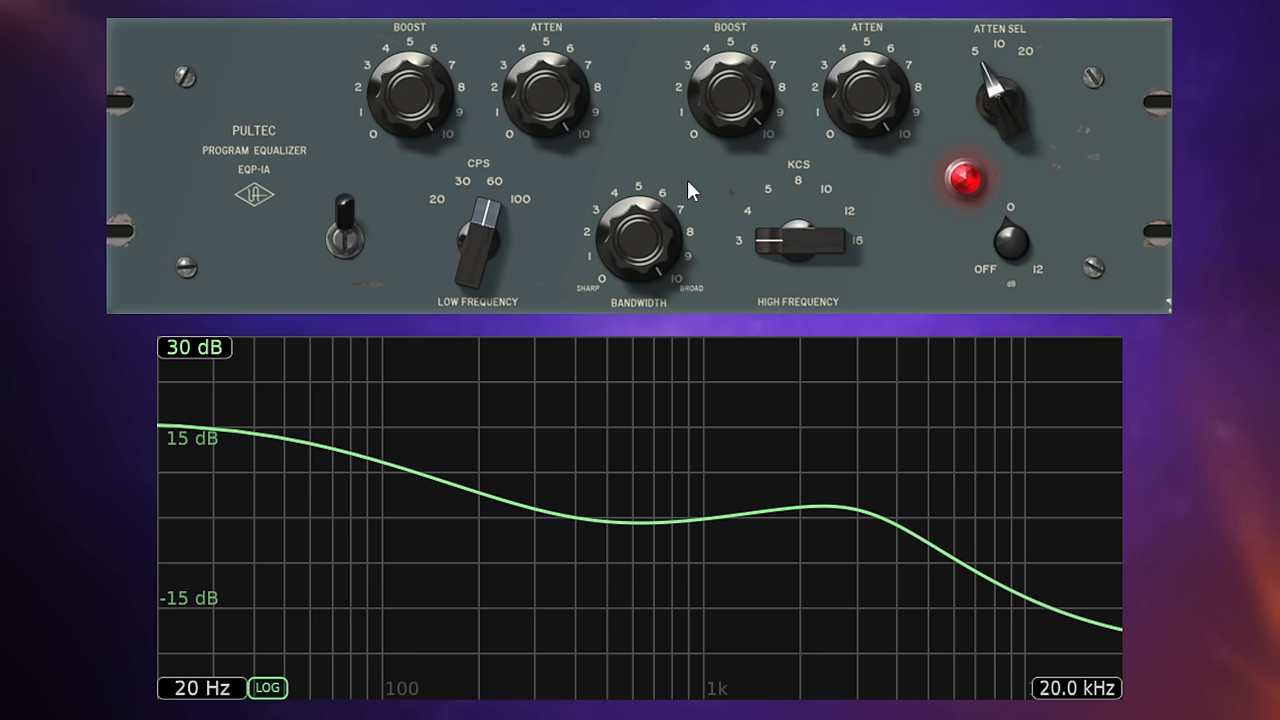
mouse_move(680, 165)
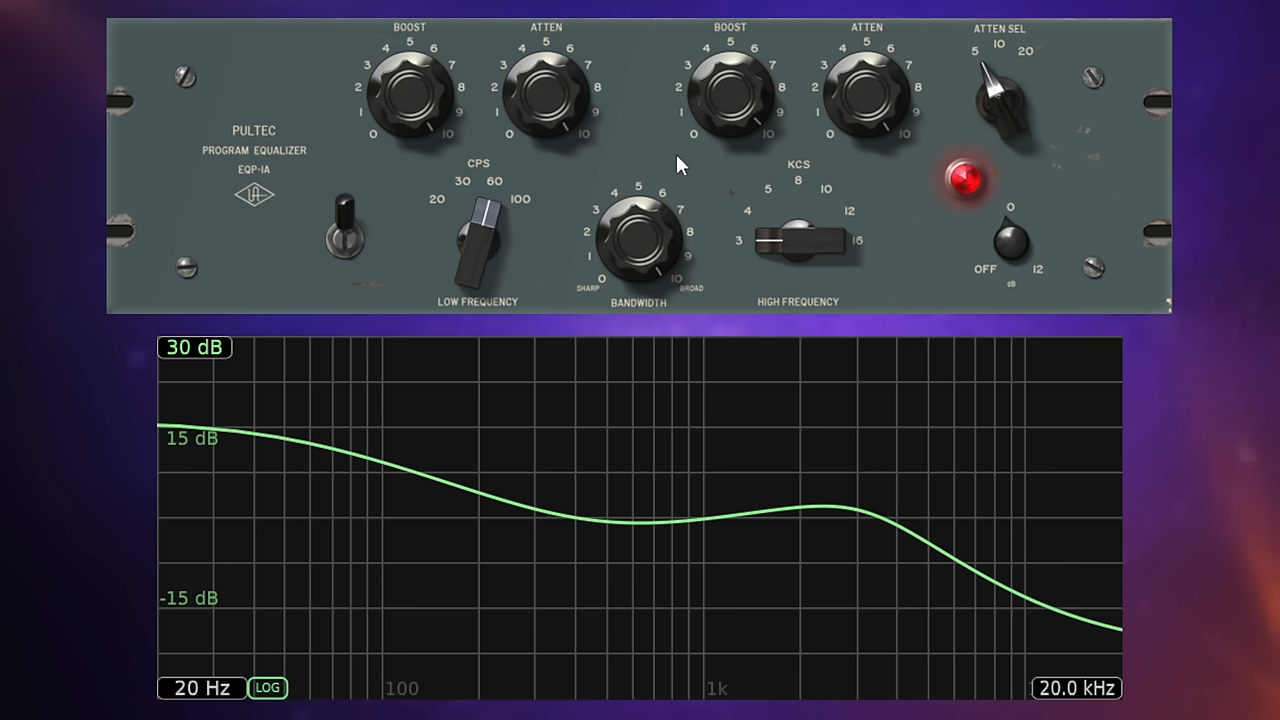
mouse_move(694, 173)
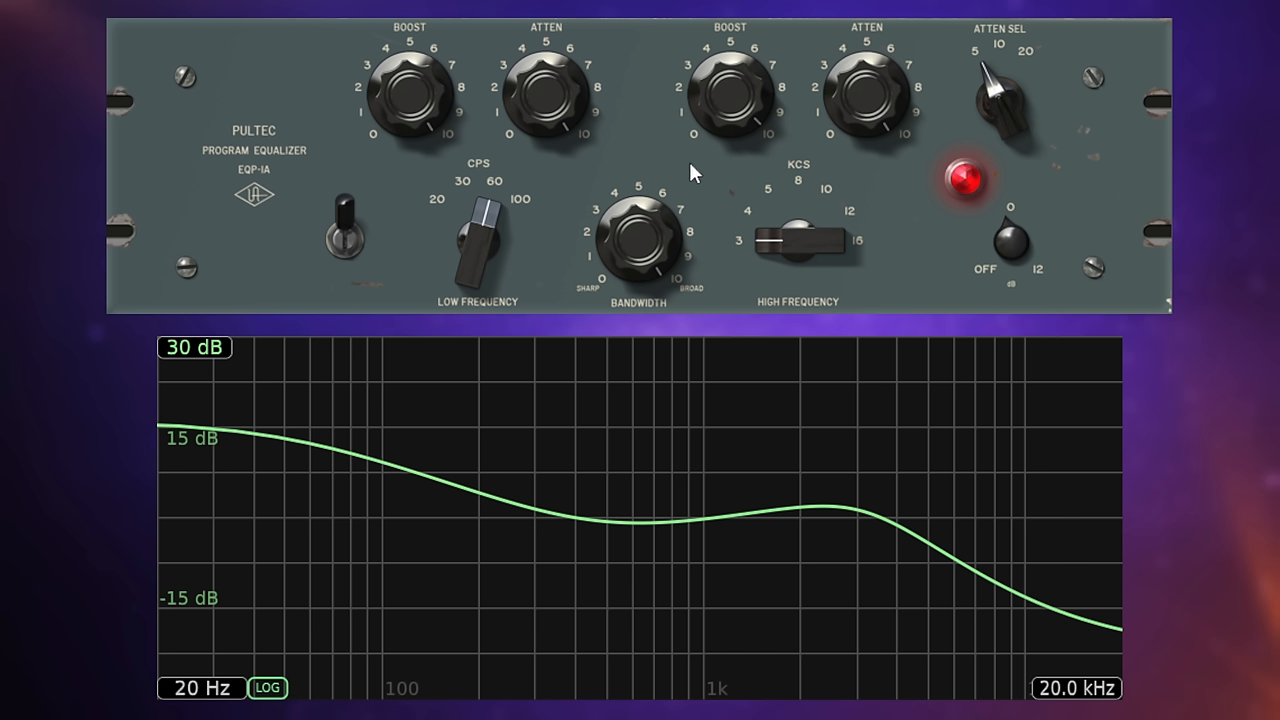
mouse_move(651, 158)
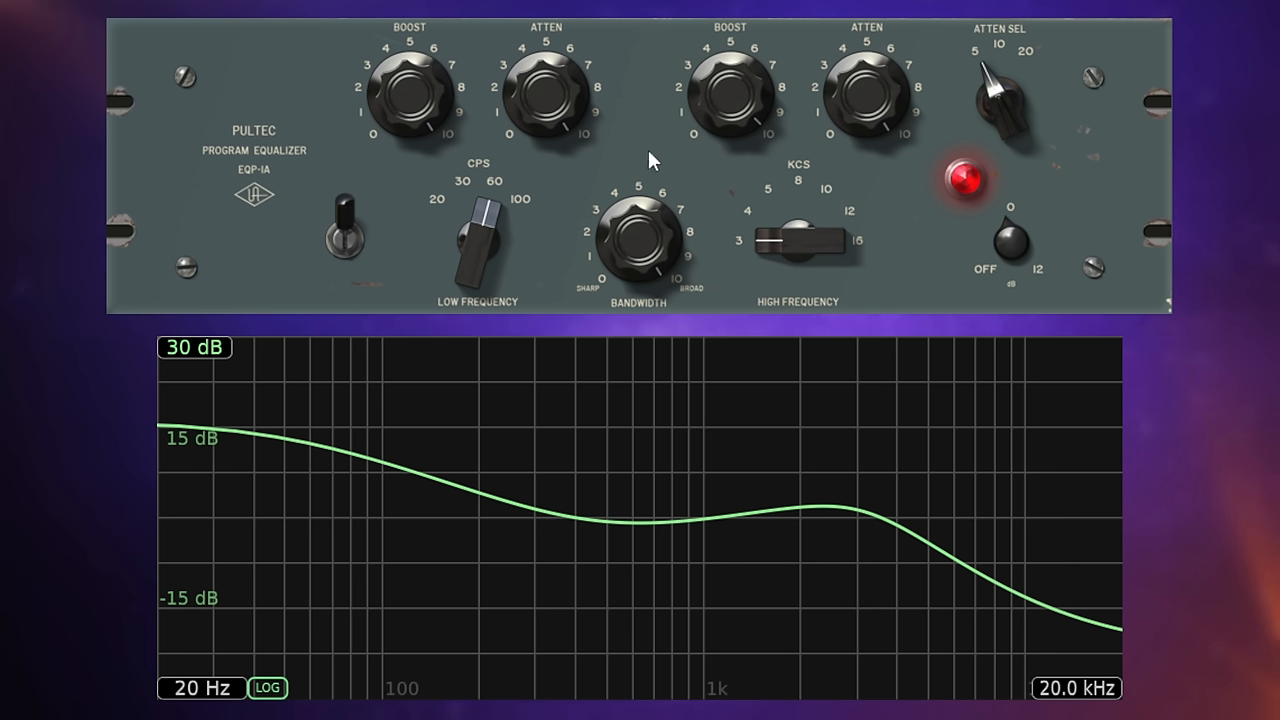
mouse_move(687, 177)
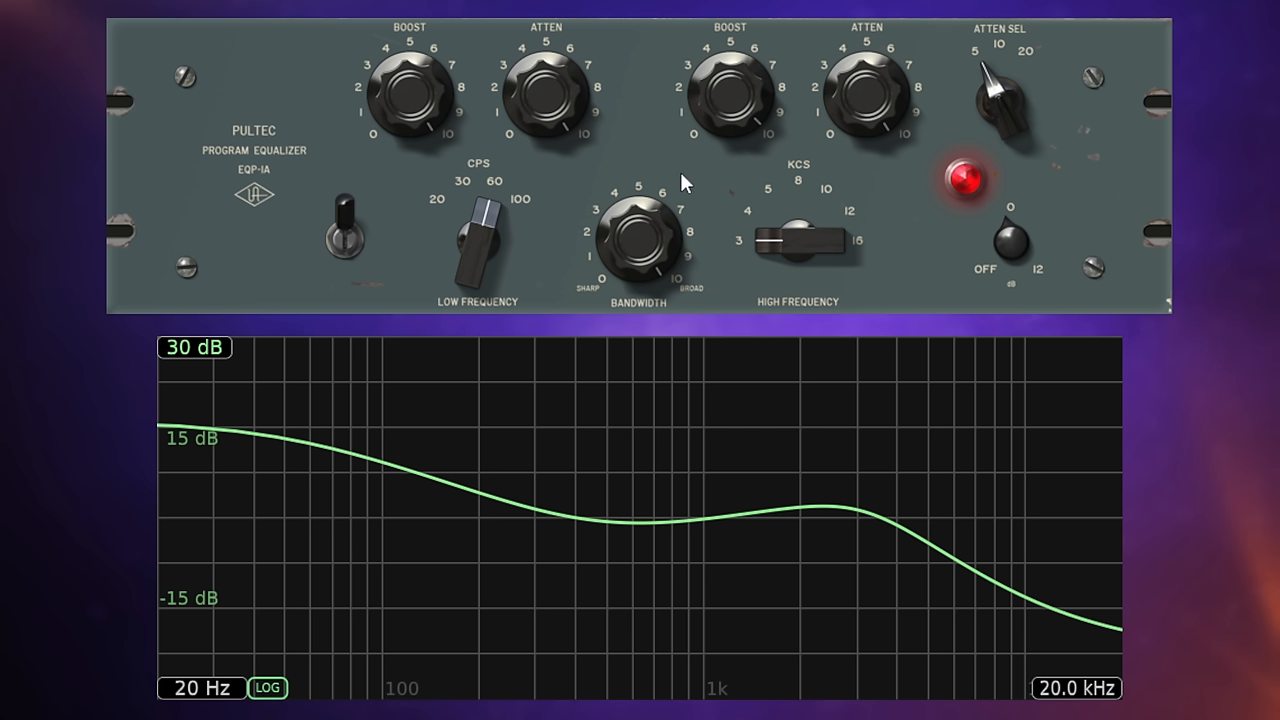
mouse_move(703, 167)
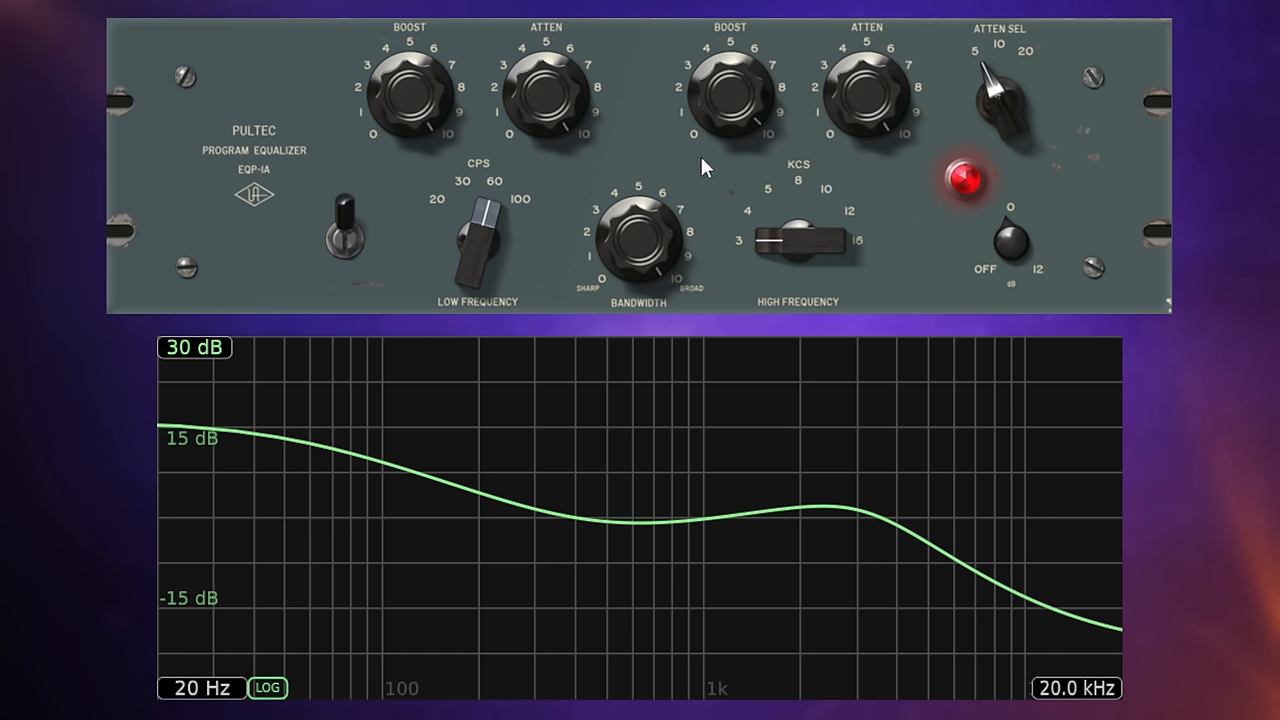
mouse_move(710, 177)
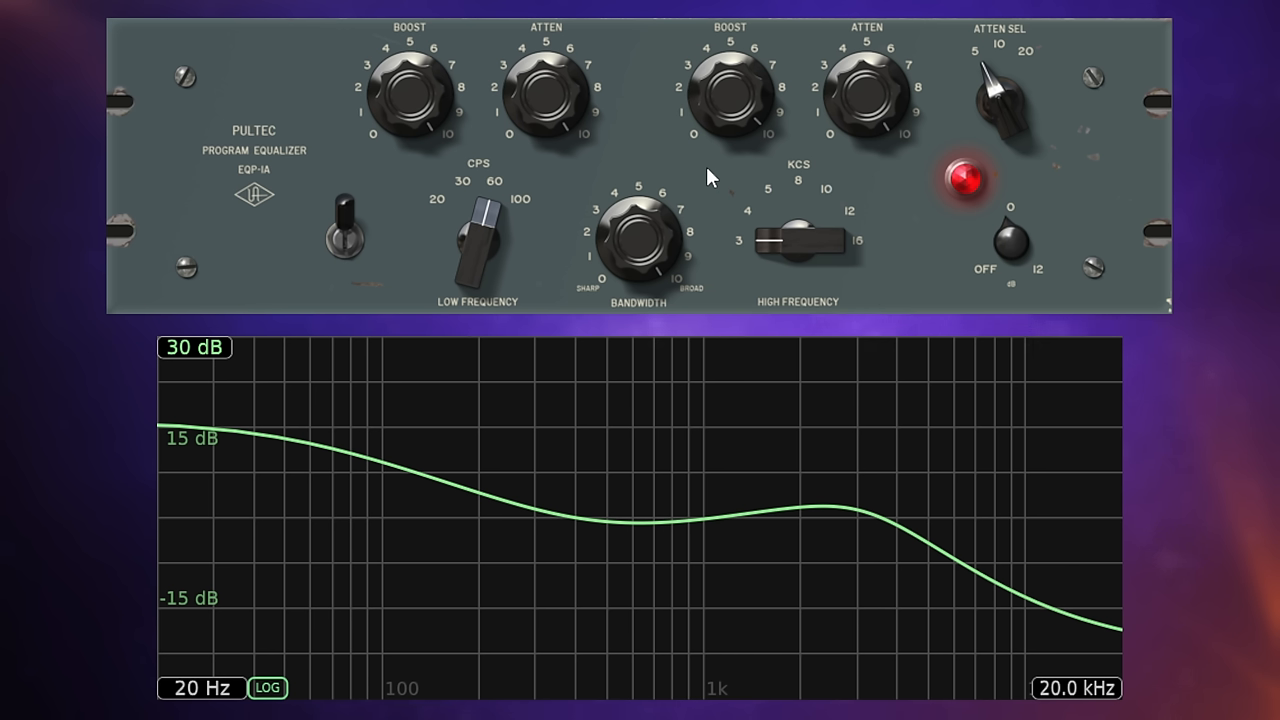
mouse_move(700, 187)
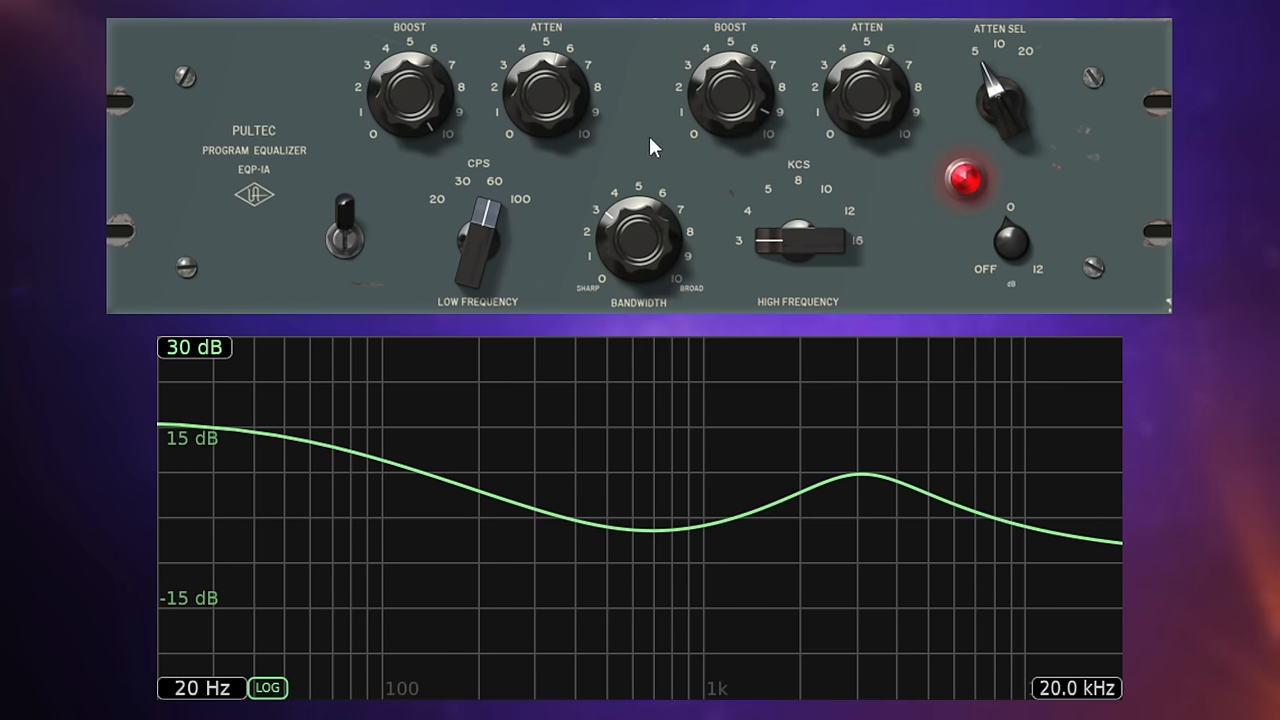
mouse_move(650, 135)
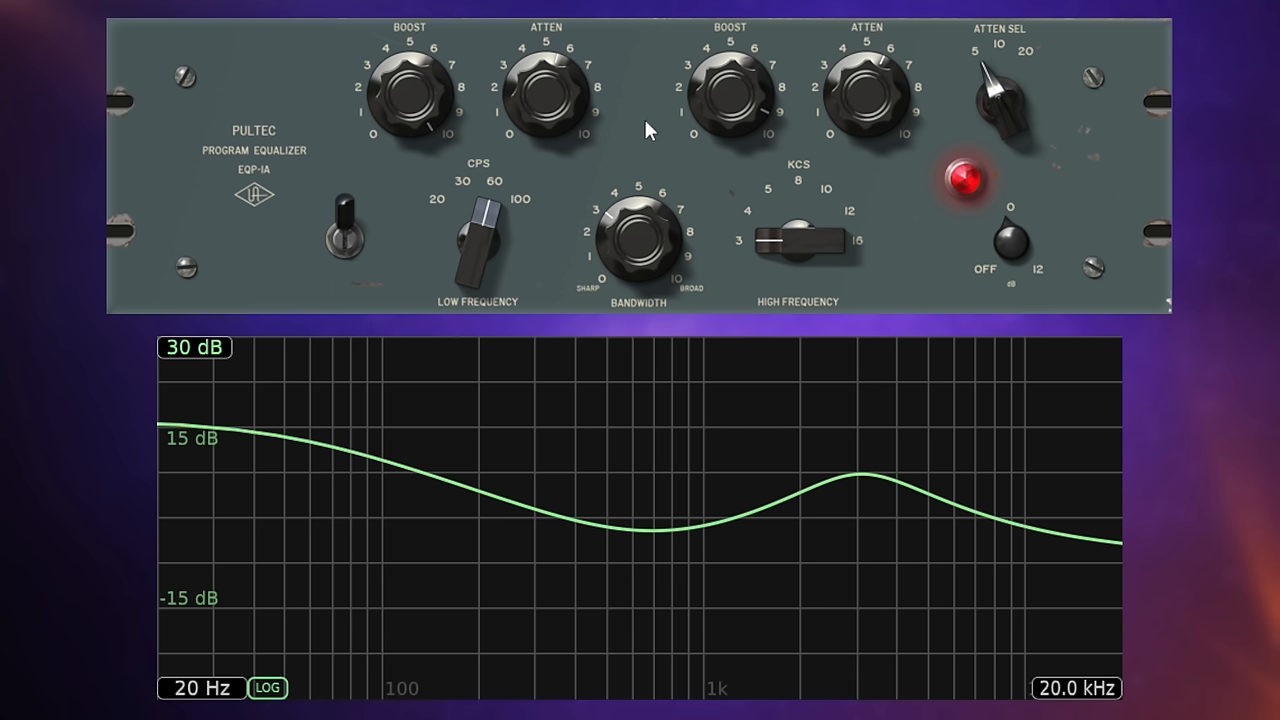
mouse_move(637, 147)
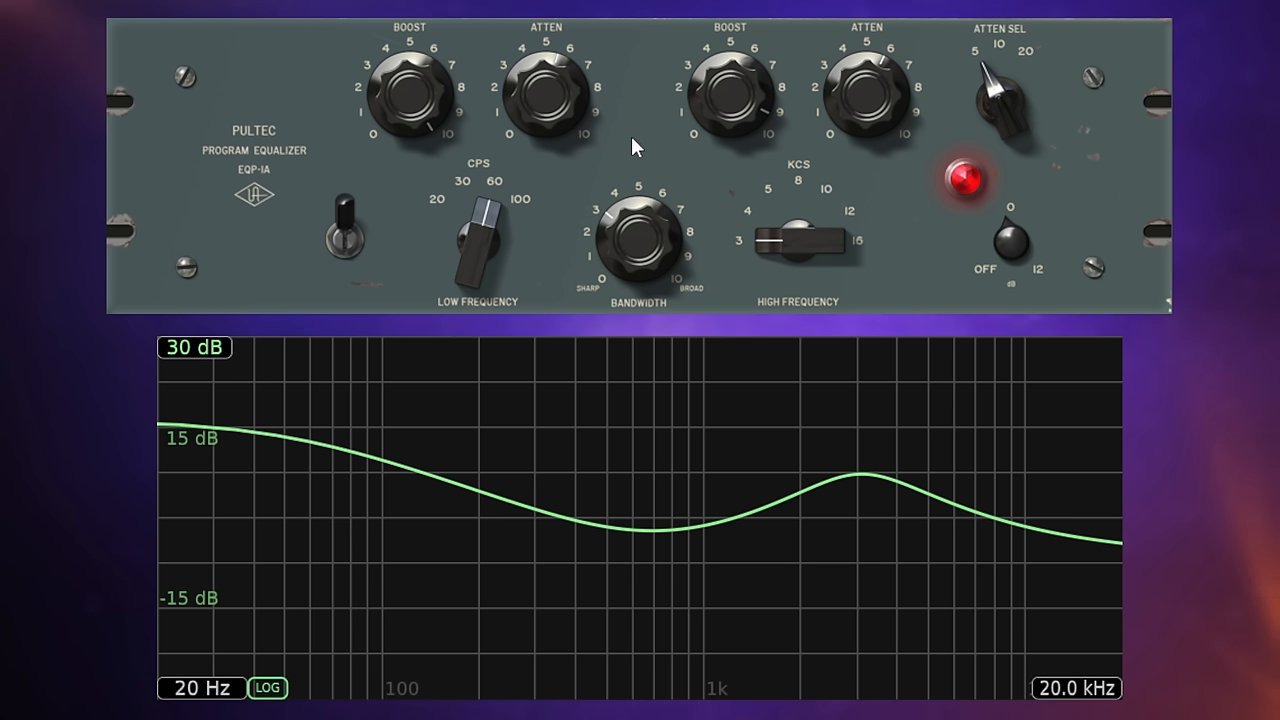
mouse_move(650, 143)
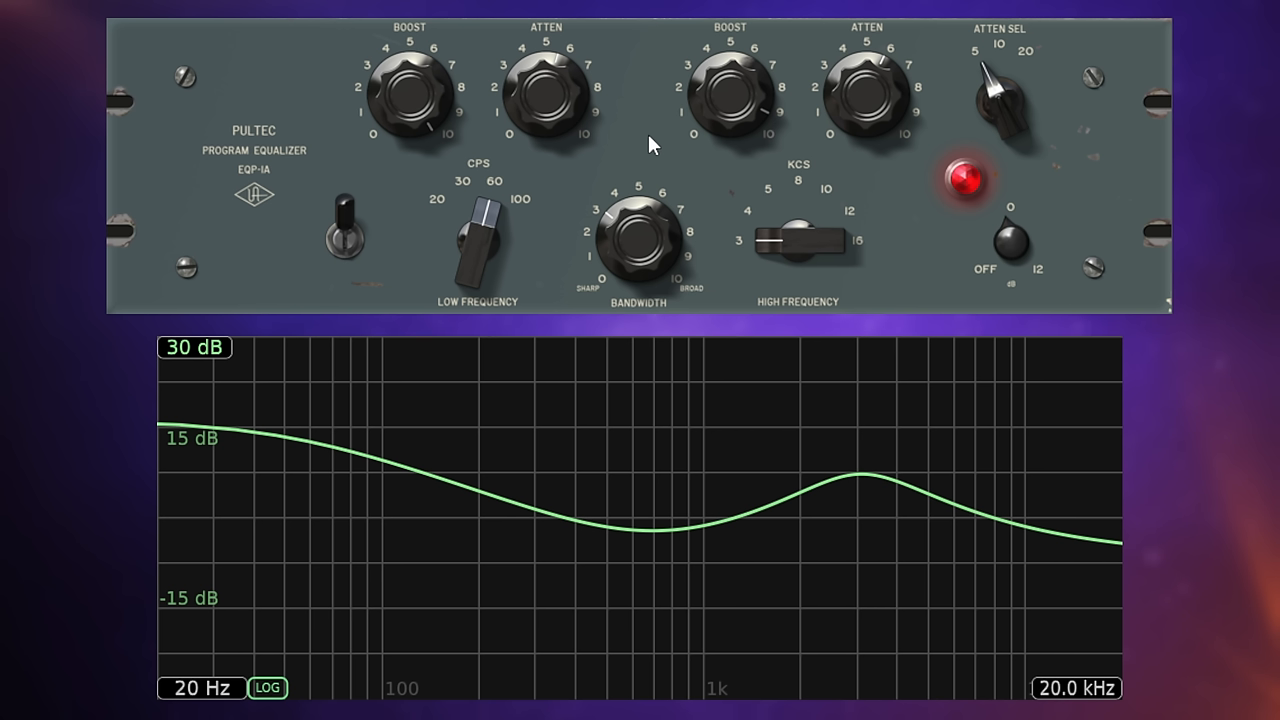
mouse_move(648, 138)
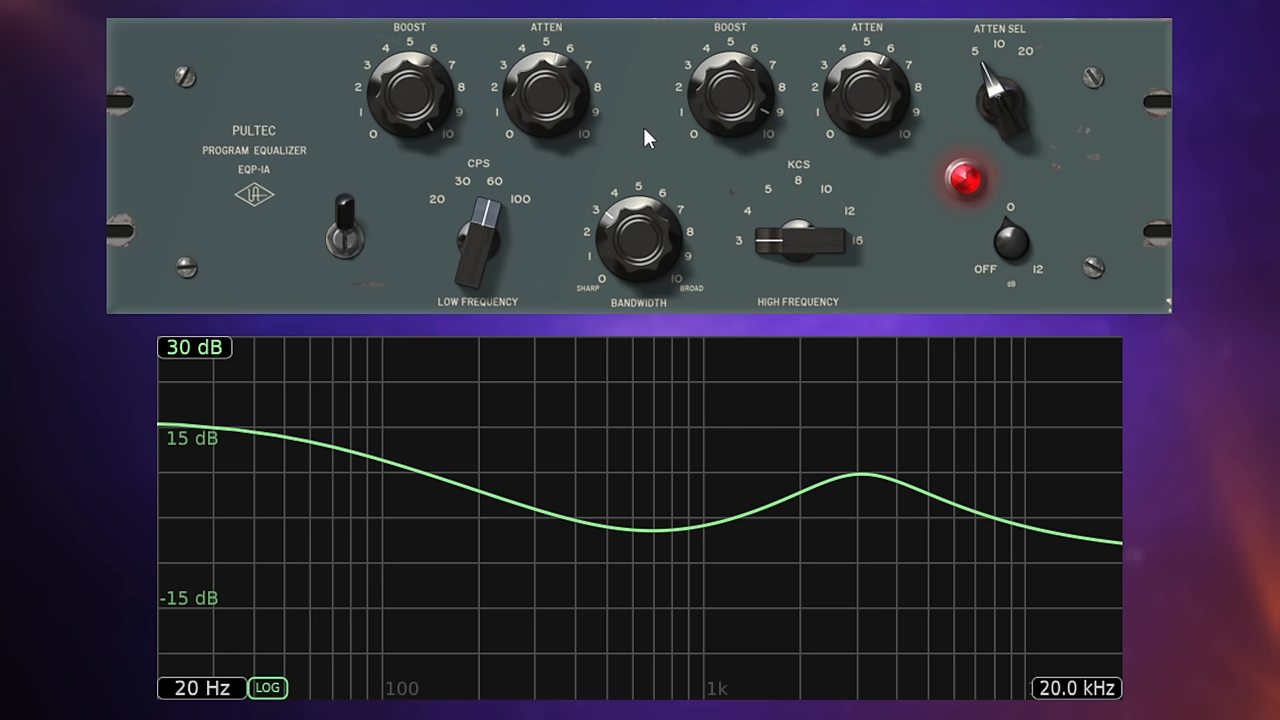
mouse_move(632, 150)
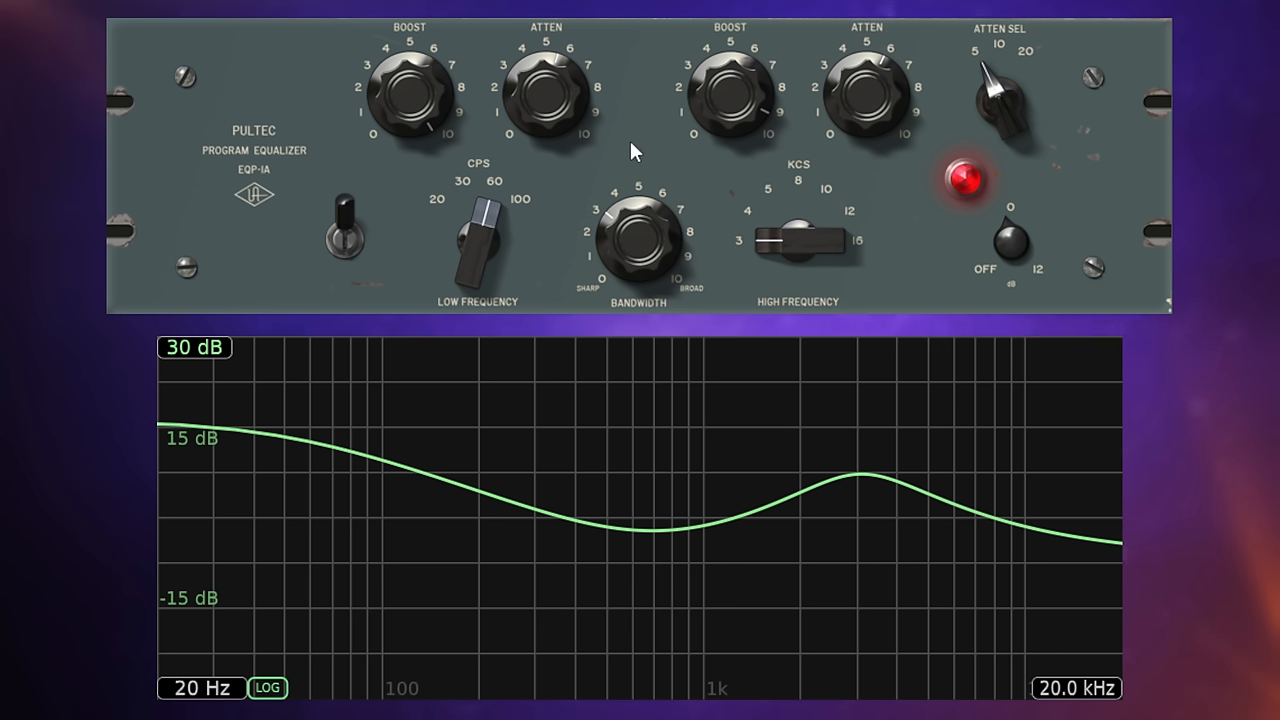
mouse_move(638, 133)
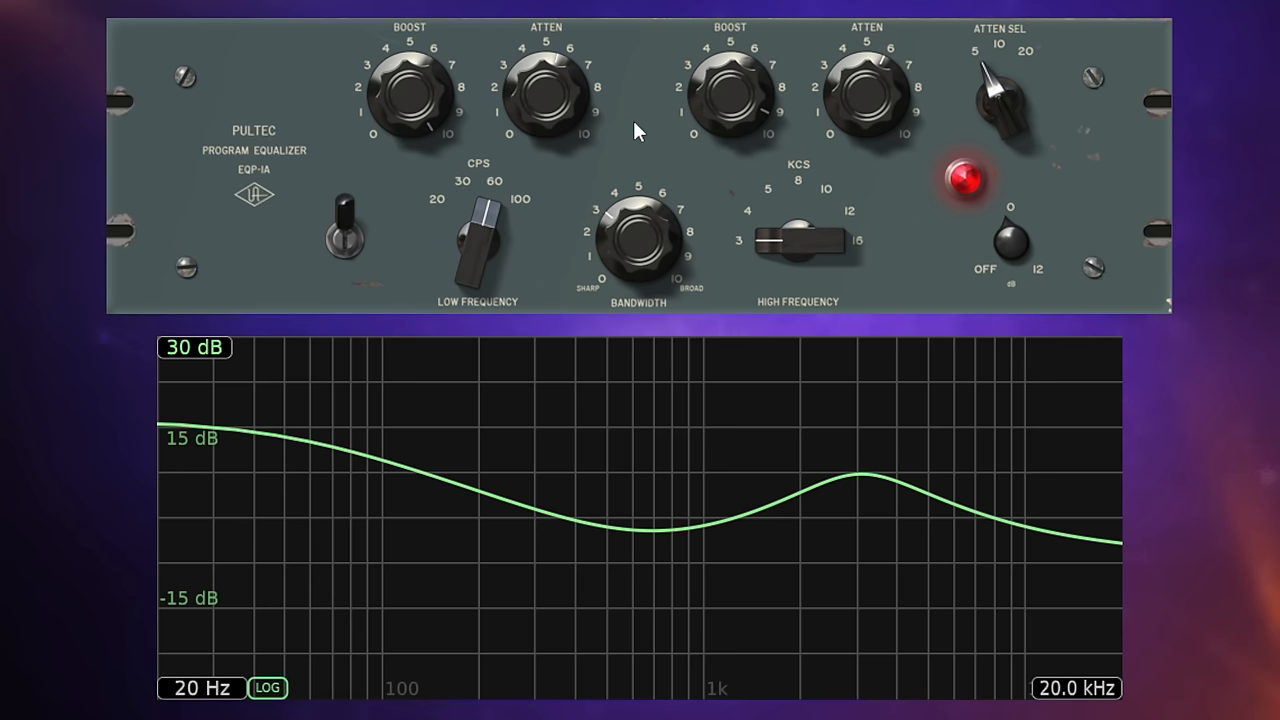
mouse_move(651, 153)
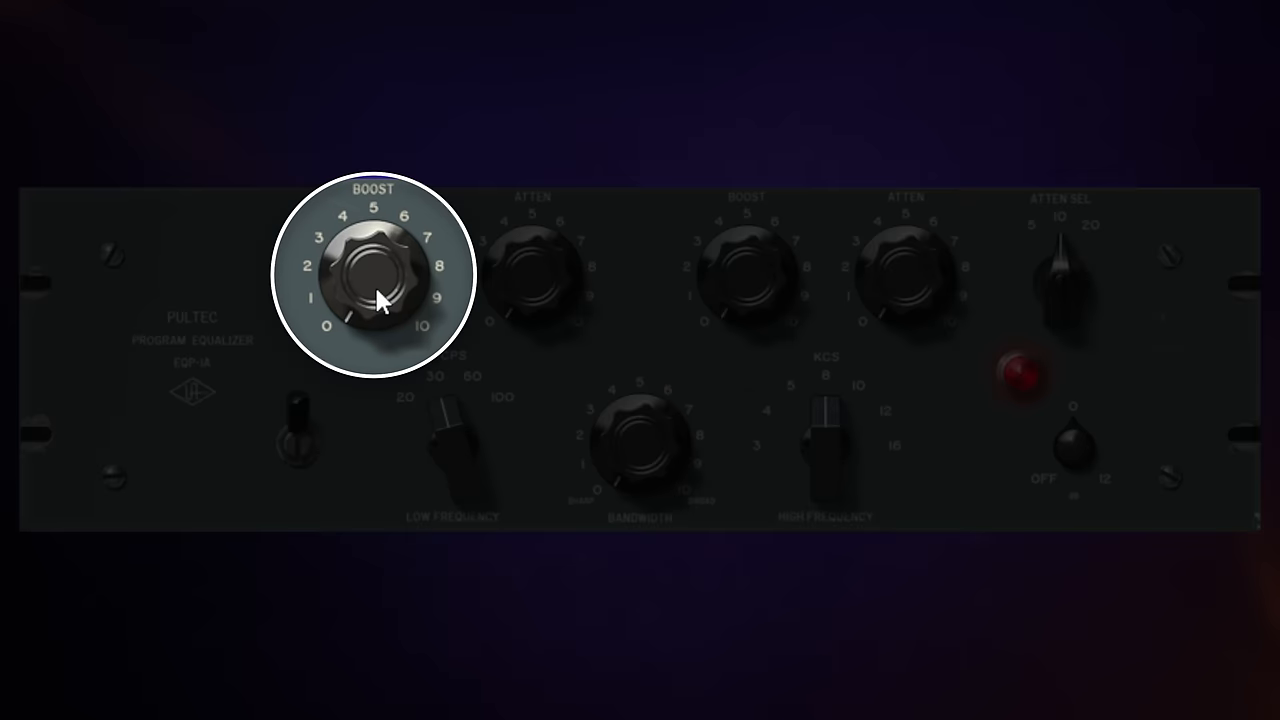
Step: Raise the low boost to about 5 and flip the IN toggle to re-engage the EQ
drag(378, 300, 375, 245)
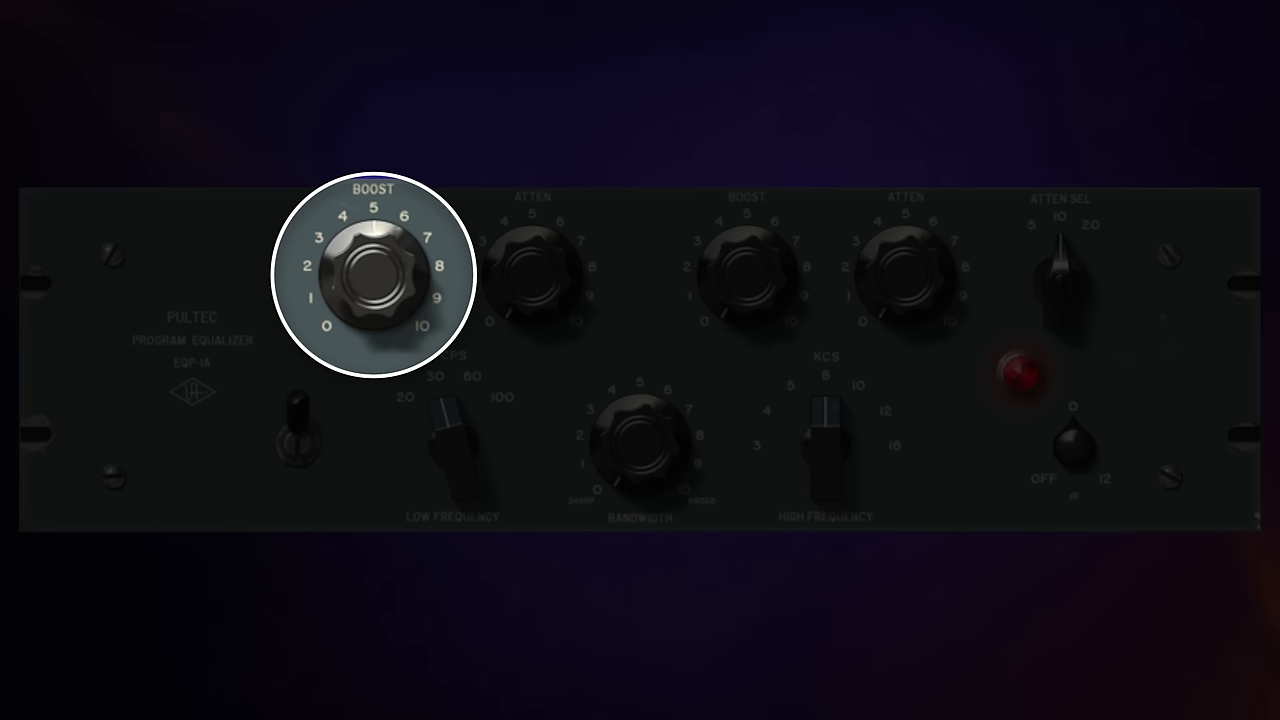
mouse_move(553, 424)
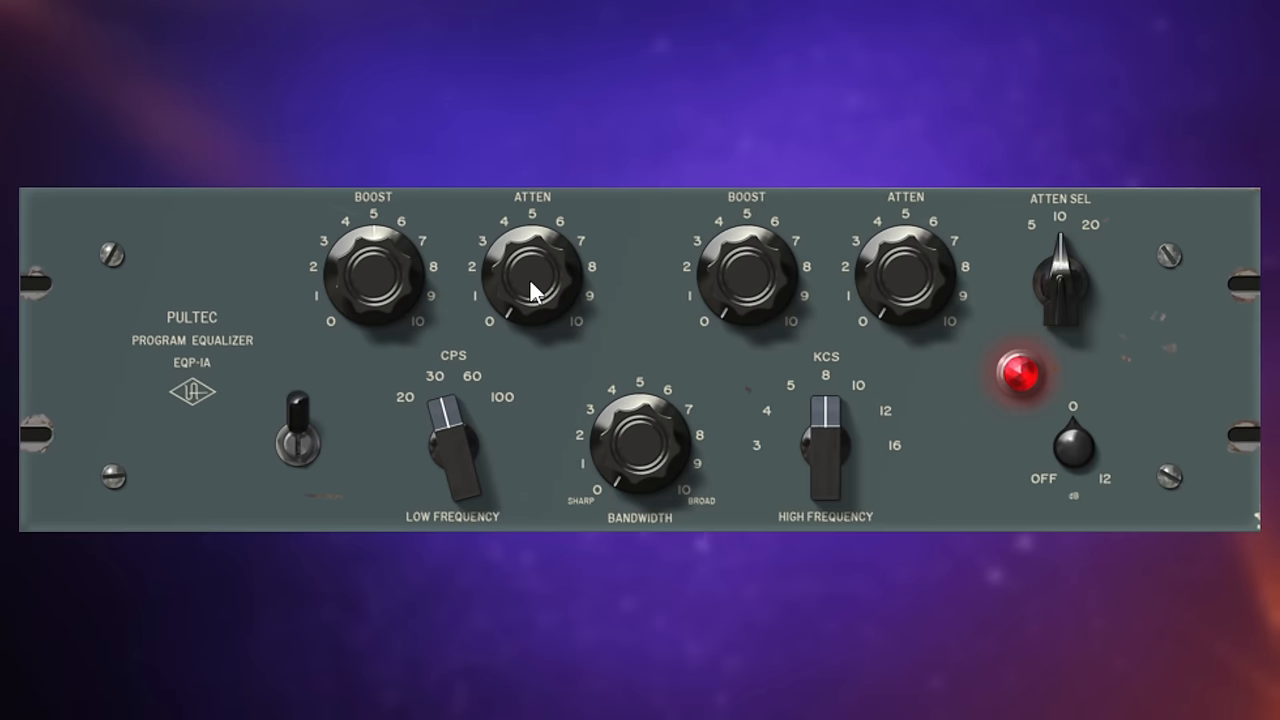
mouse_move(540, 290)
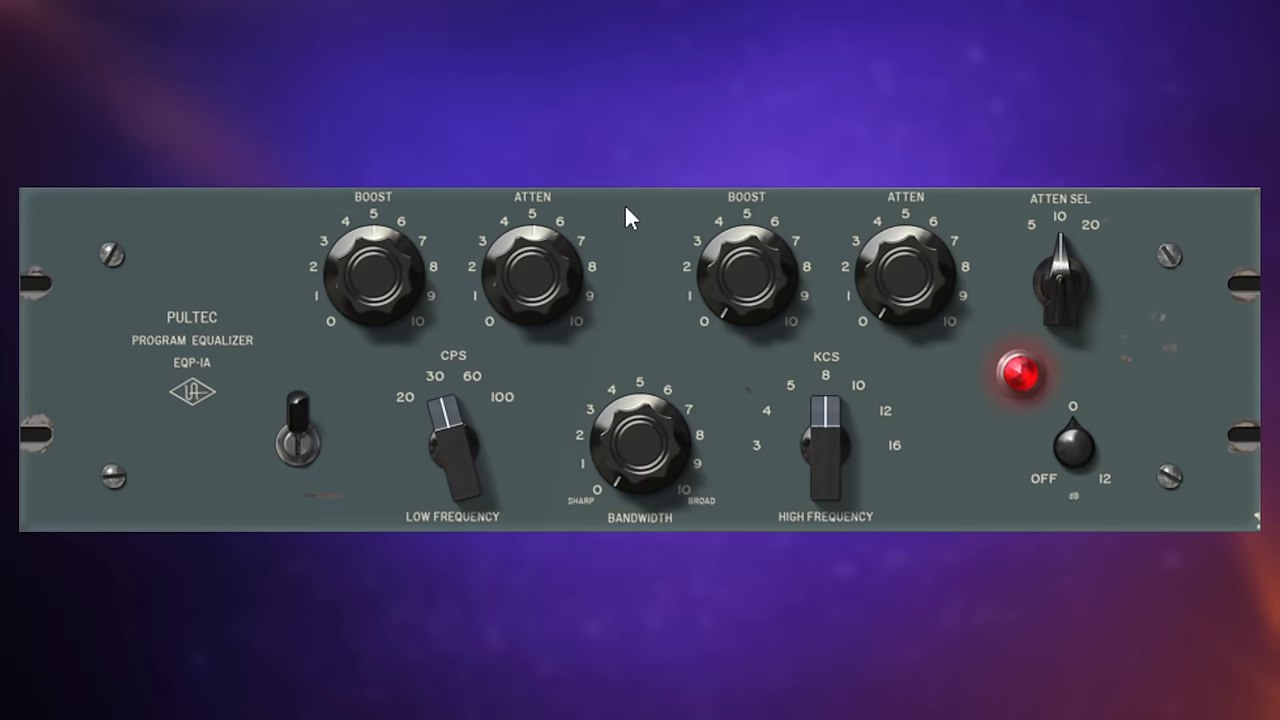
click(297, 430)
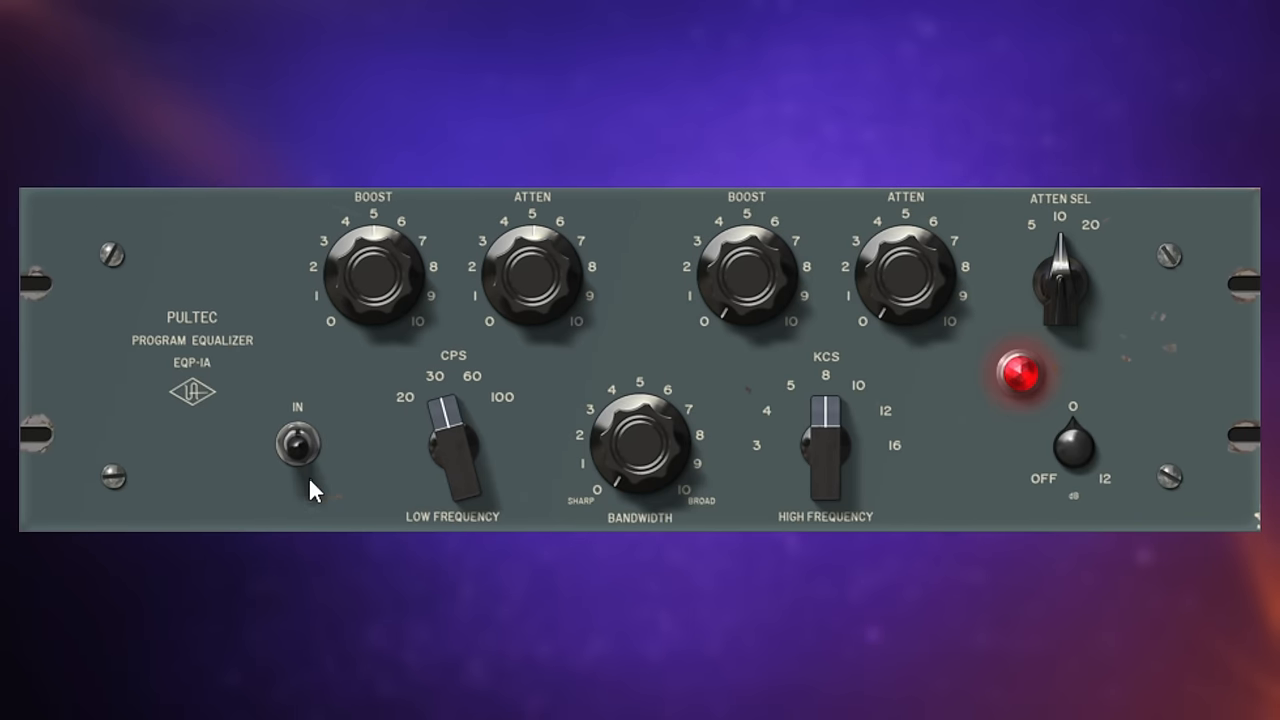
mouse_move(358, 428)
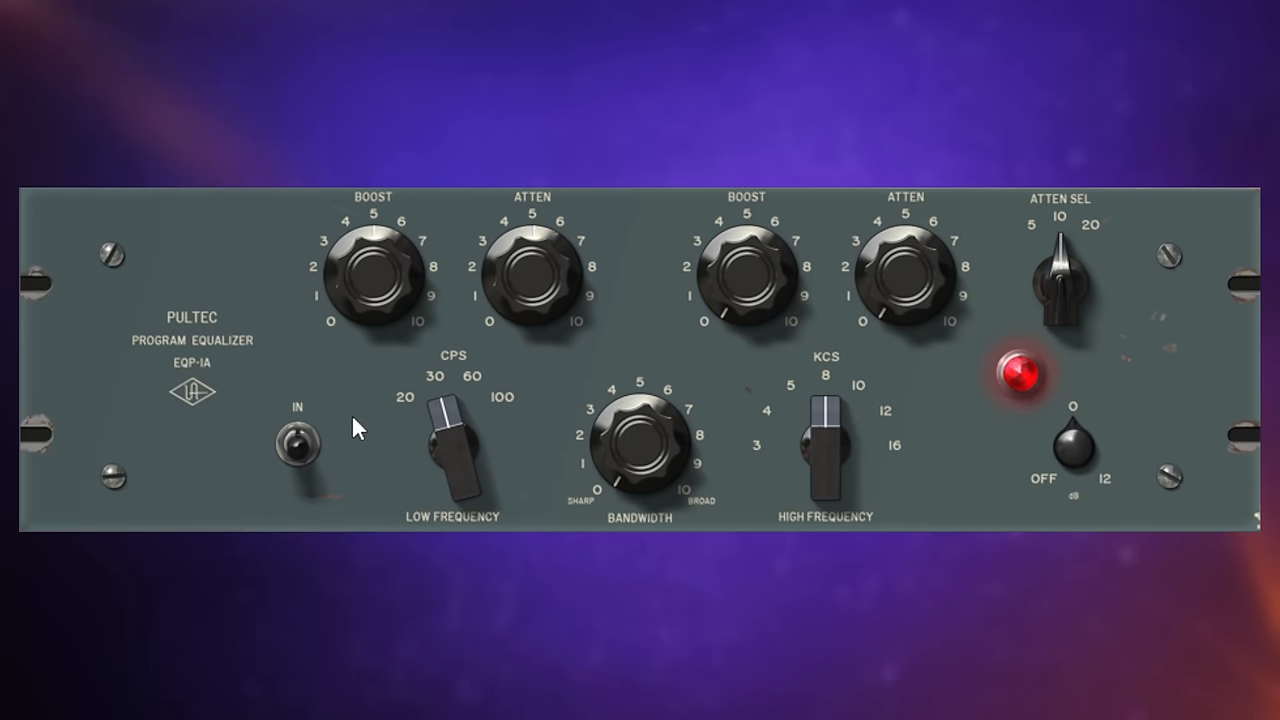
click(296, 440)
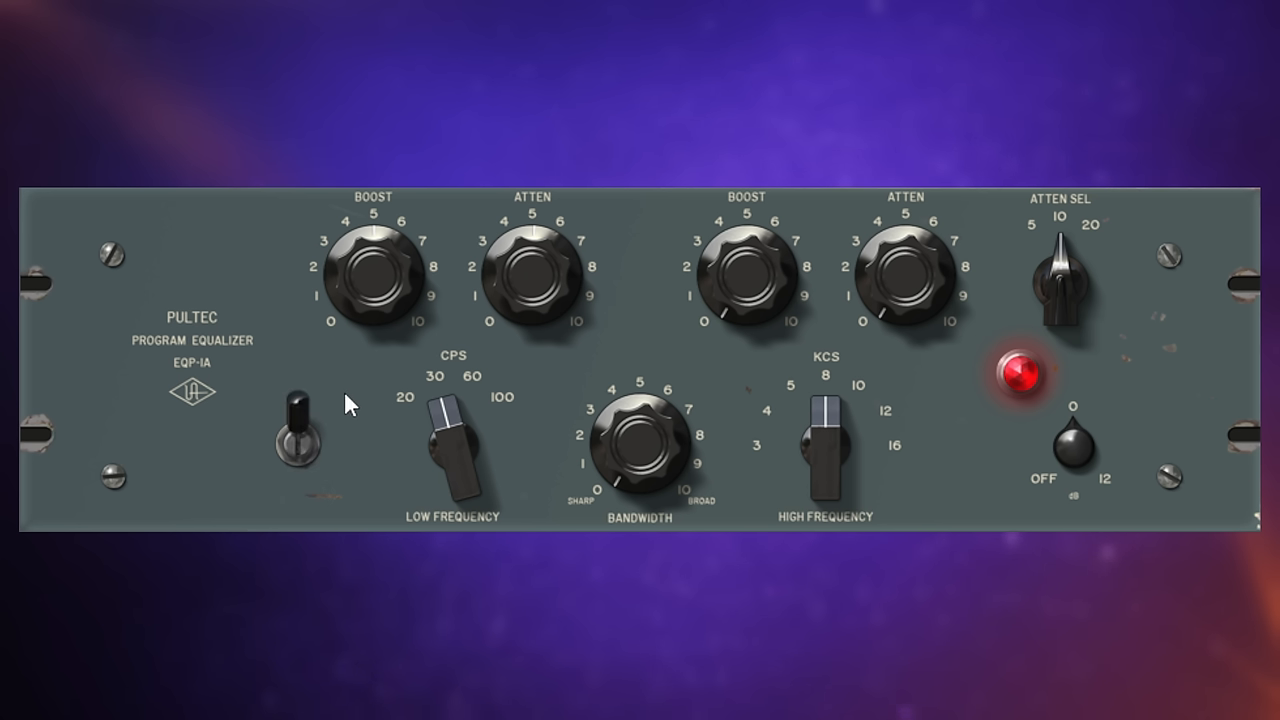
mouse_move(307, 445)
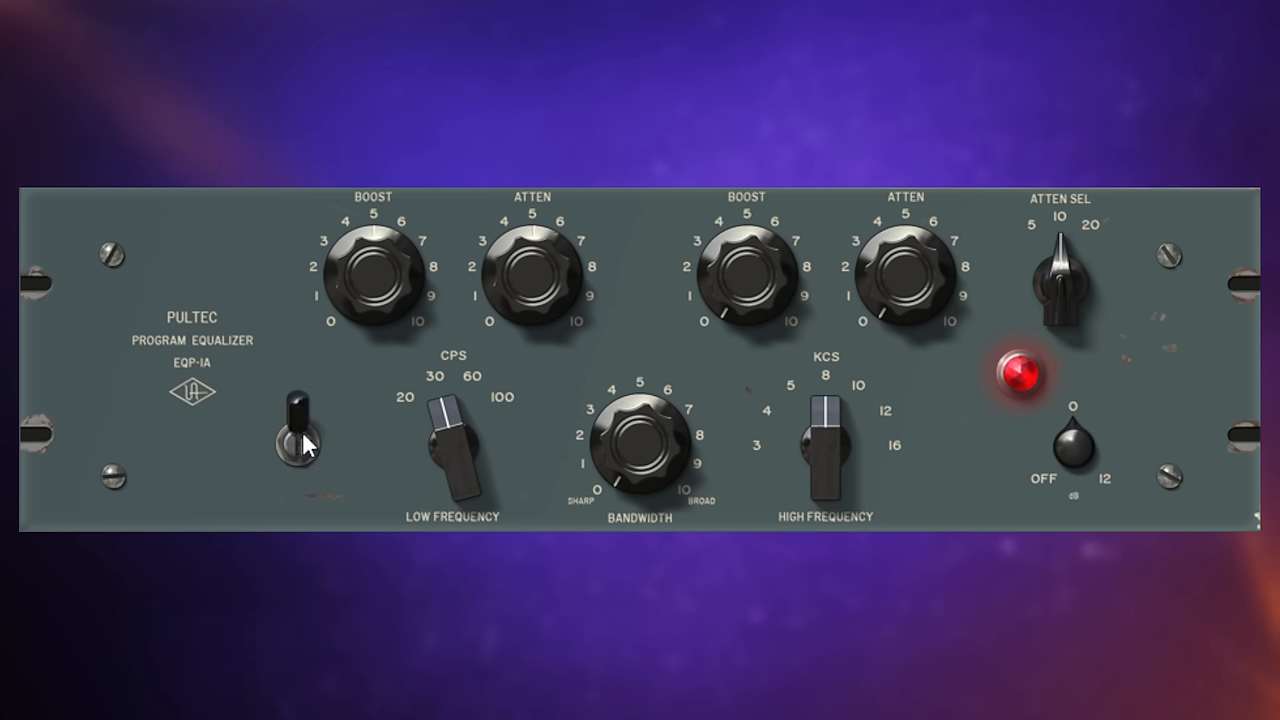
mouse_move(345, 425)
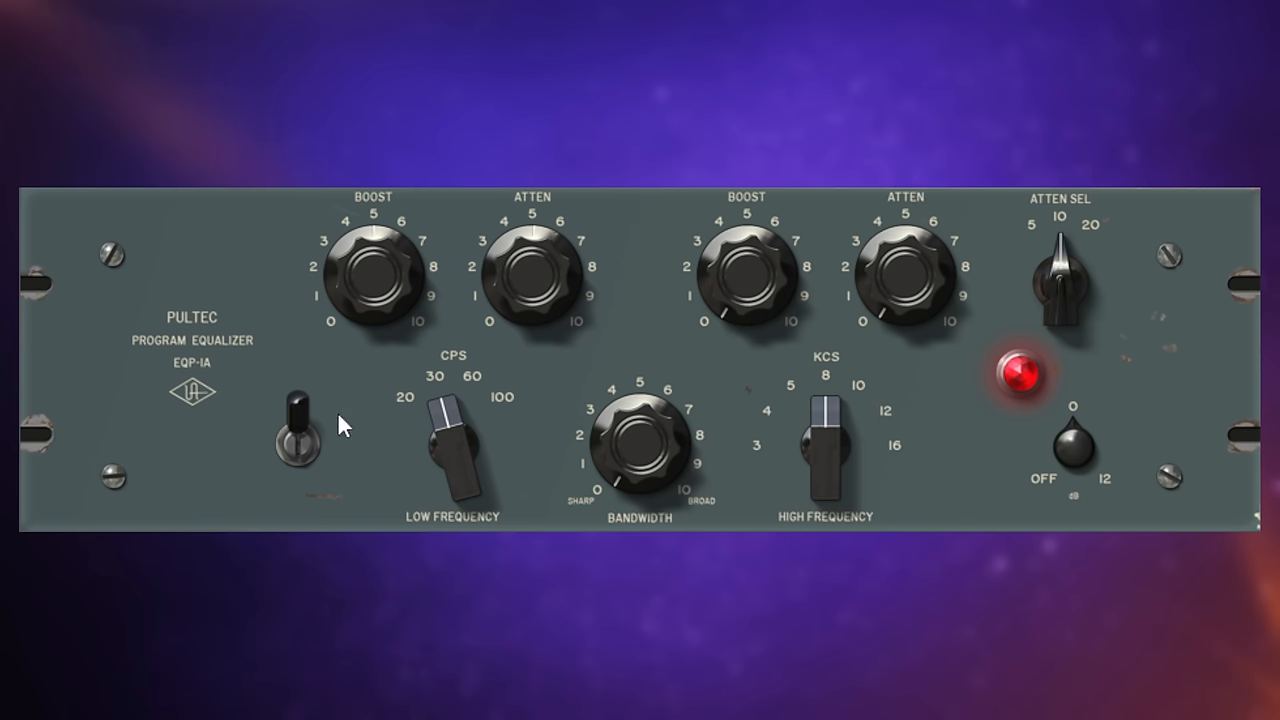
mouse_move(651, 347)
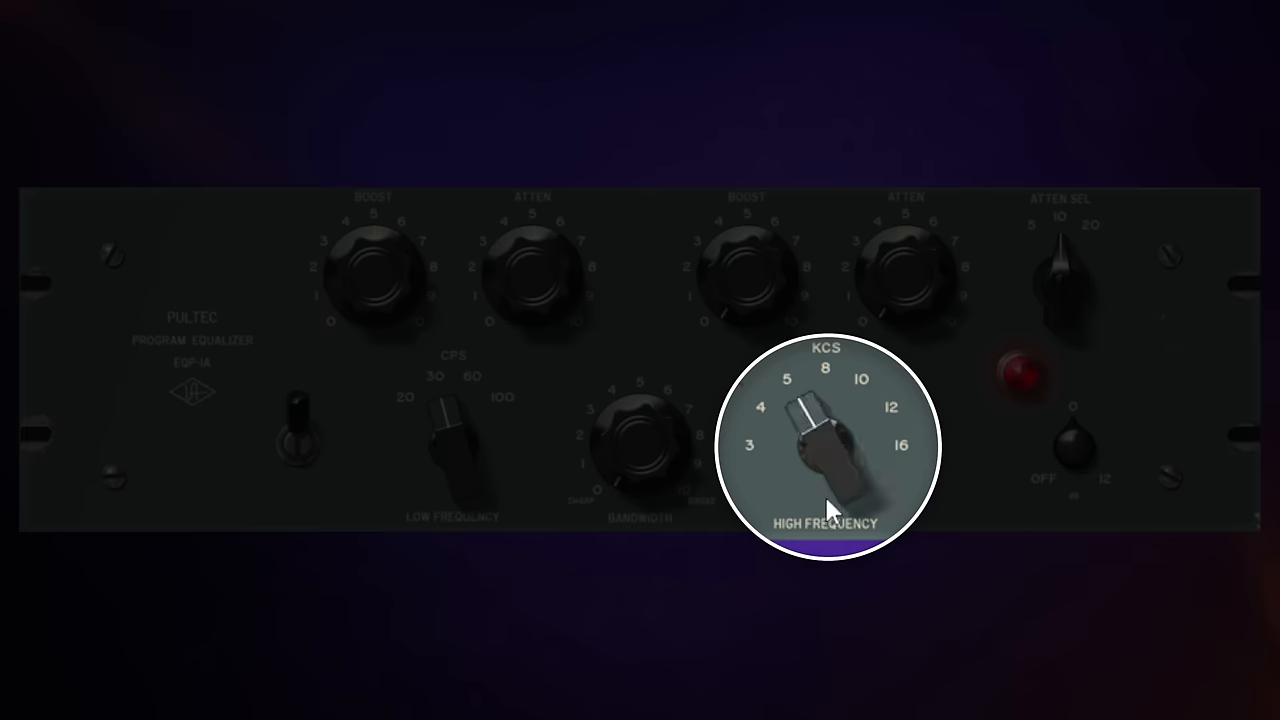
drag(825, 505, 845, 445)
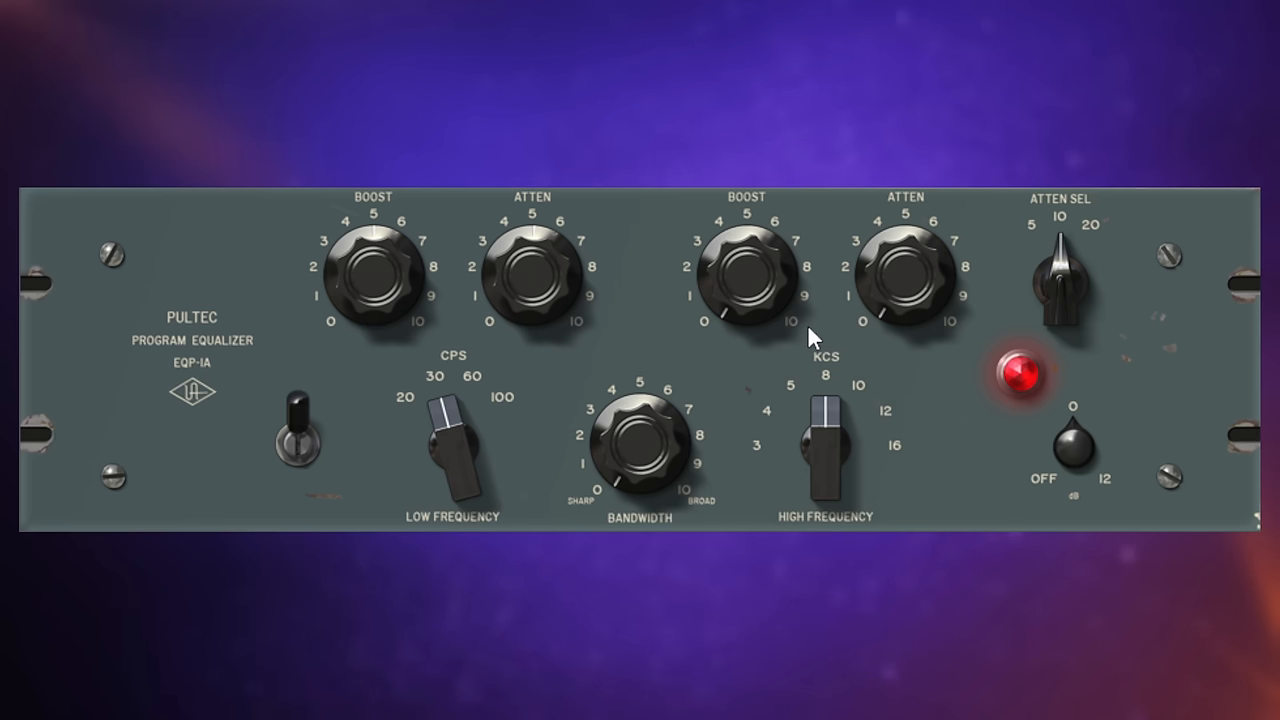
mouse_move(757, 280)
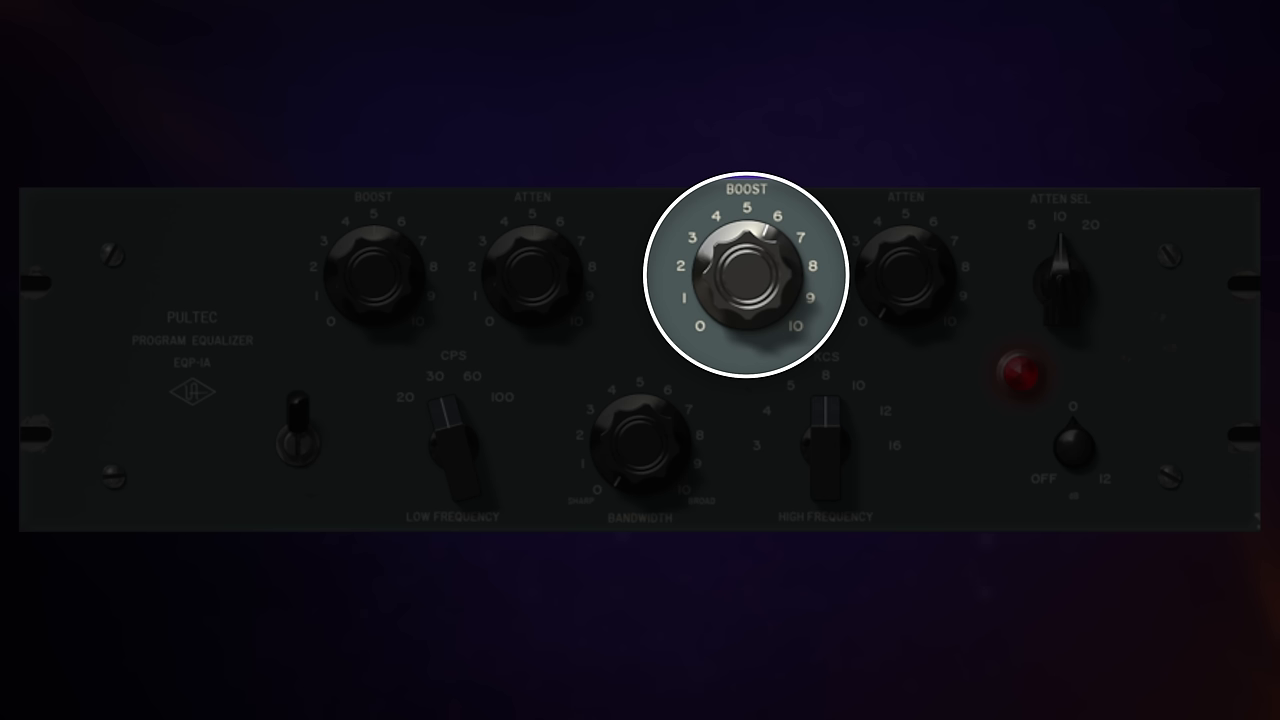
mouse_move(950, 375)
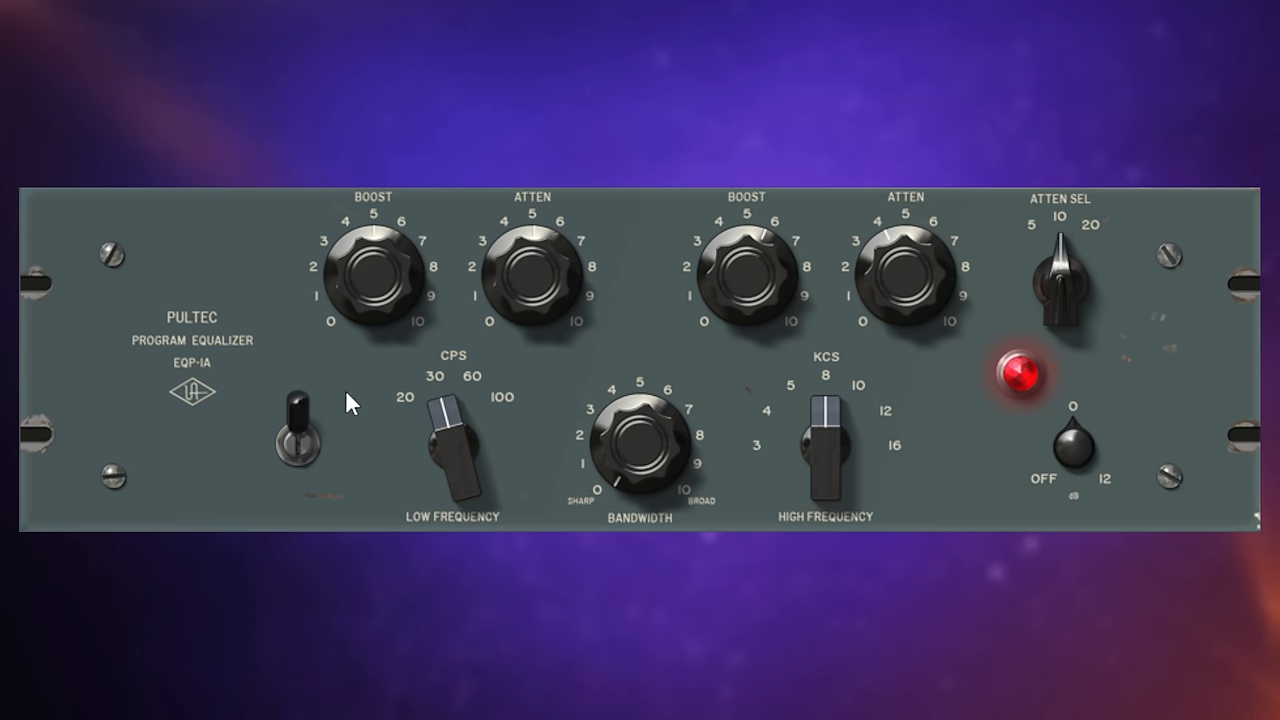
mouse_move(305, 440)
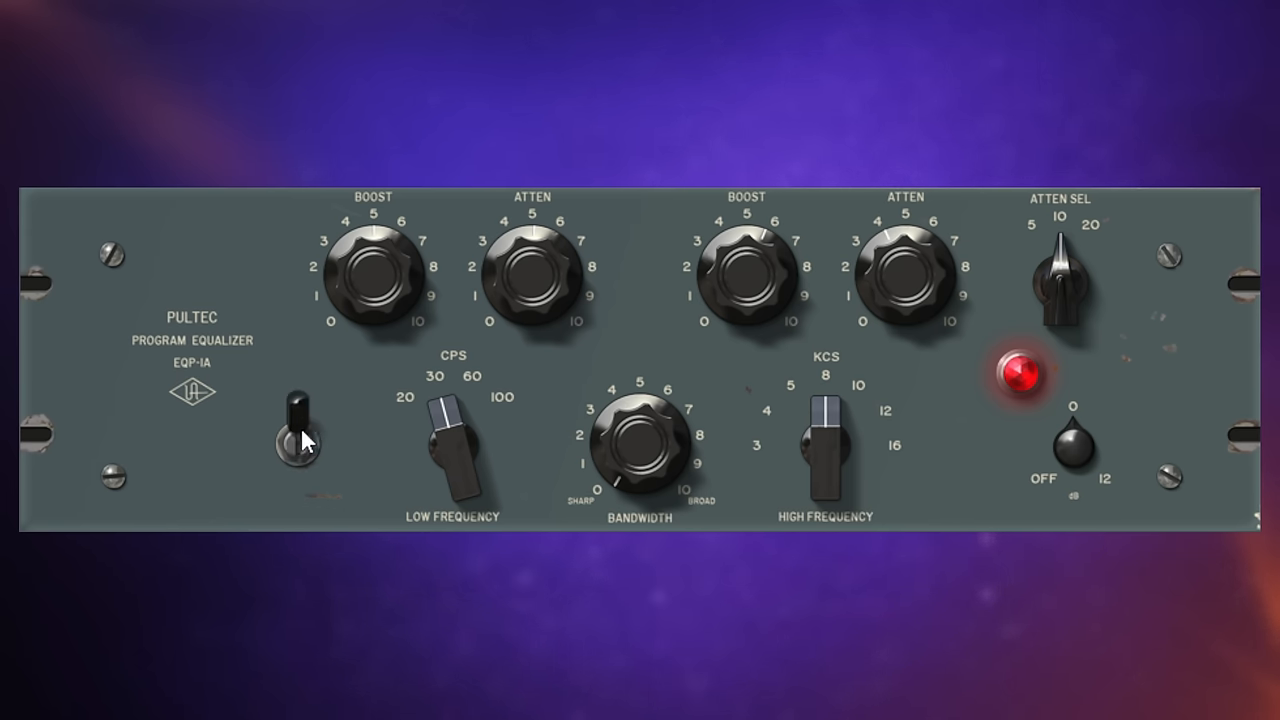
mouse_move(349, 398)
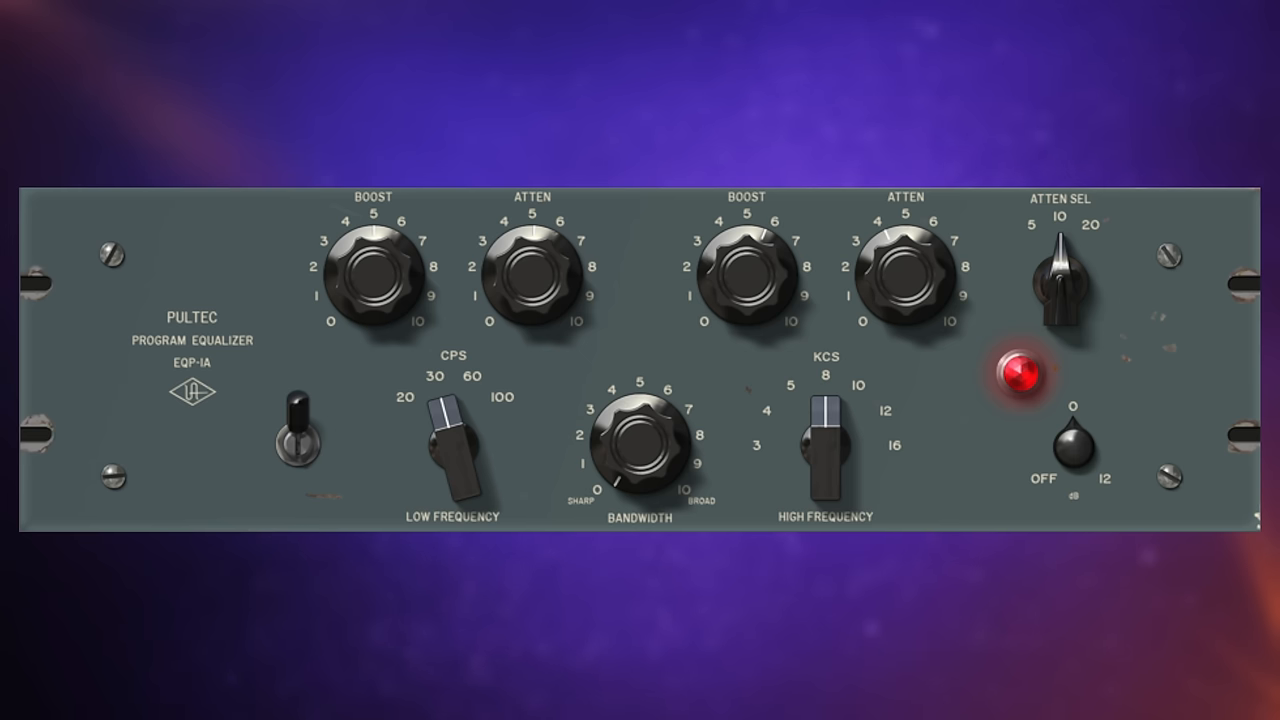
click(297, 432)
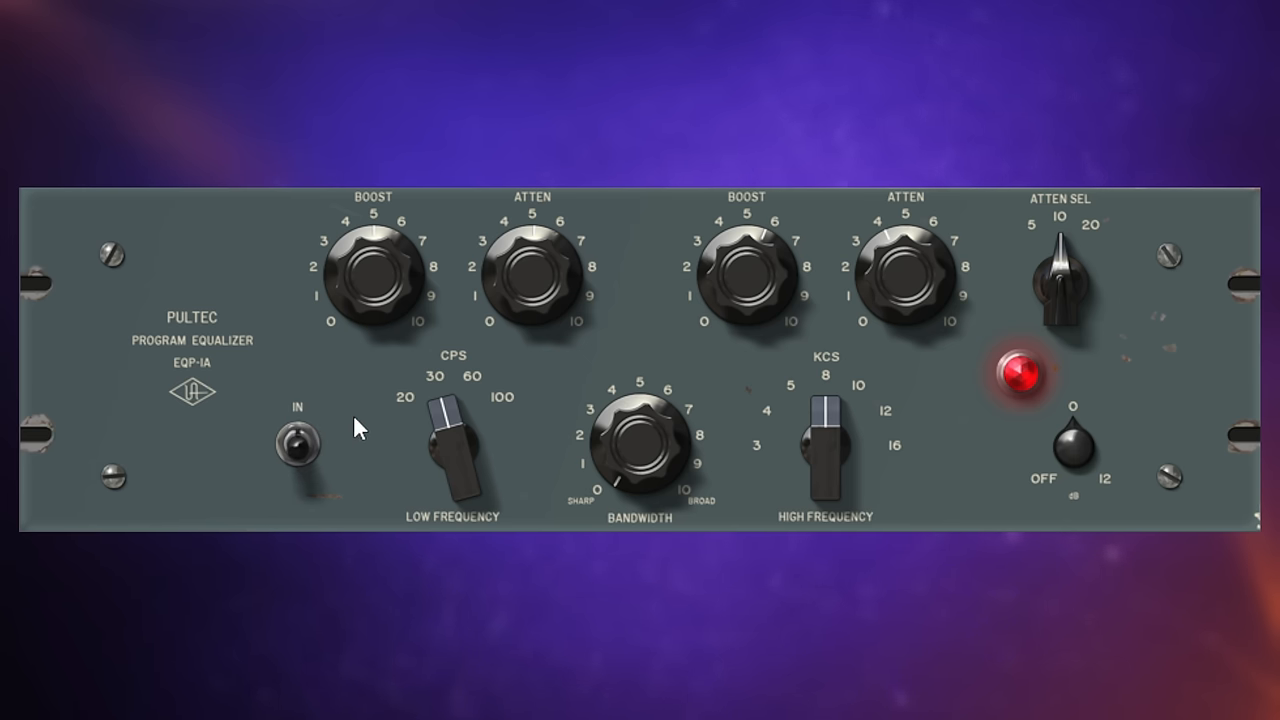
mouse_move(368, 440)
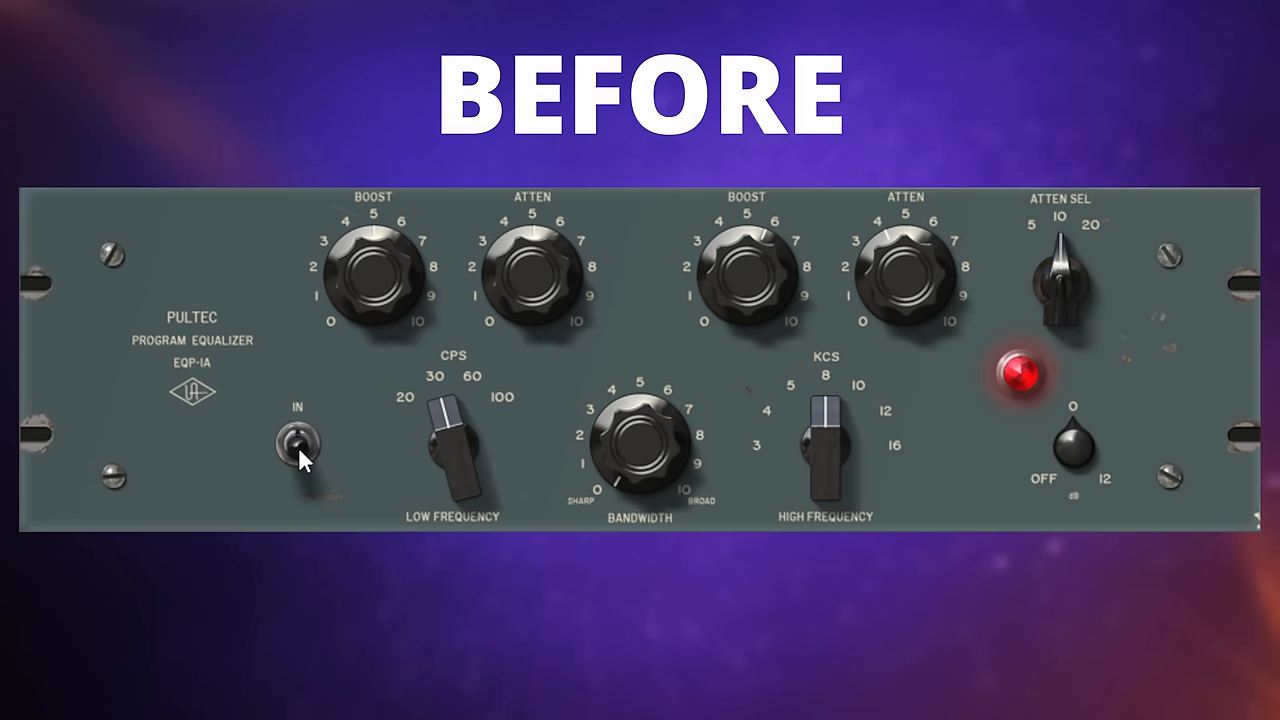
click(297, 435)
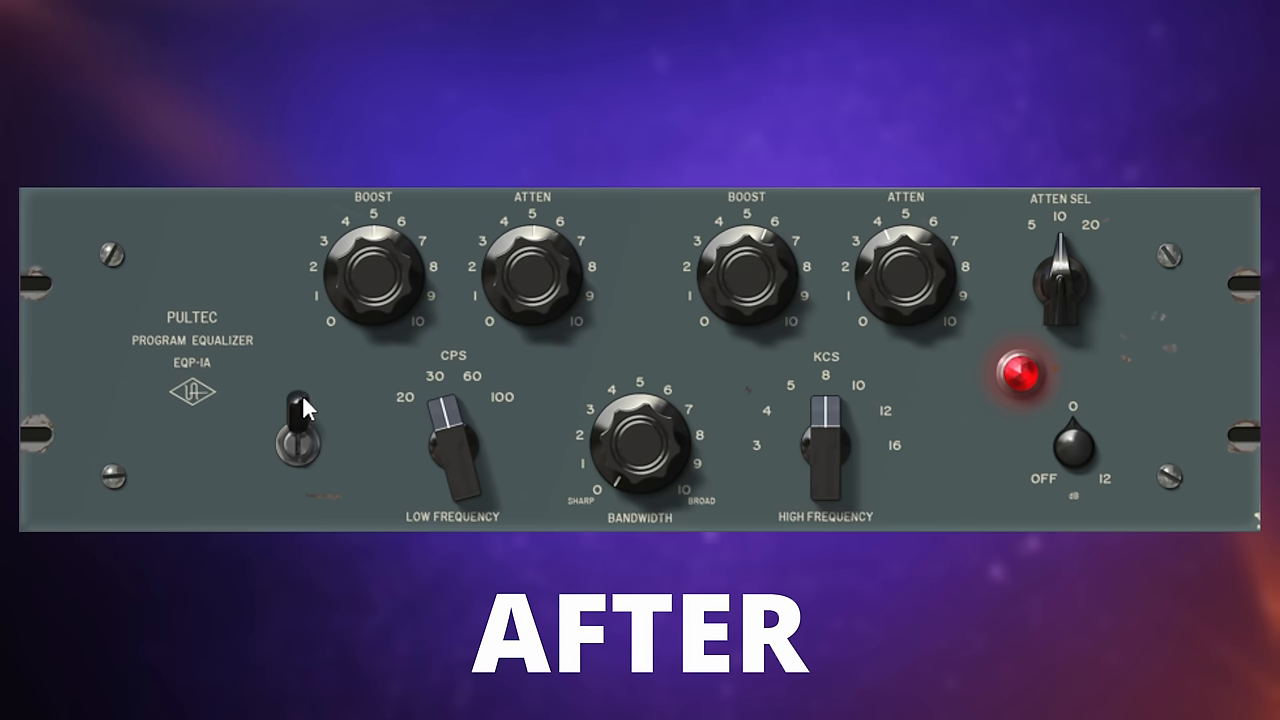
mouse_move(363, 414)
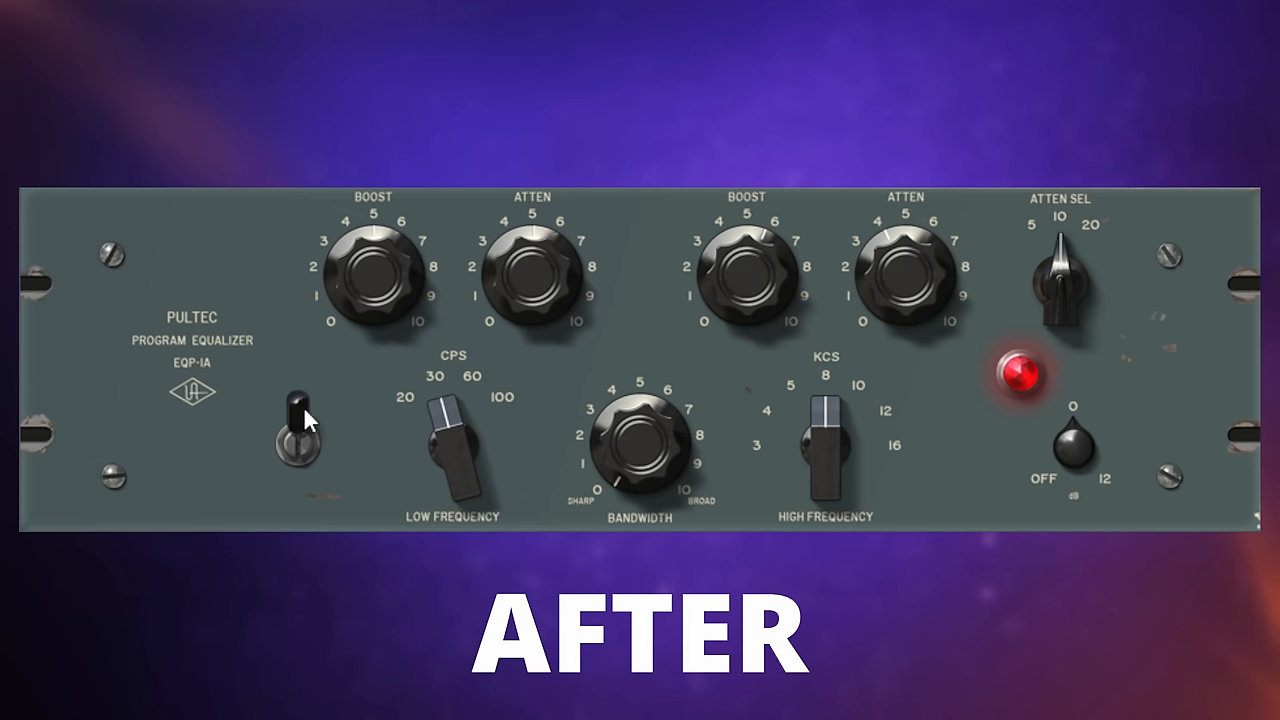
click(294, 425)
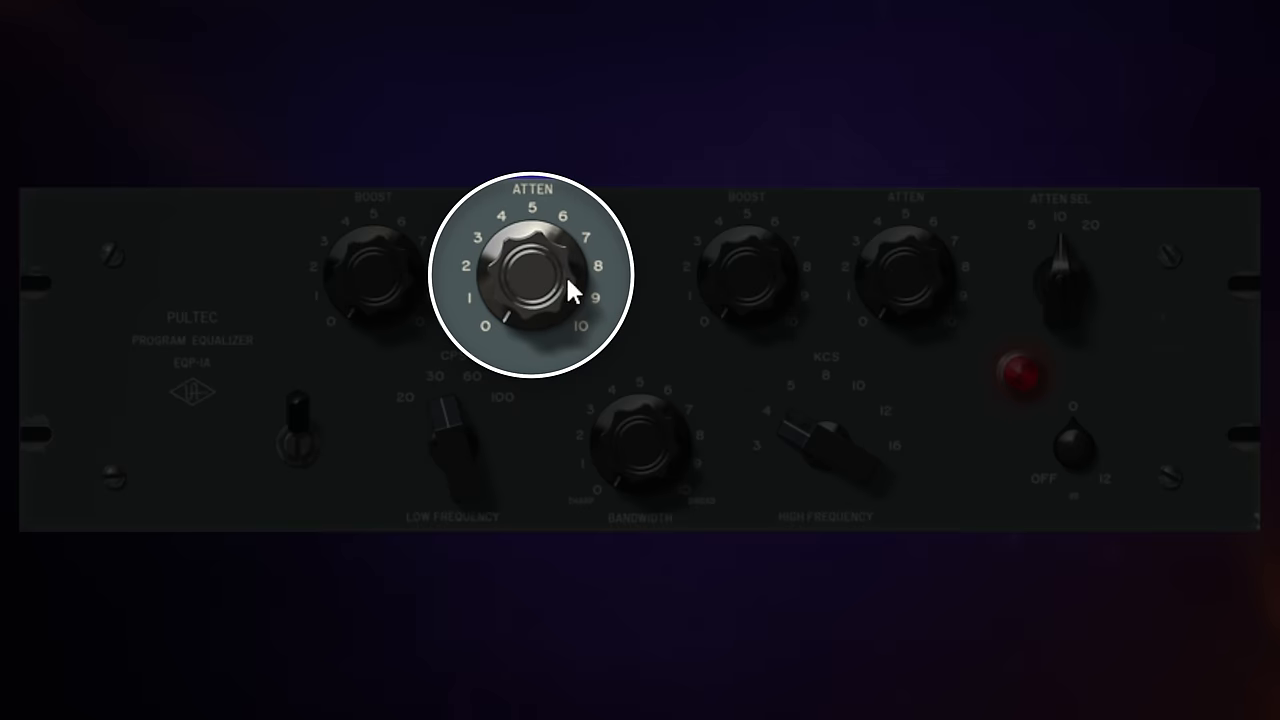
Step: Raise the low ATTEN knob from zero to about 5
drag(573, 291, 538, 253)
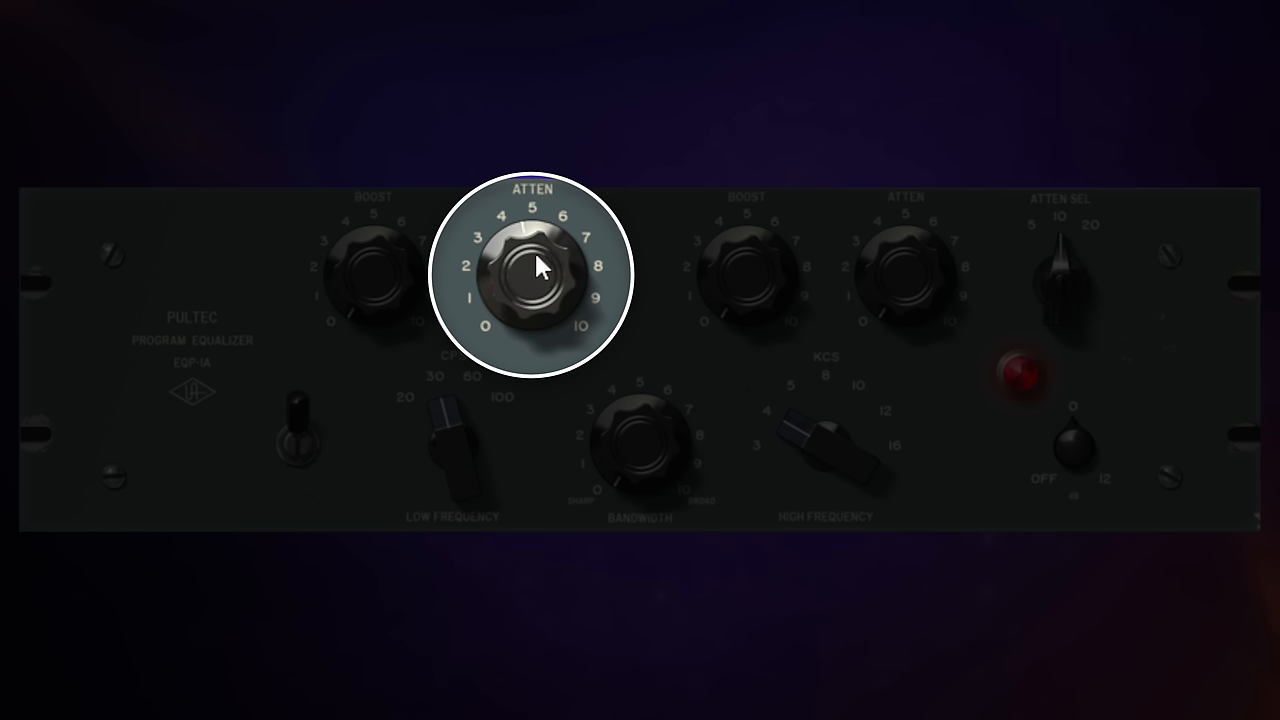
mouse_move(632, 235)
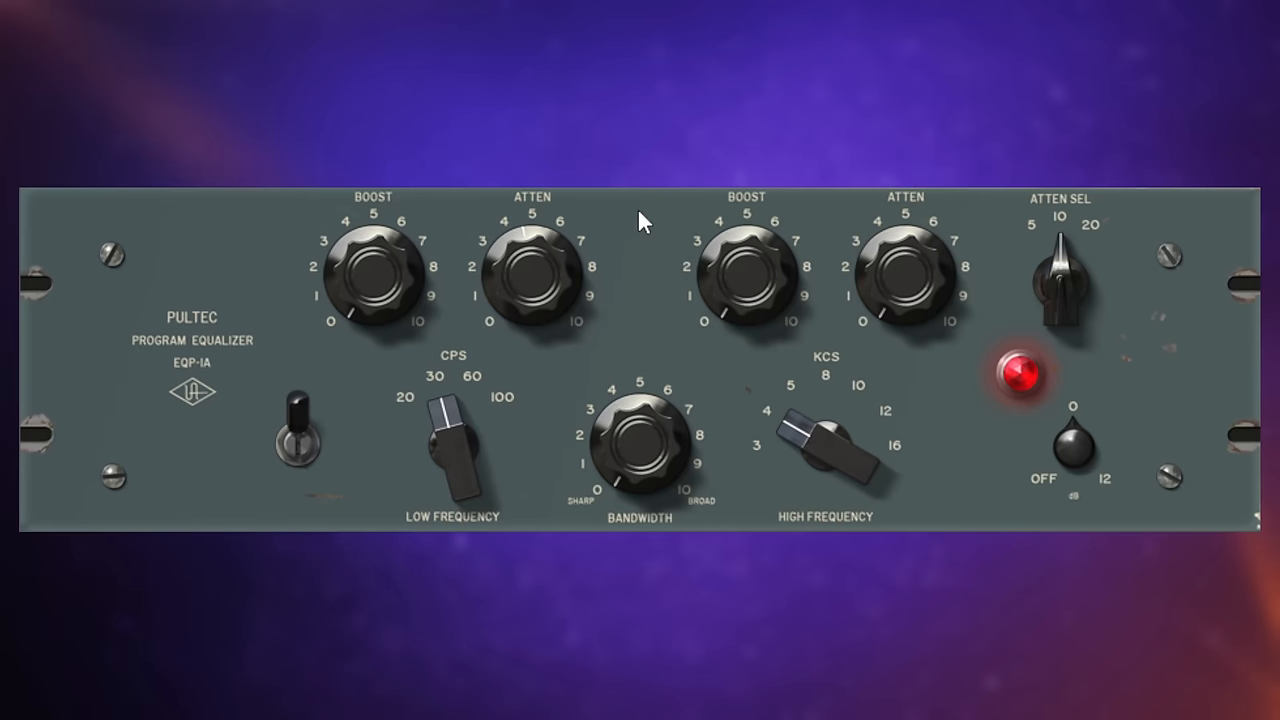
mouse_move(652, 248)
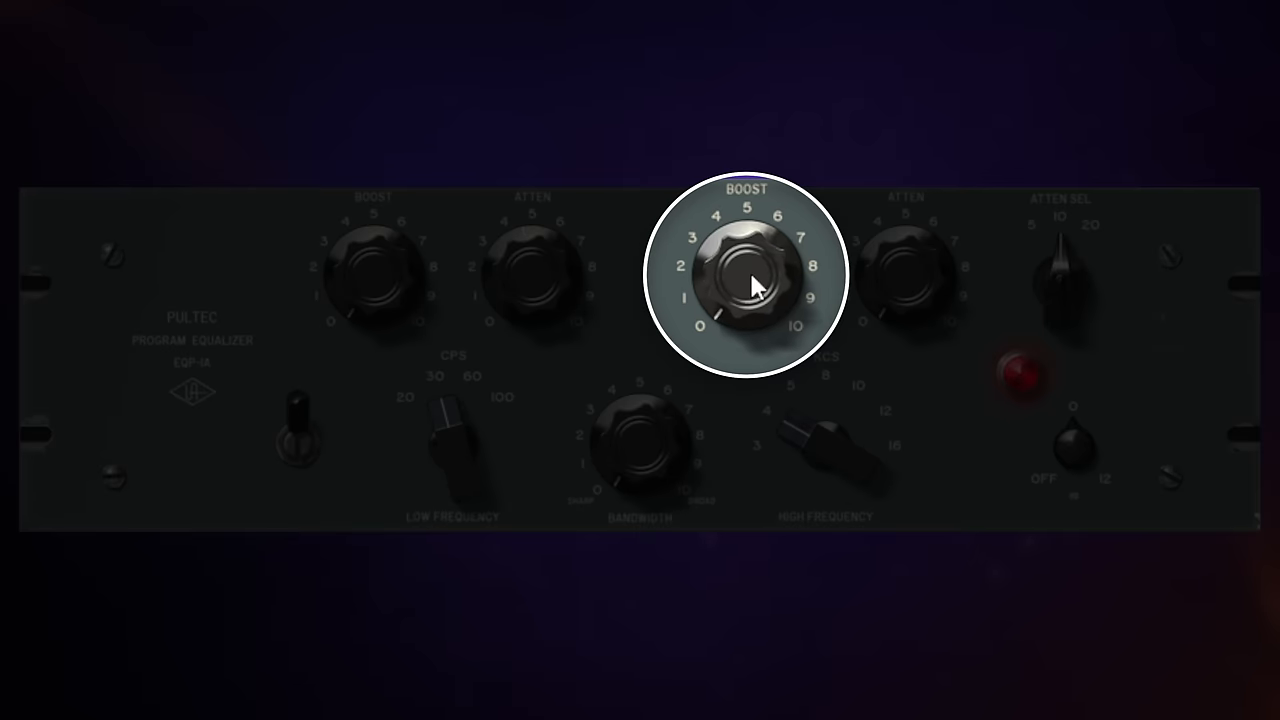
Step: Raise the 4 kHz high-frequency BOOST knob to about 7
drag(750, 290, 750, 215)
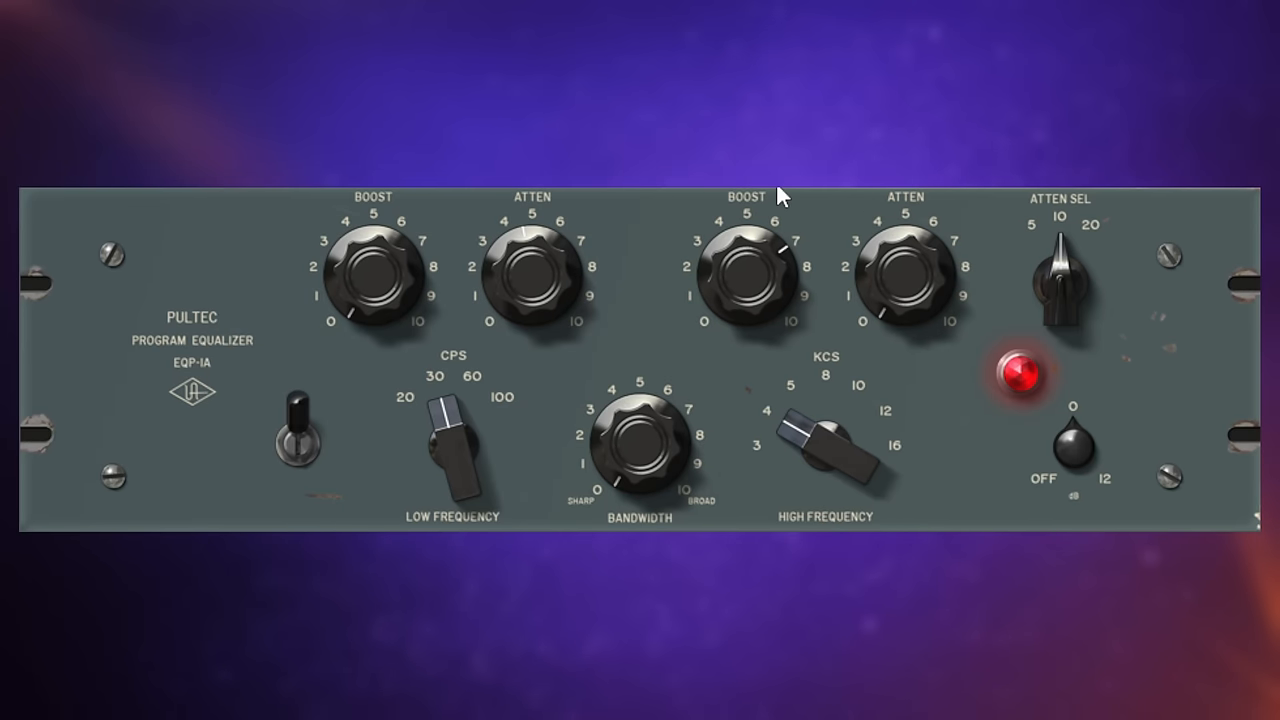
mouse_move(997, 230)
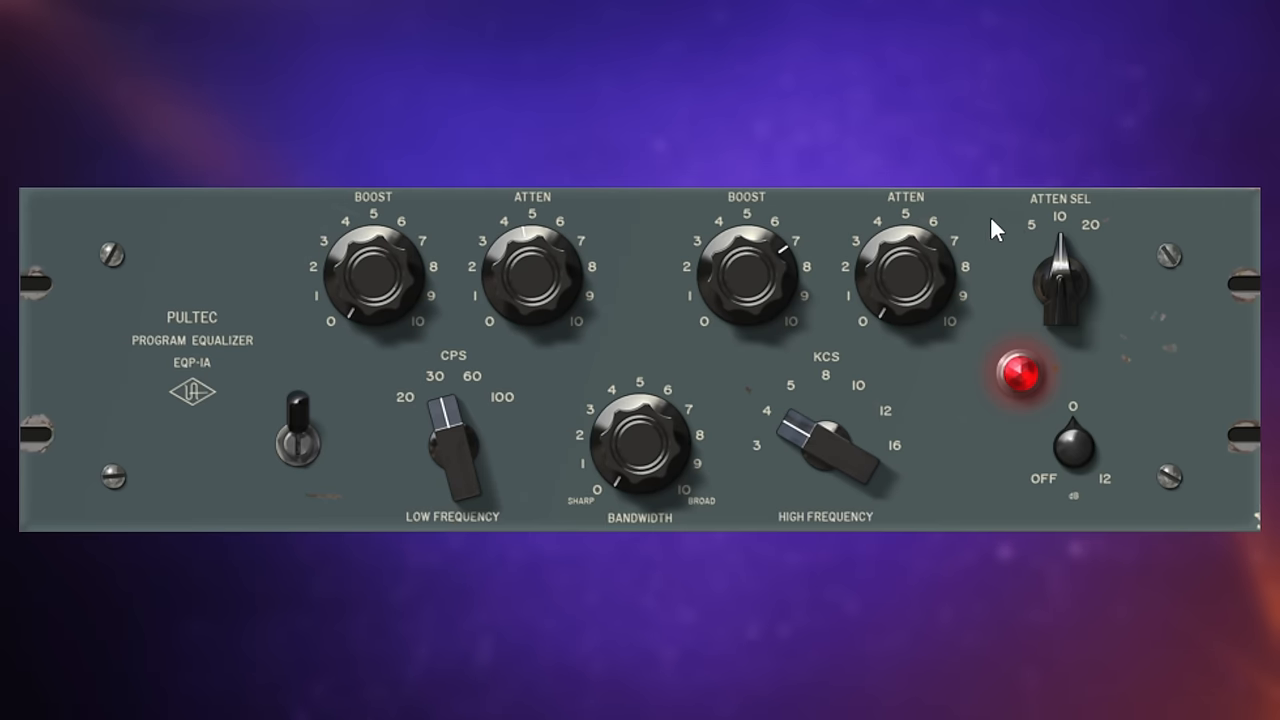
mouse_move(1085, 280)
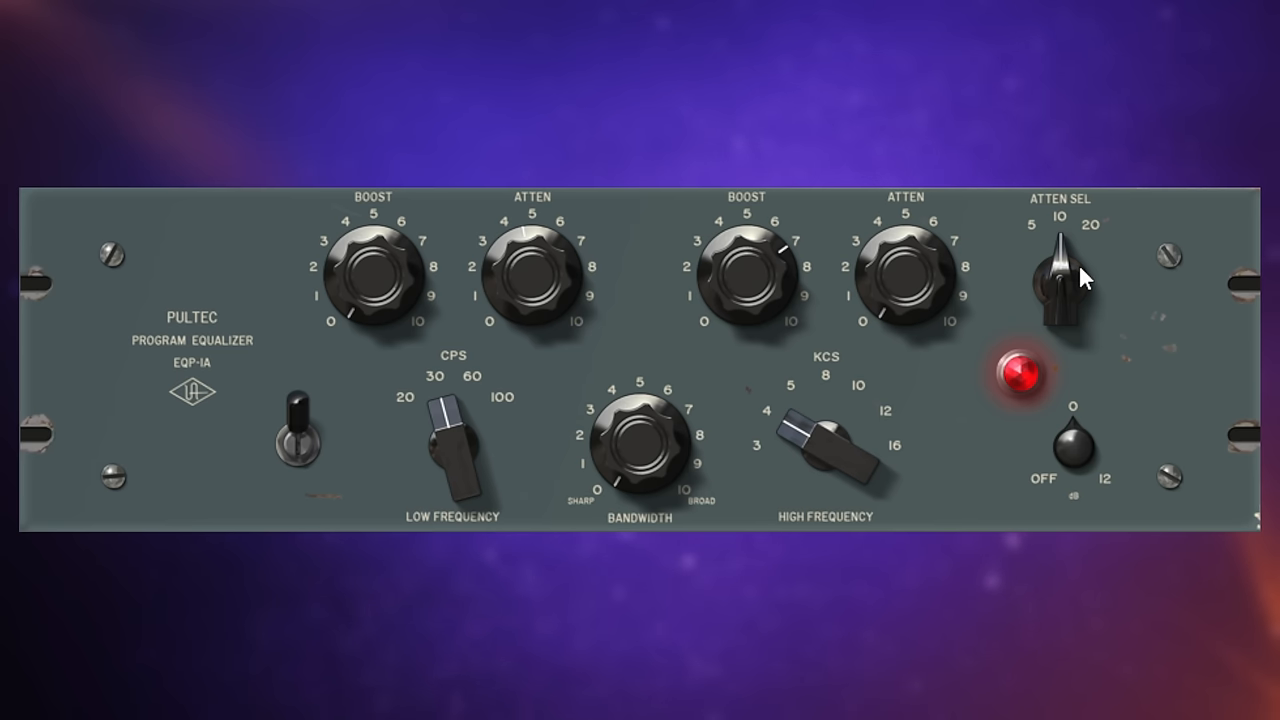
mouse_move(1072, 232)
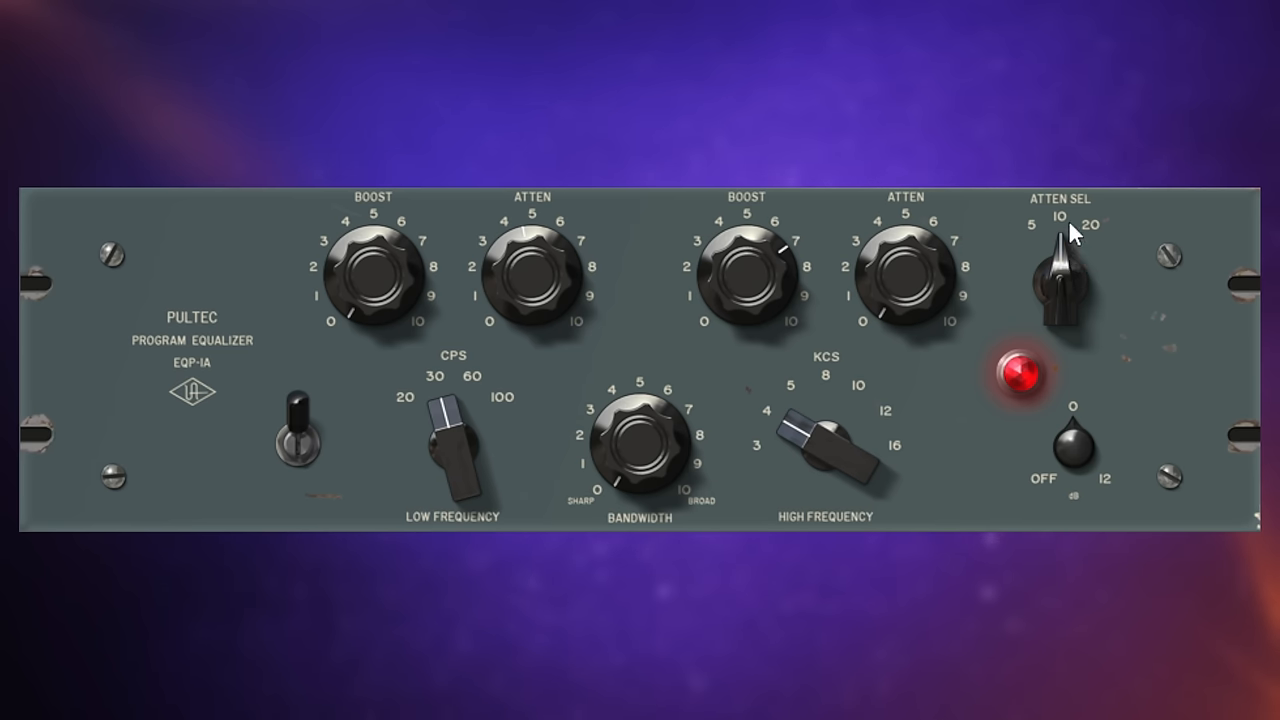
mouse_move(1030, 238)
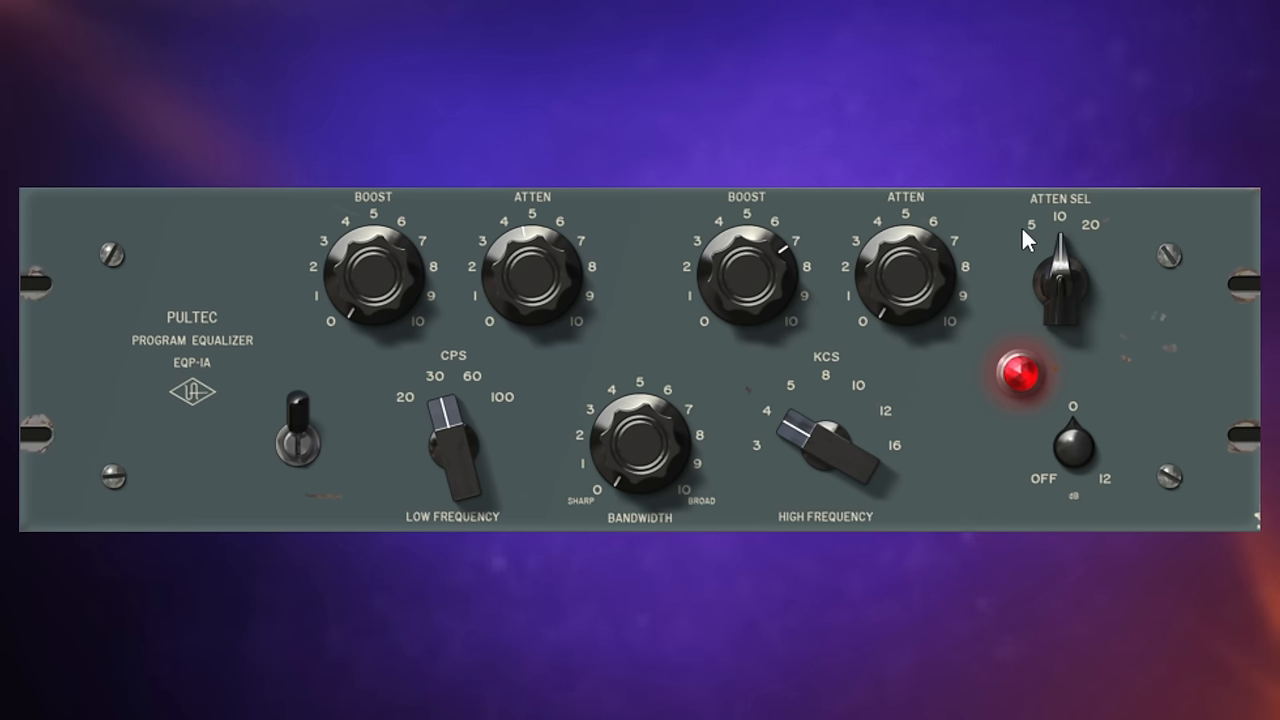
mouse_move(908, 290)
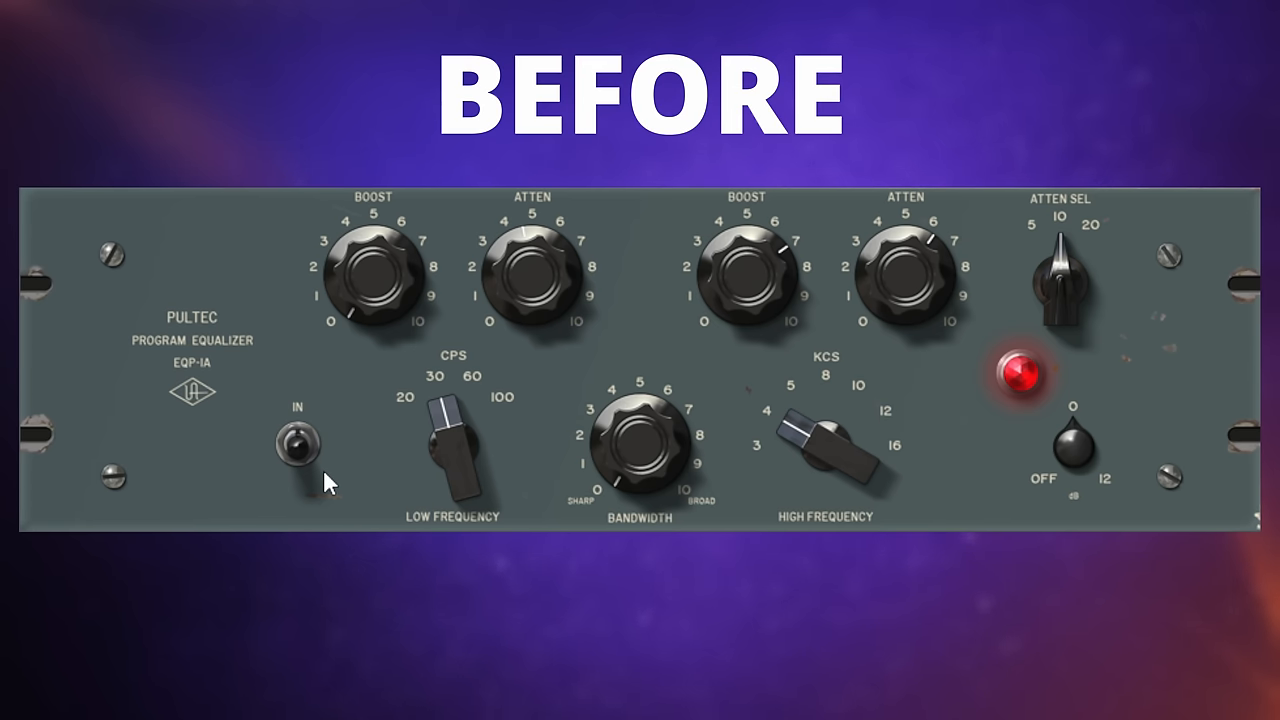
click(295, 440)
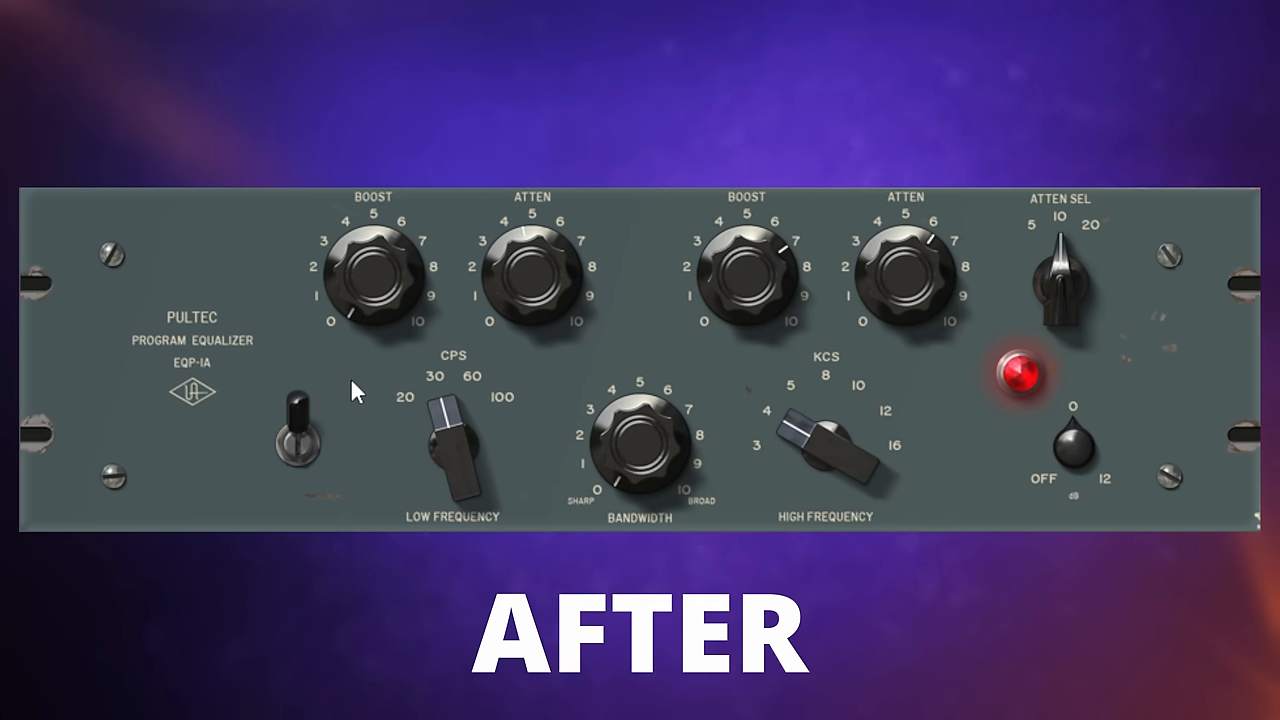
mouse_move(333, 418)
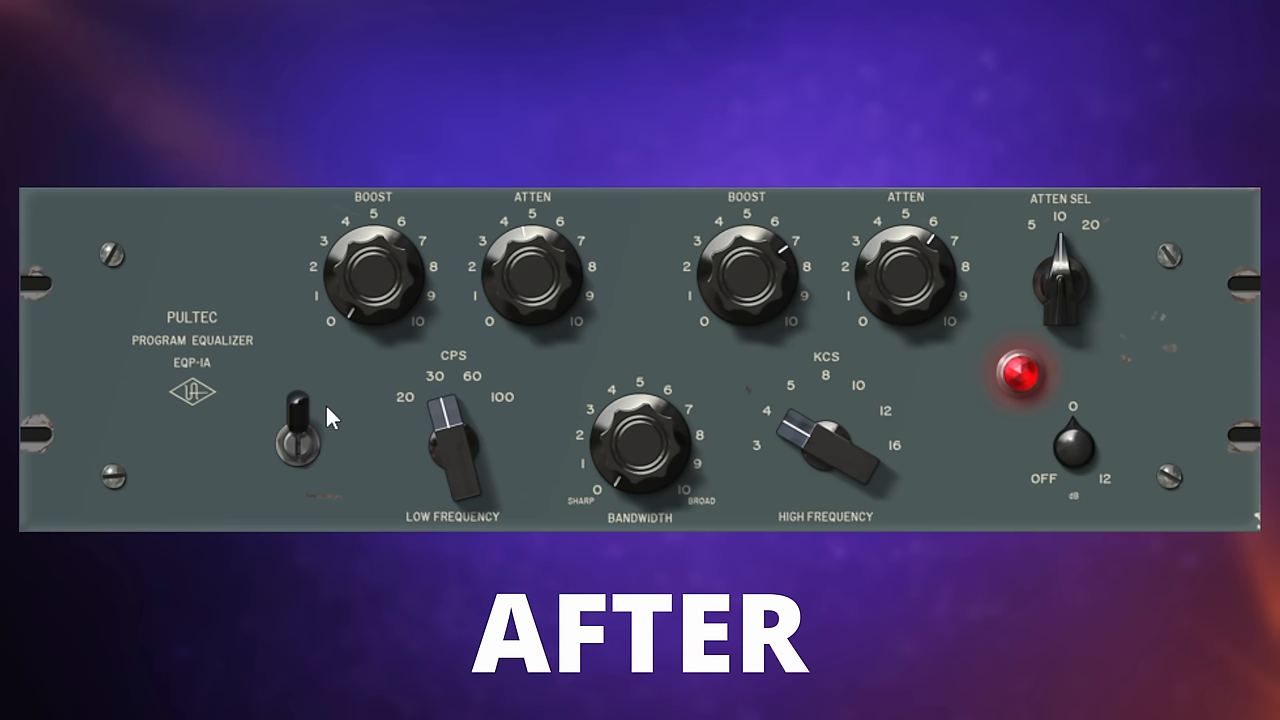
click(297, 430)
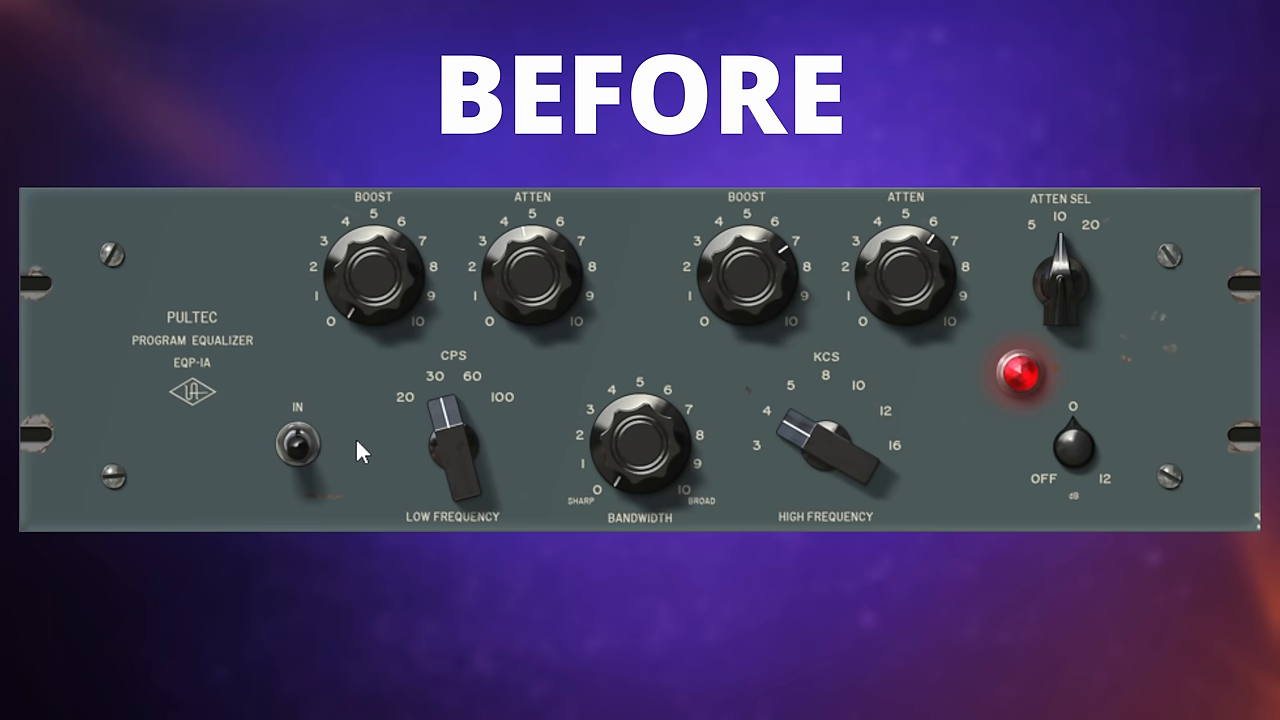
click(296, 440)
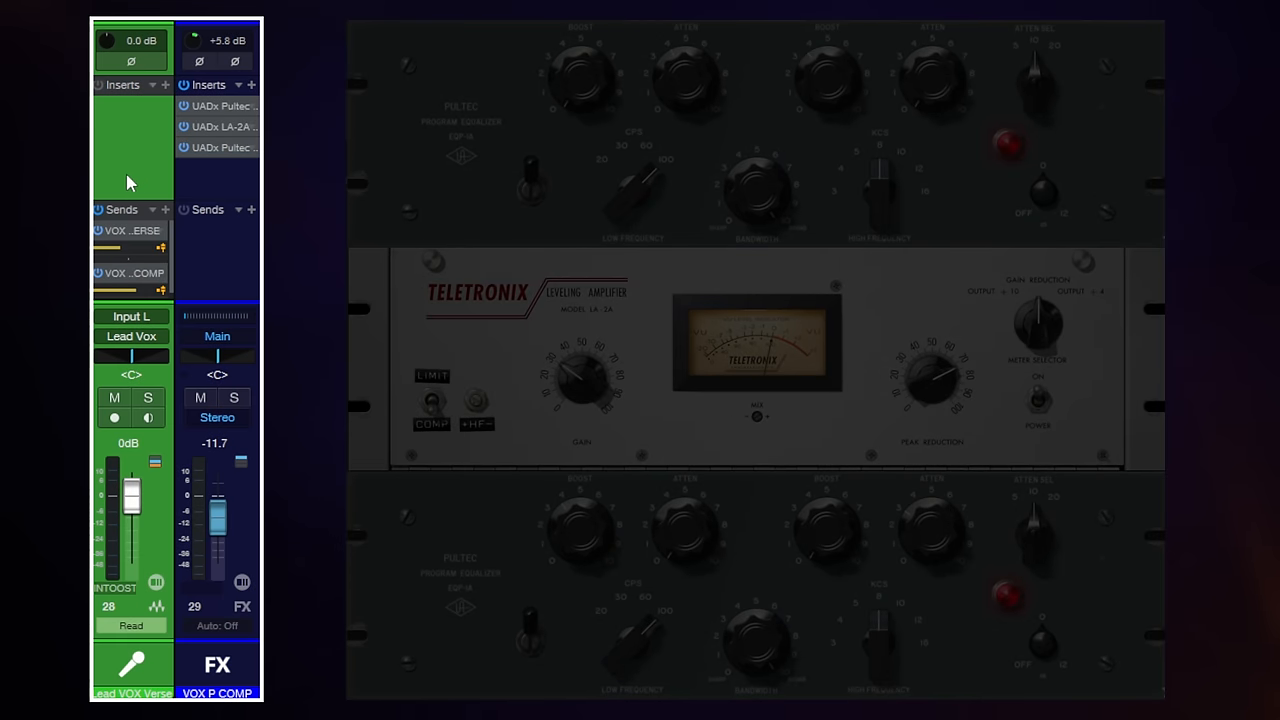
mouse_move(130, 285)
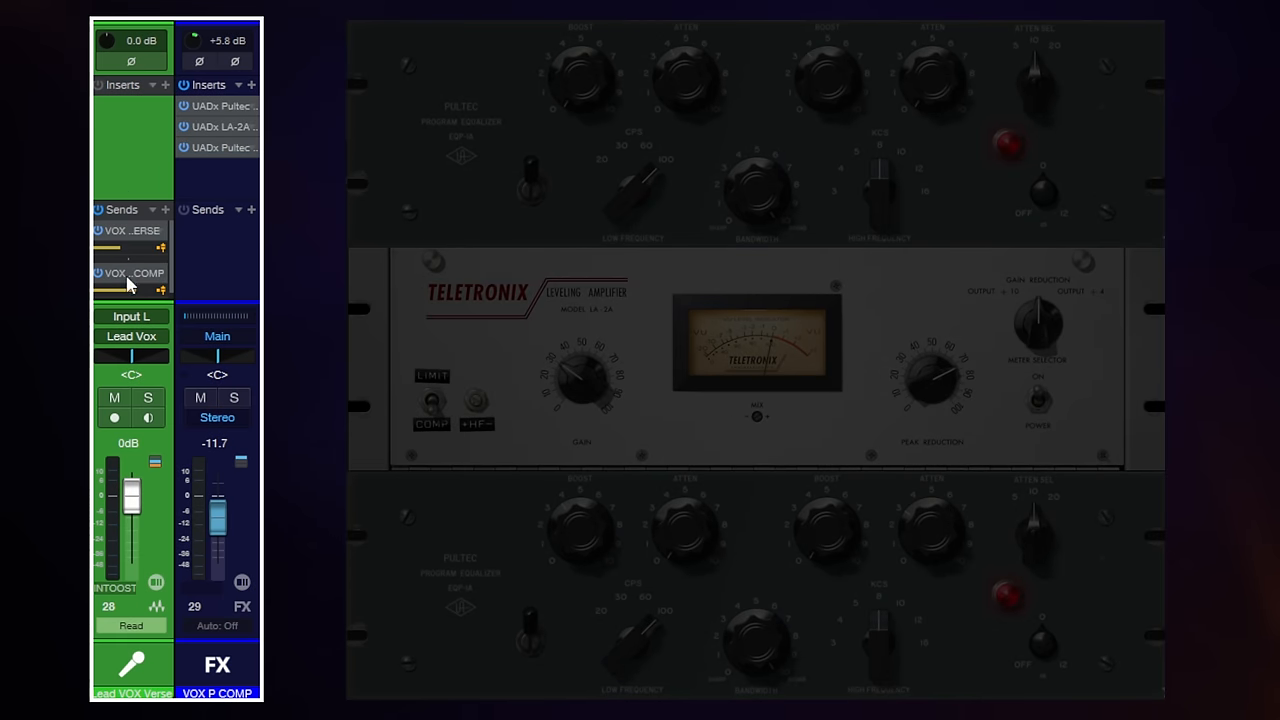
mouse_move(222, 281)
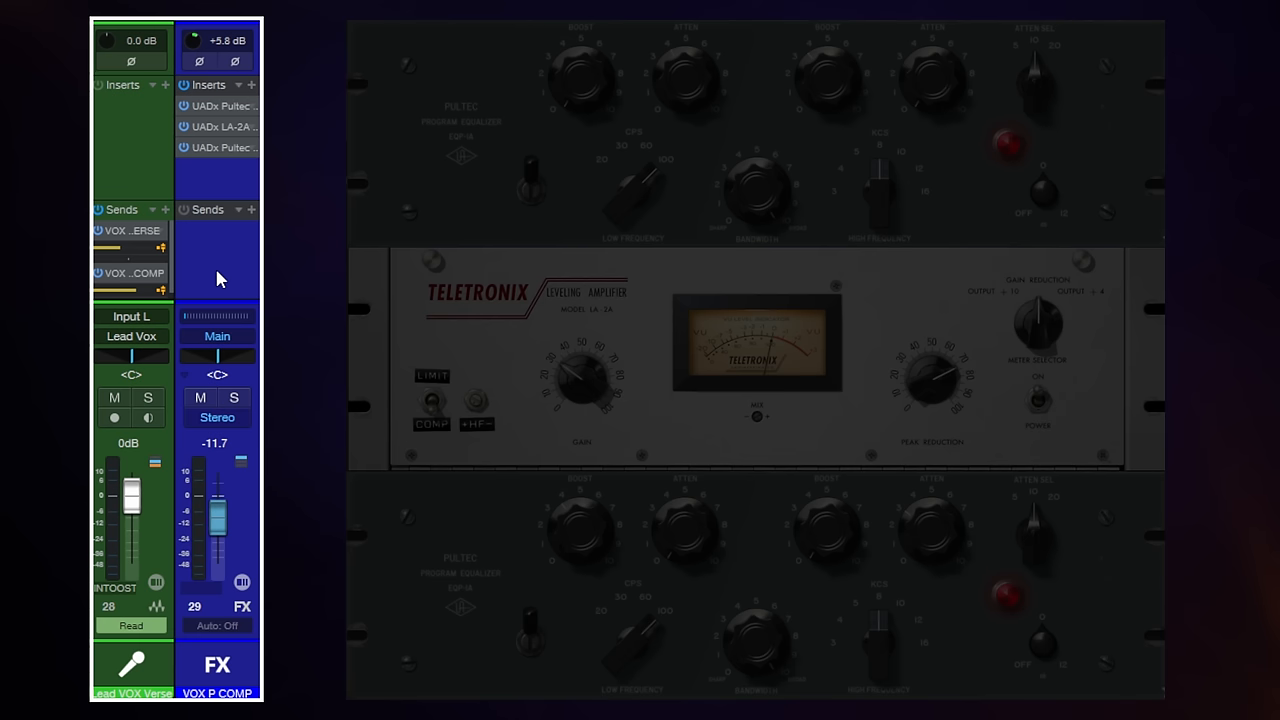
mouse_move(157, 180)
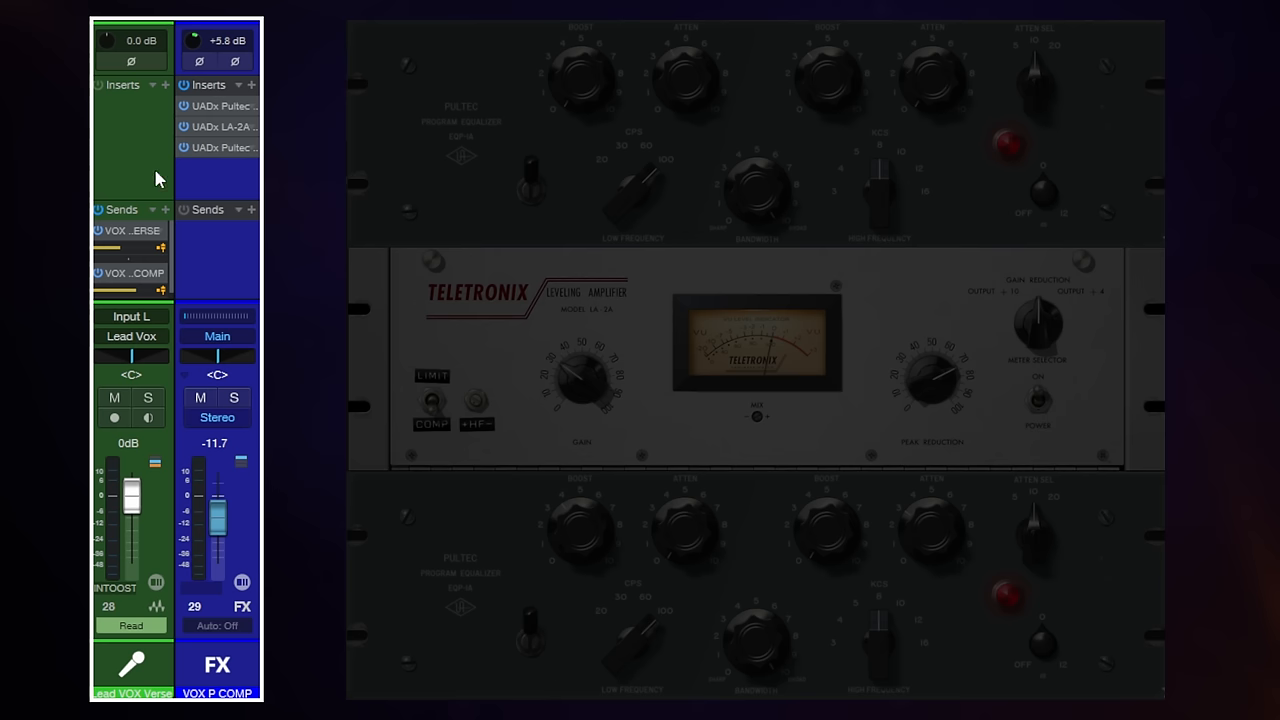
mouse_move(213, 131)
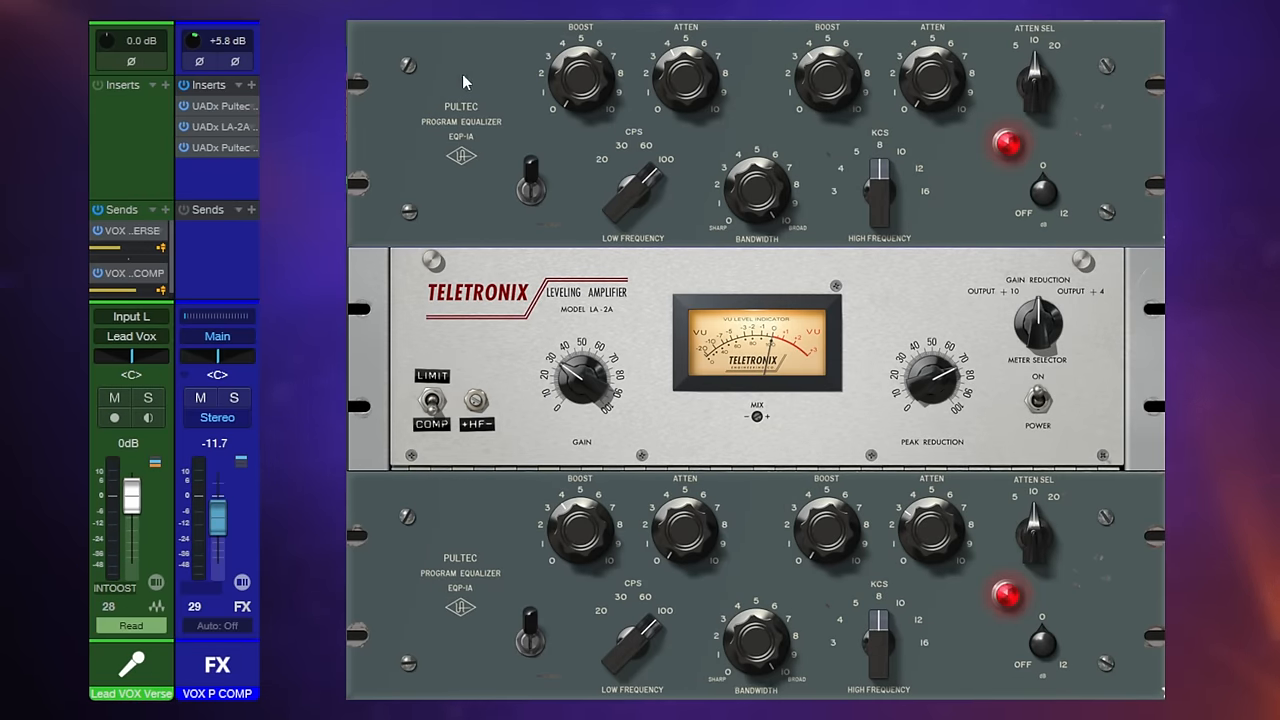
mouse_move(473, 70)
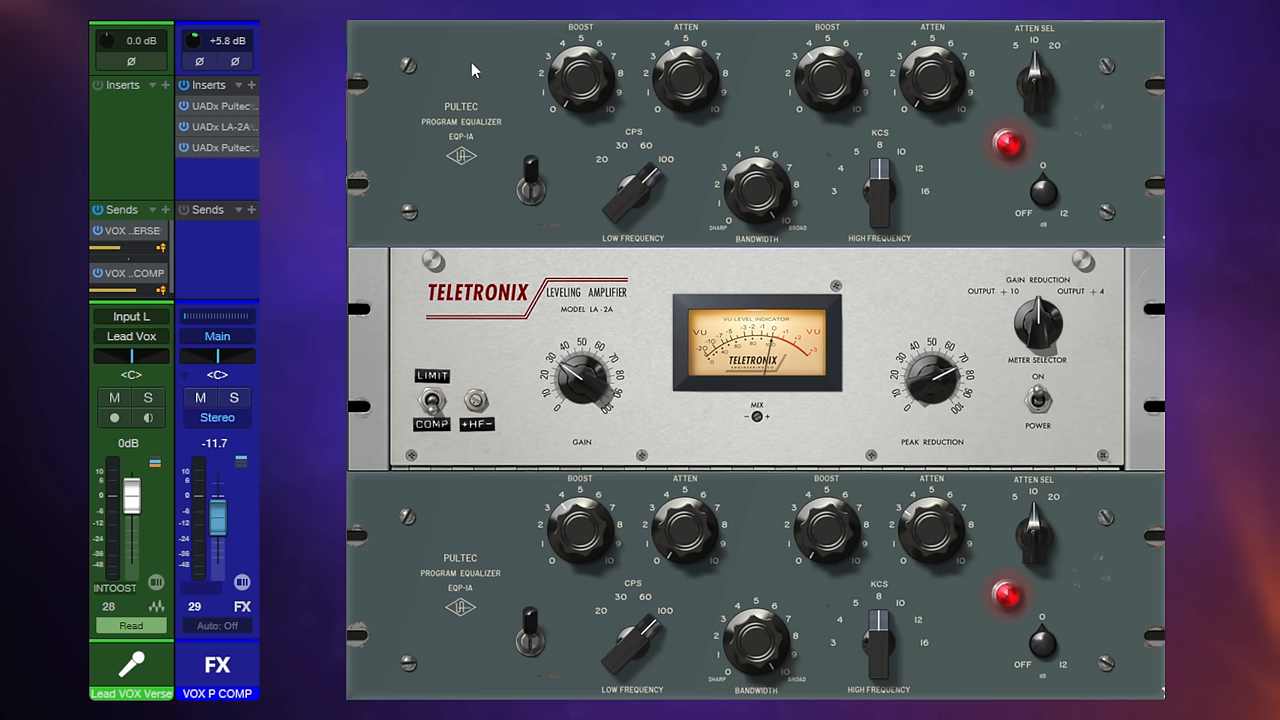
mouse_move(666, 77)
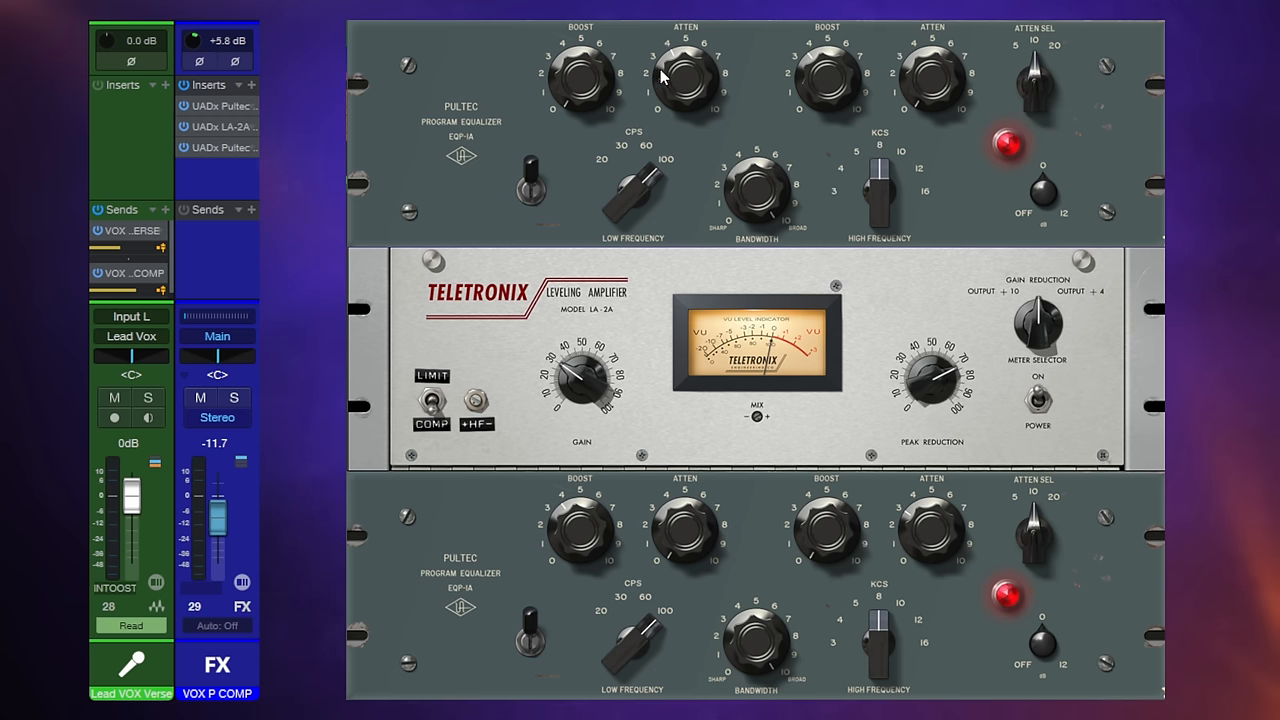
mouse_move(683, 86)
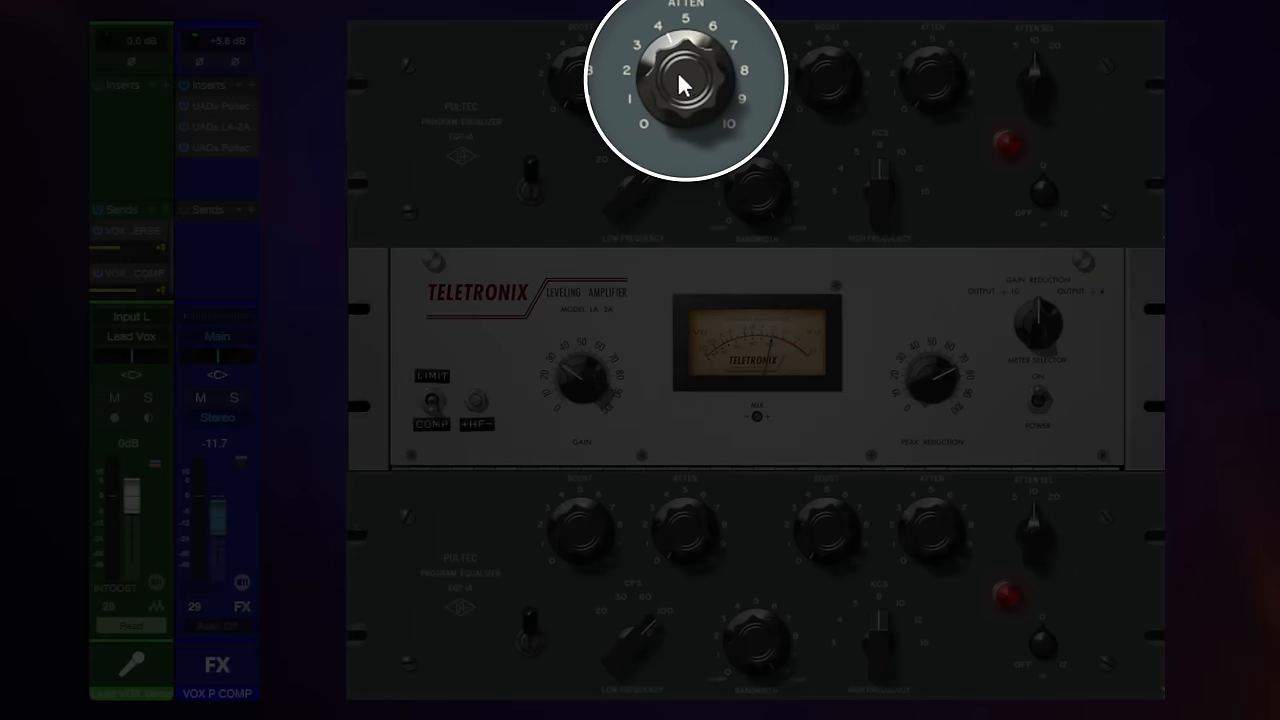
mouse_move(700, 135)
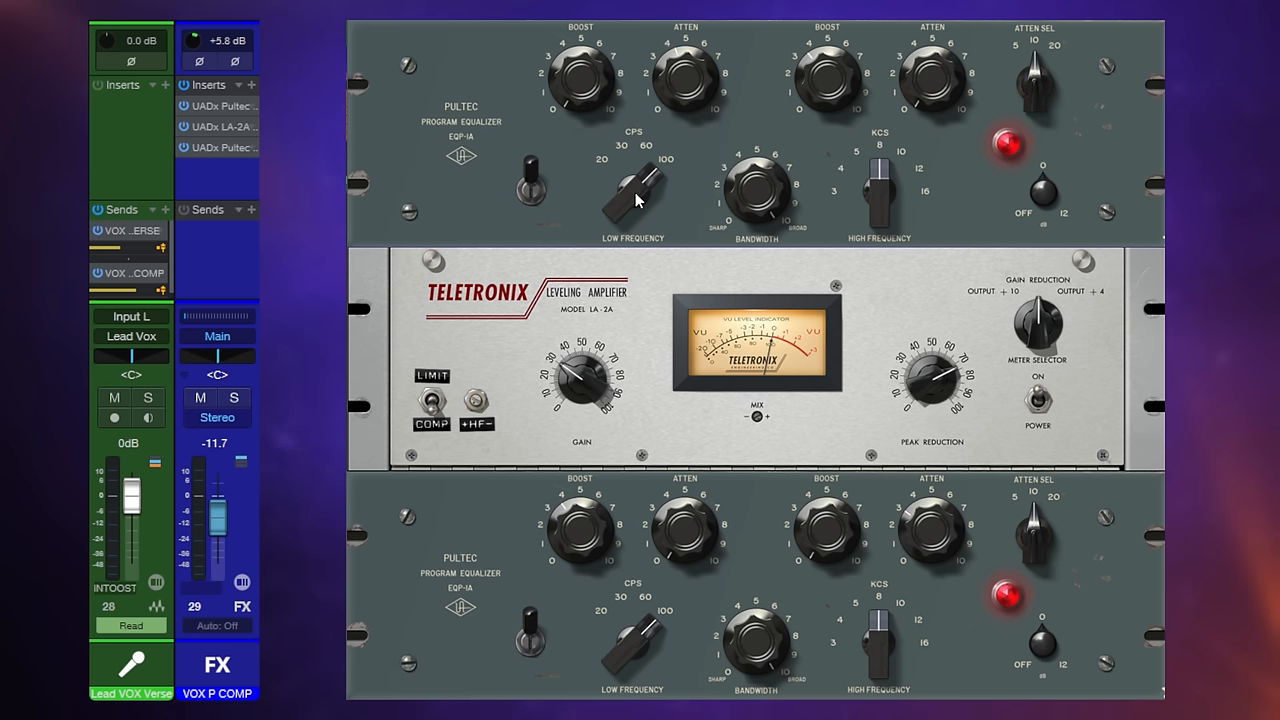
mouse_move(757, 138)
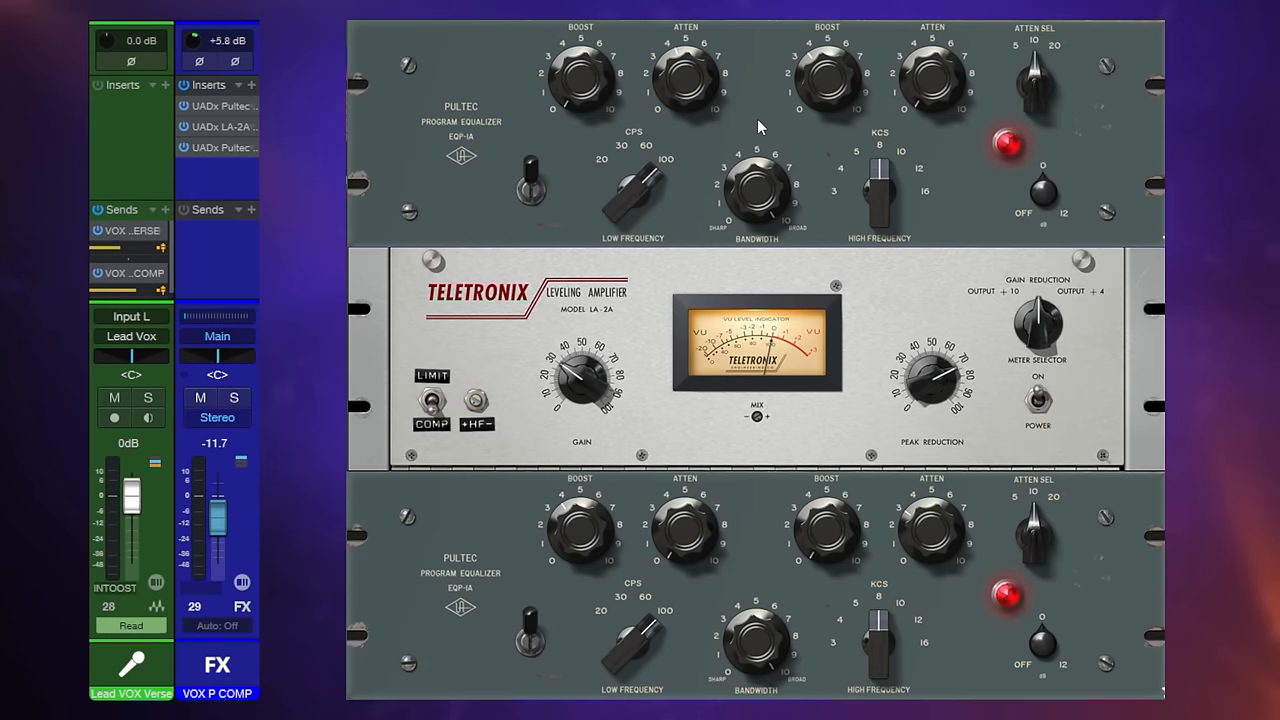
mouse_move(707, 298)
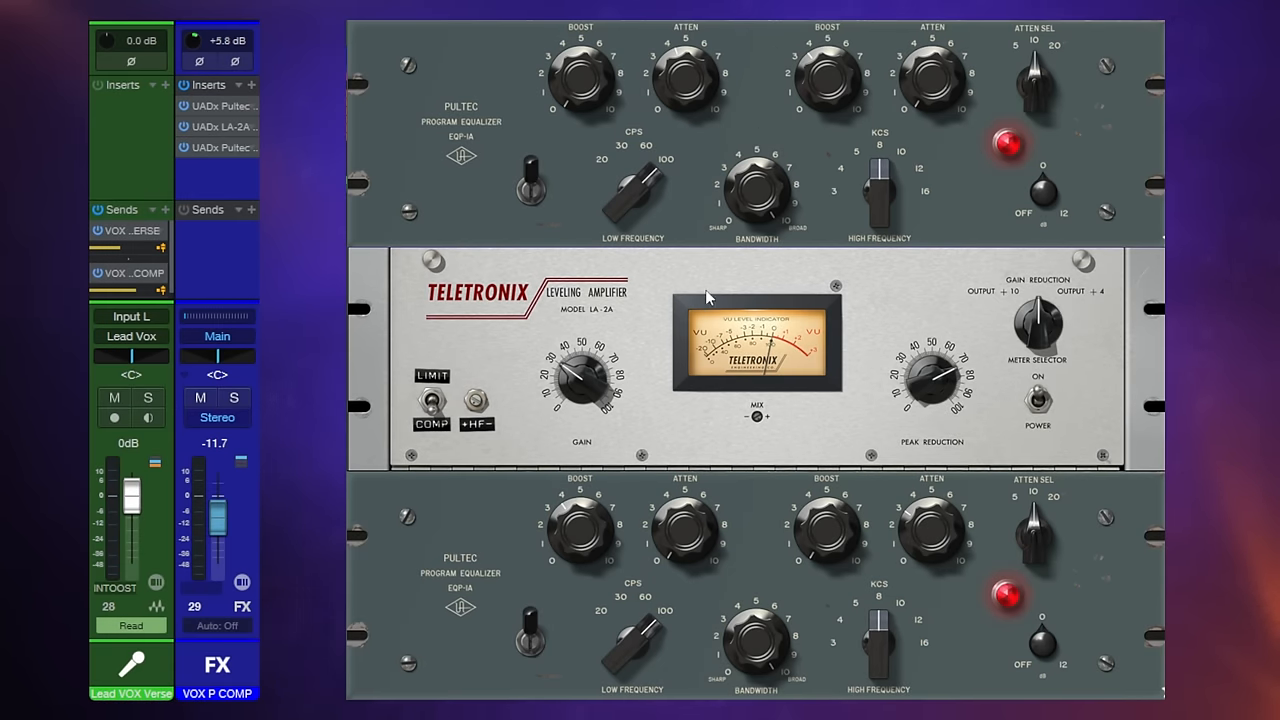
mouse_move(724, 277)
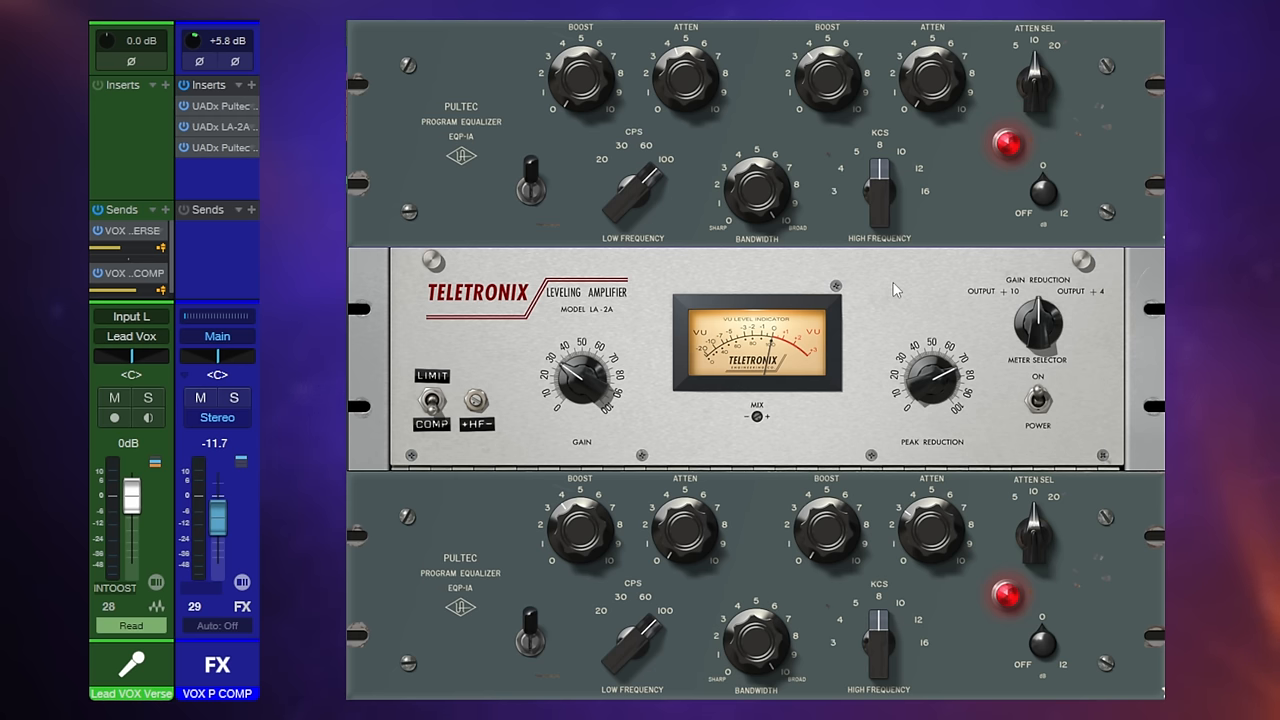
mouse_move(584, 454)
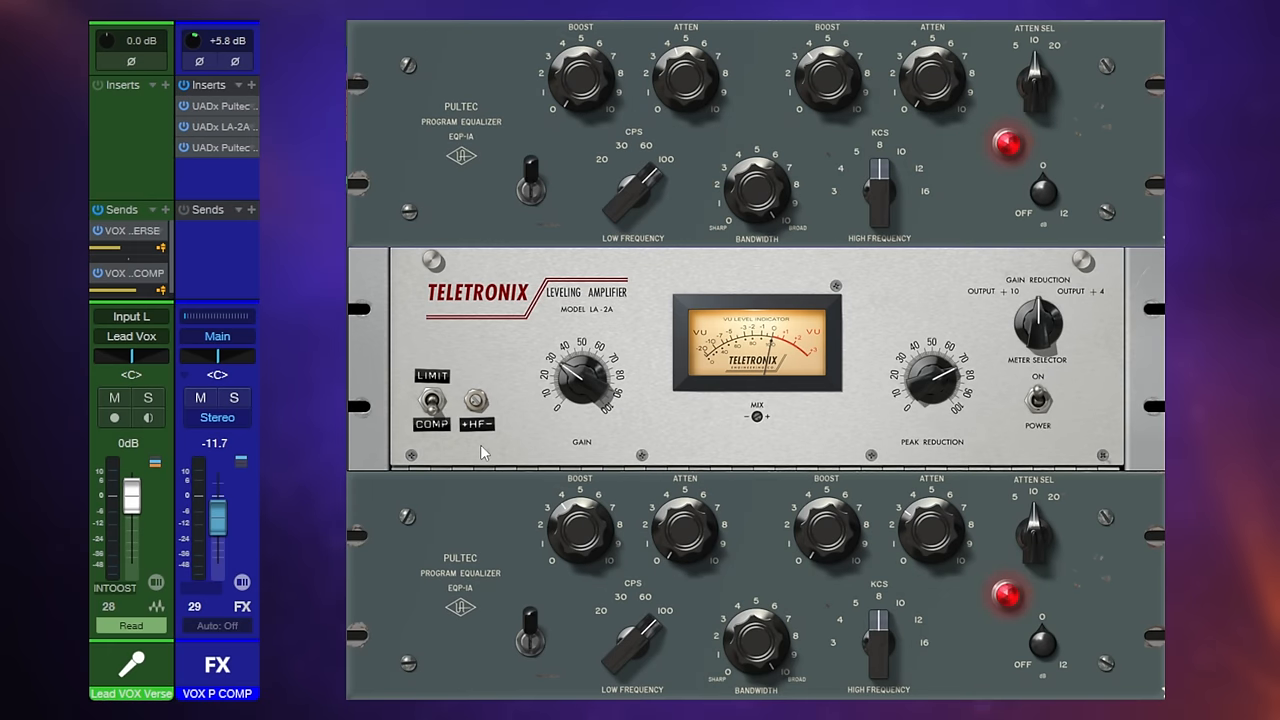
mouse_move(903, 467)
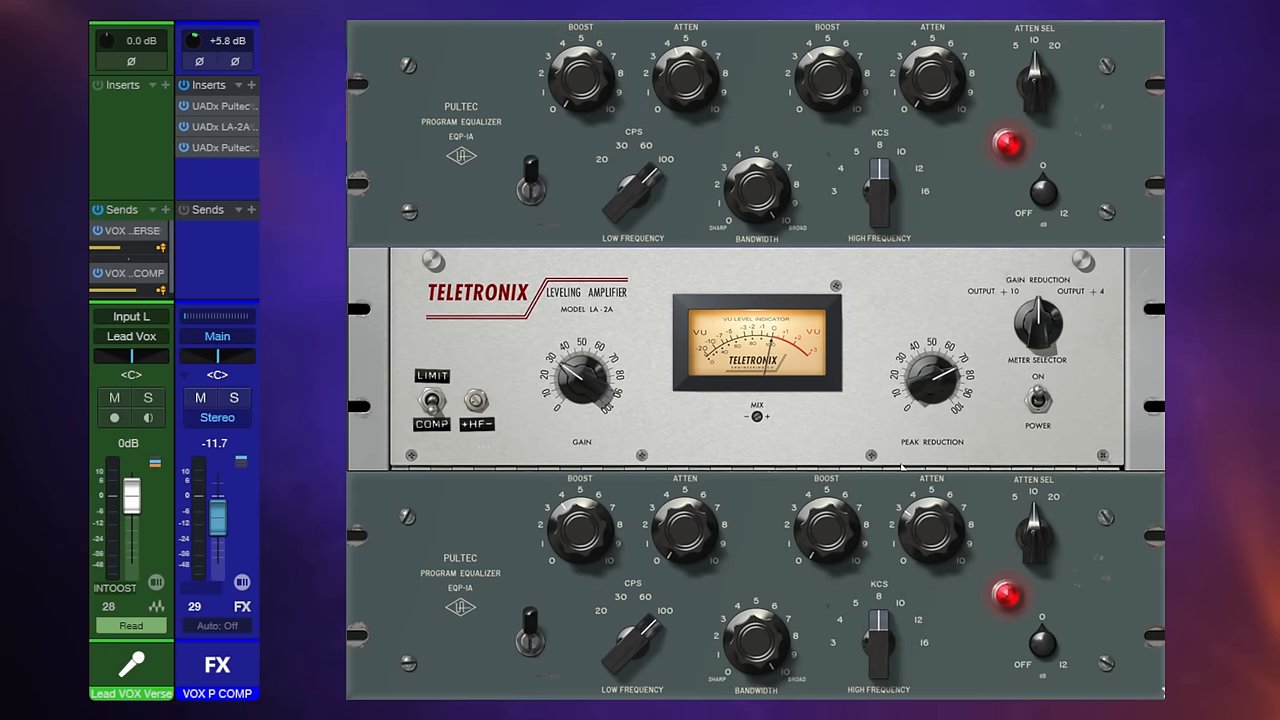
mouse_move(695, 439)
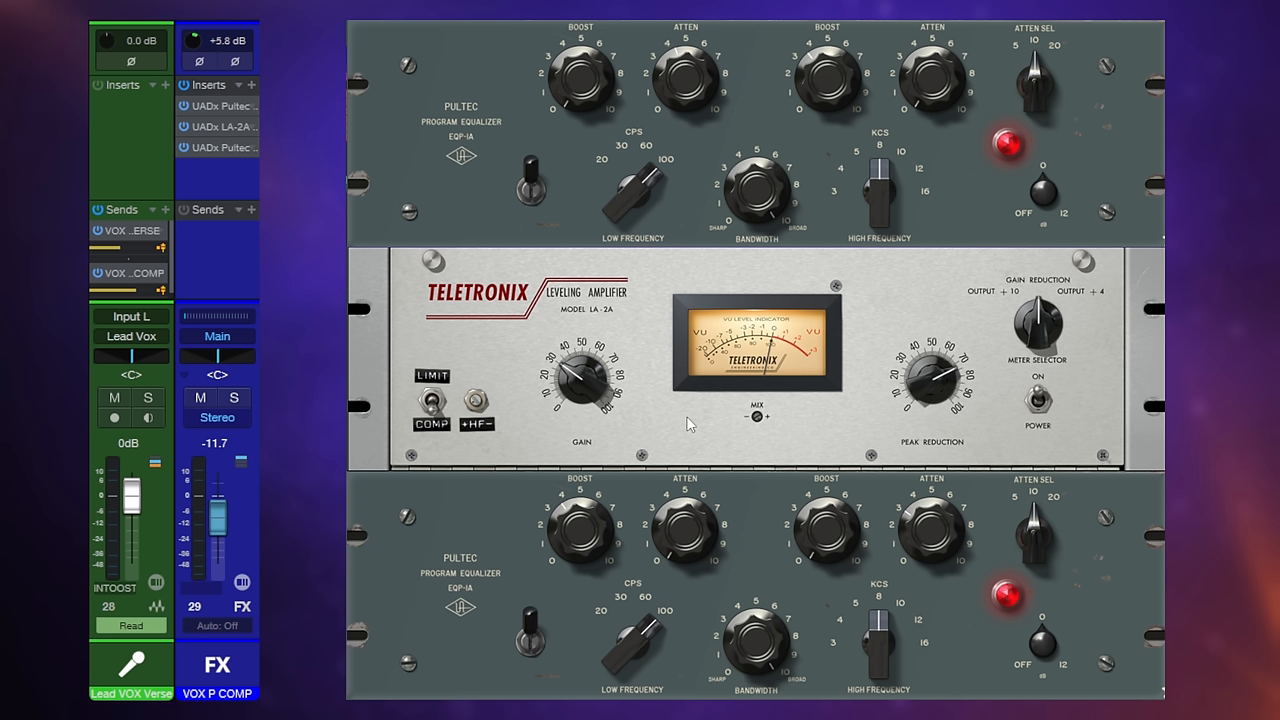
mouse_move(827, 436)
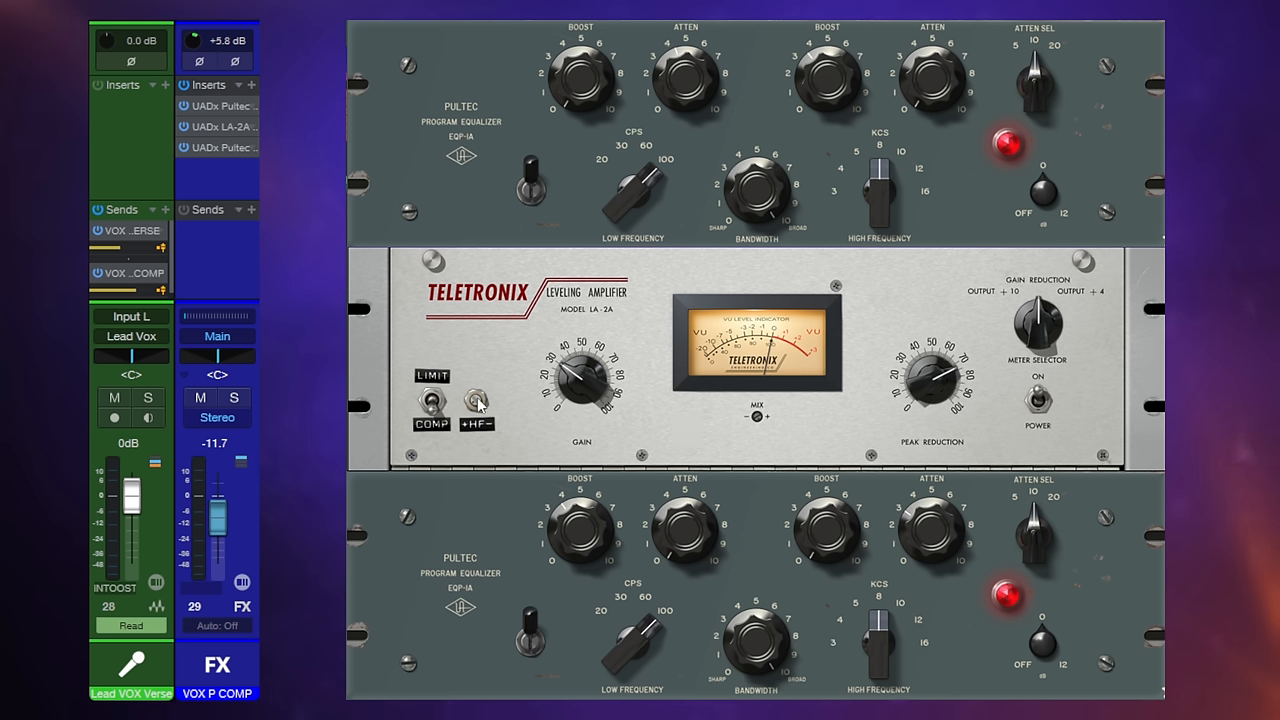
mouse_move(710, 436)
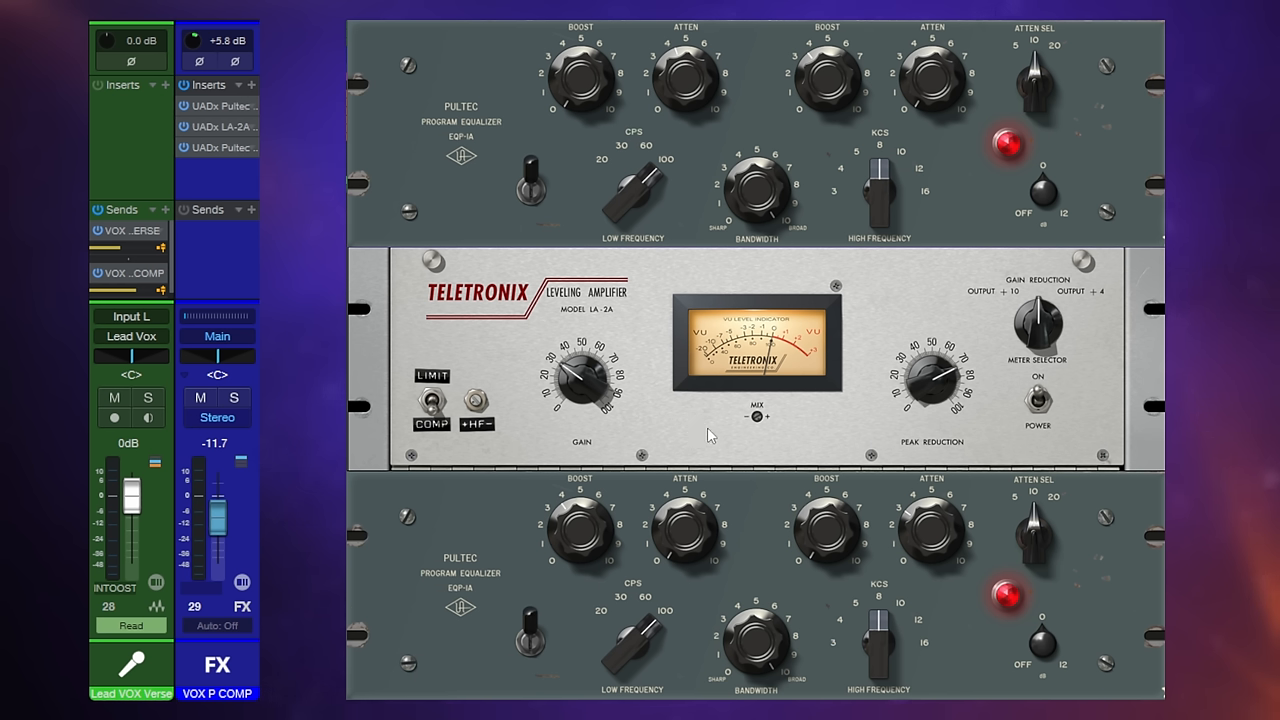
mouse_move(690, 440)
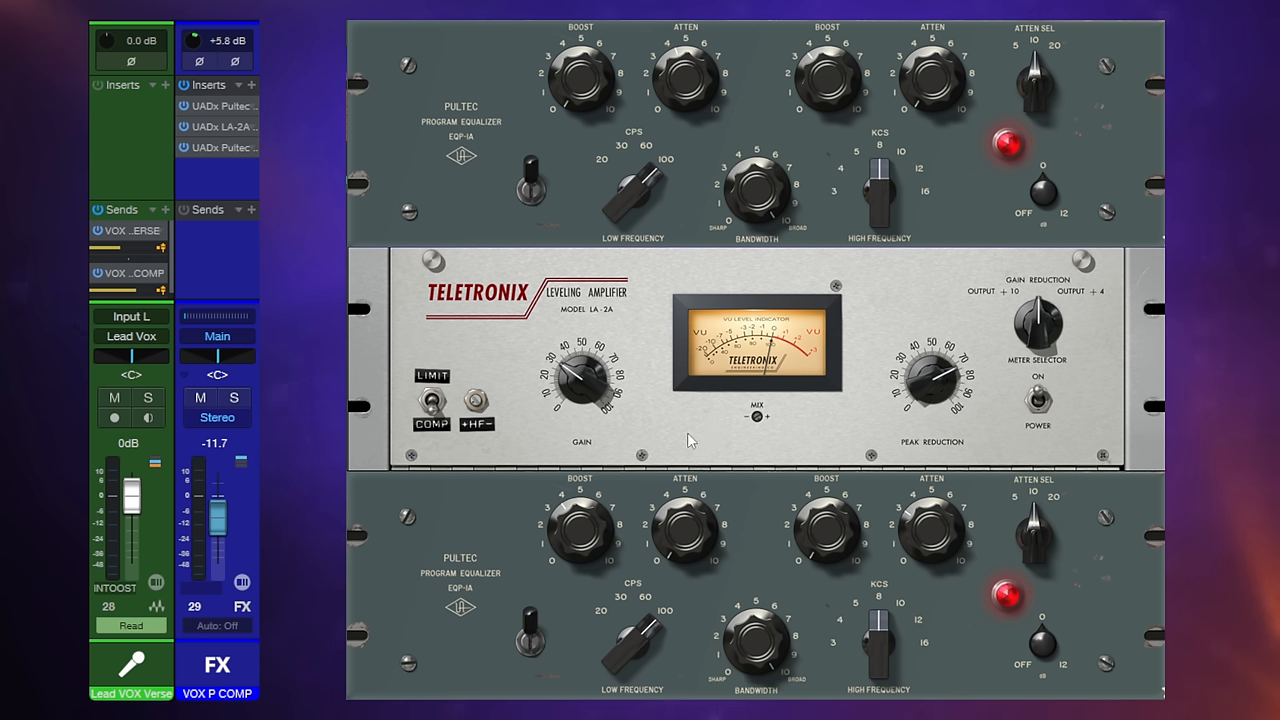
mouse_move(700, 437)
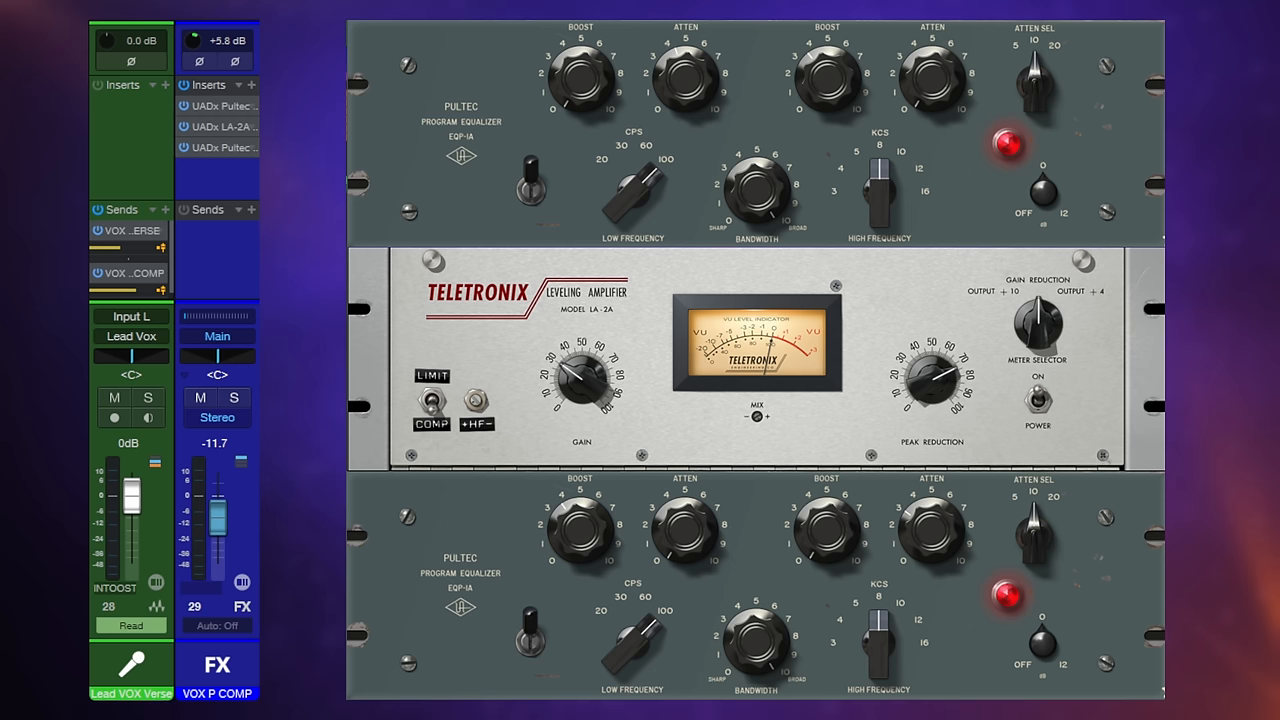
mouse_move(752, 497)
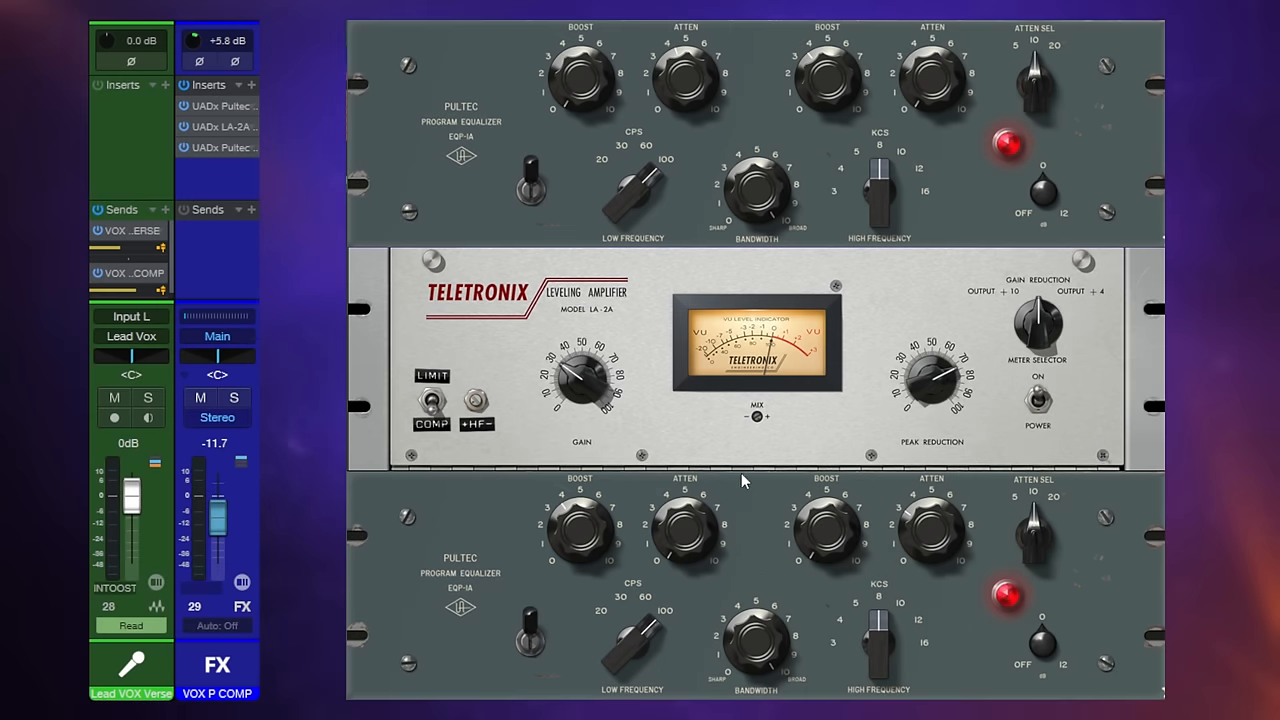
mouse_move(751, 489)
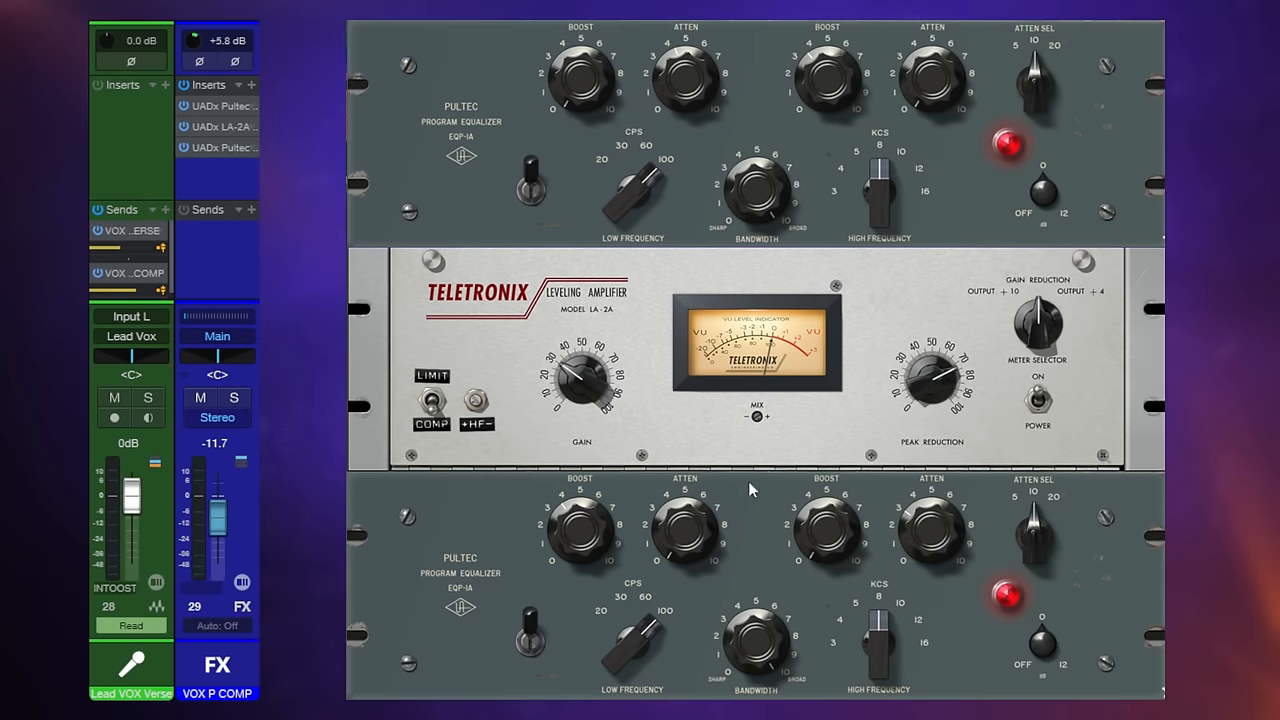
mouse_move(1024, 500)
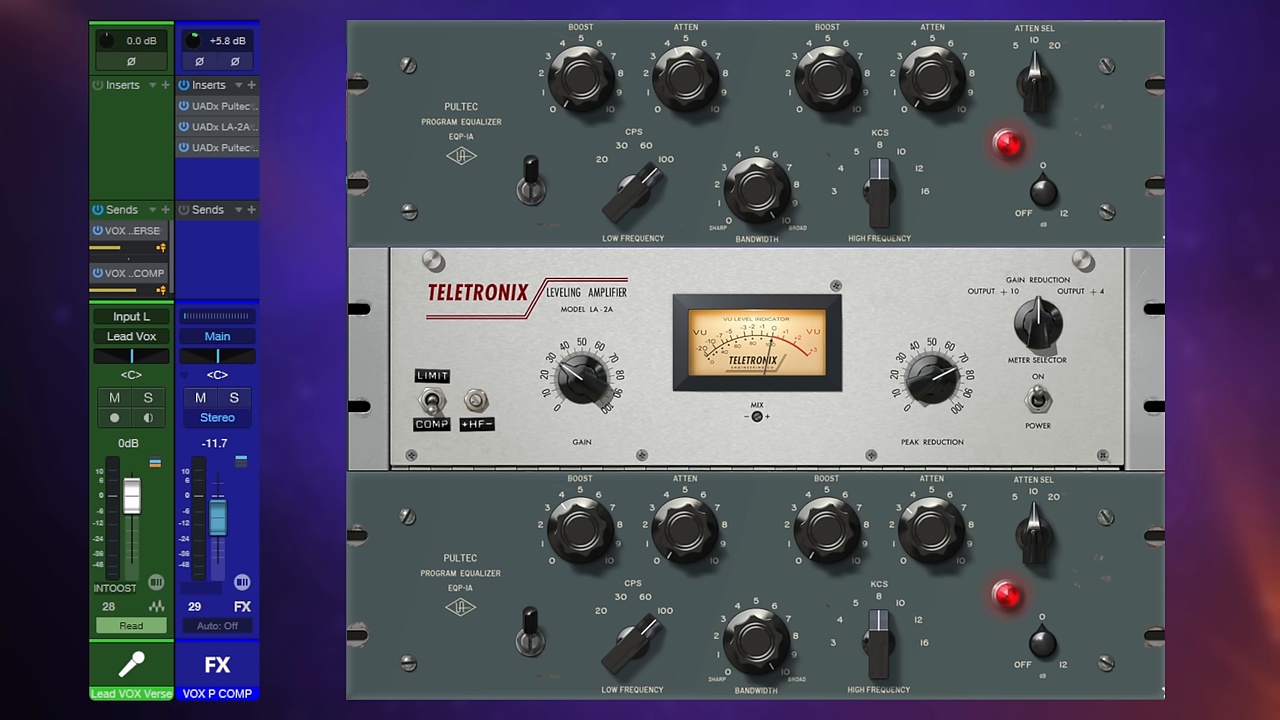
mouse_move(997, 513)
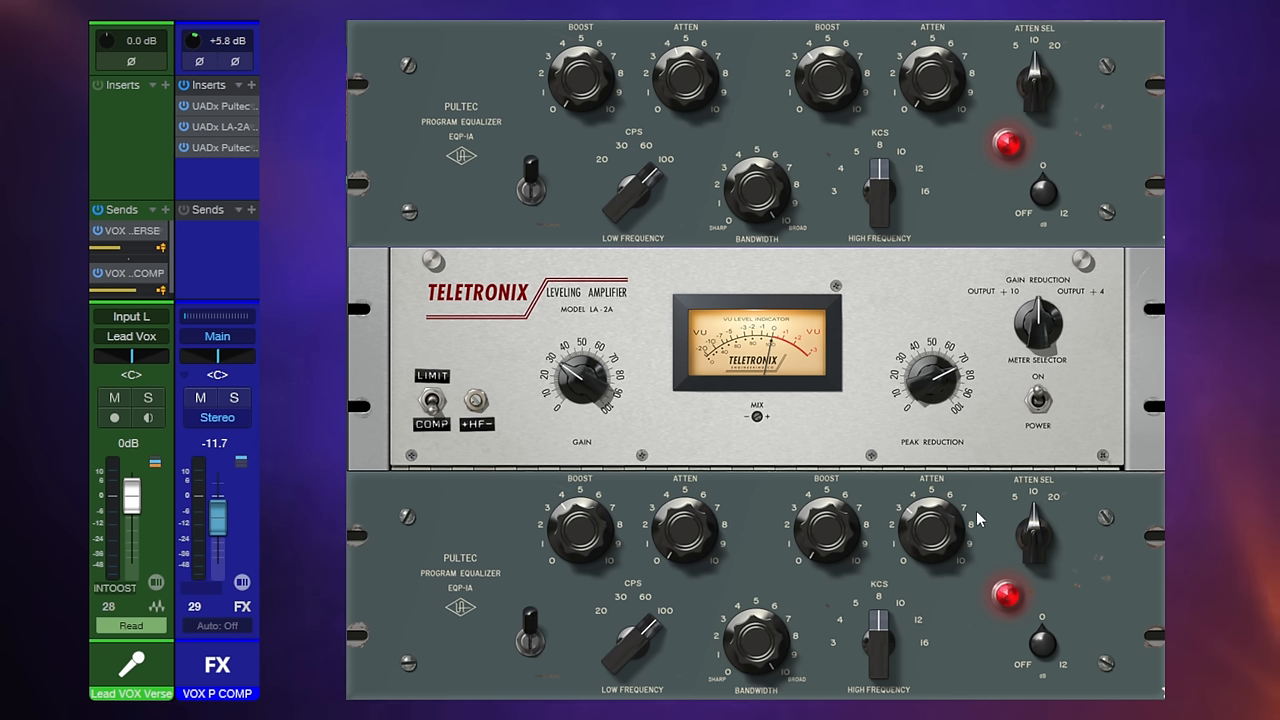
mouse_move(997, 515)
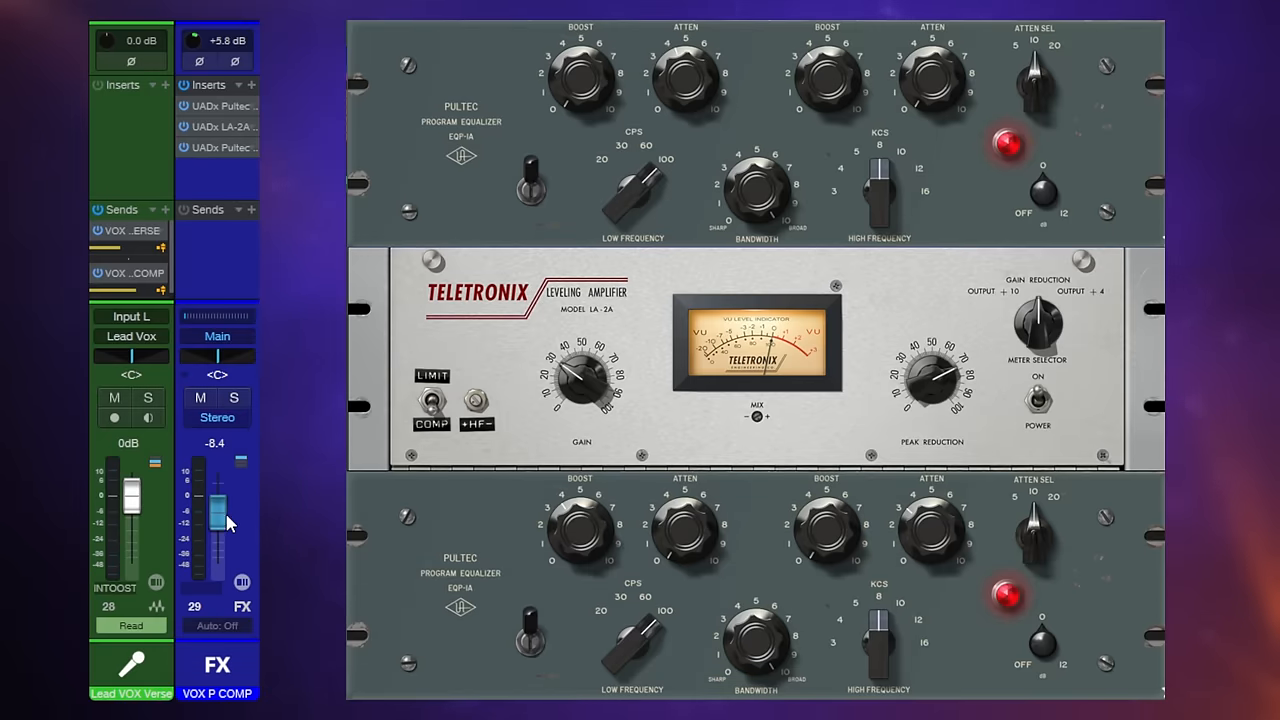
Step: Pull the VOX P COMP fader to silence, then bring it back up to -10.7 dB
drag(217, 515, 217, 560)
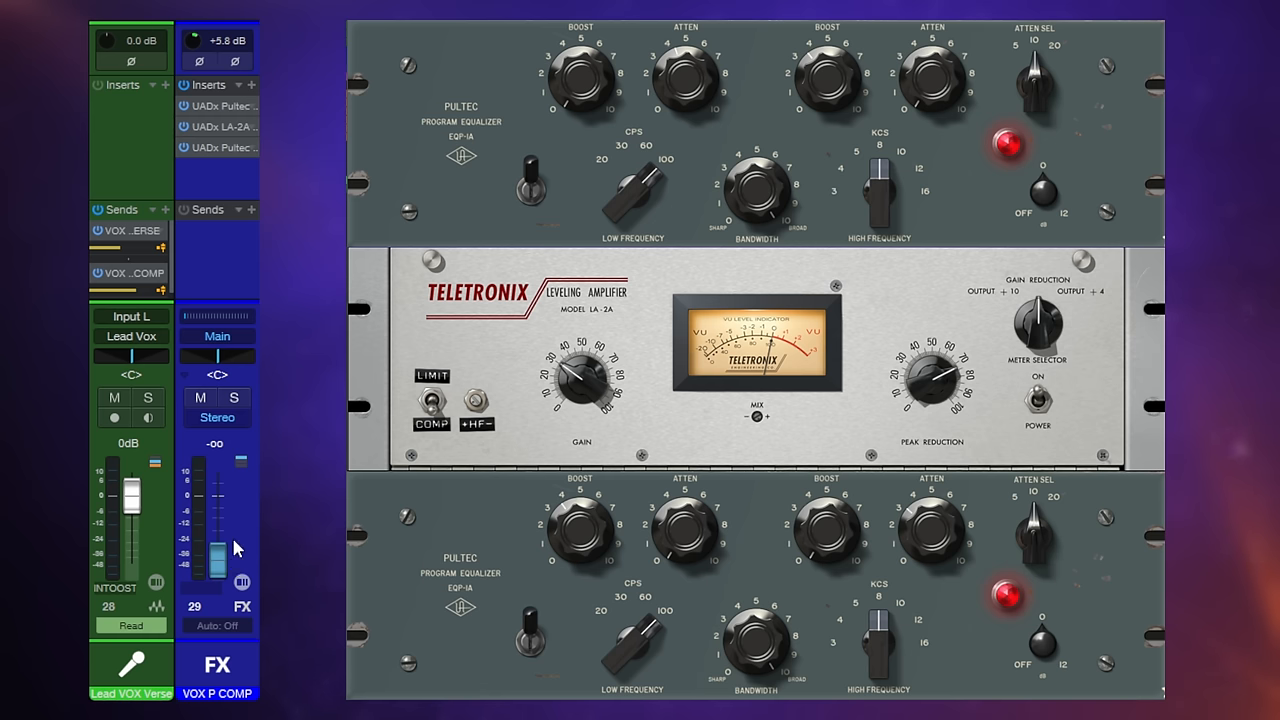
mouse_move(221, 570)
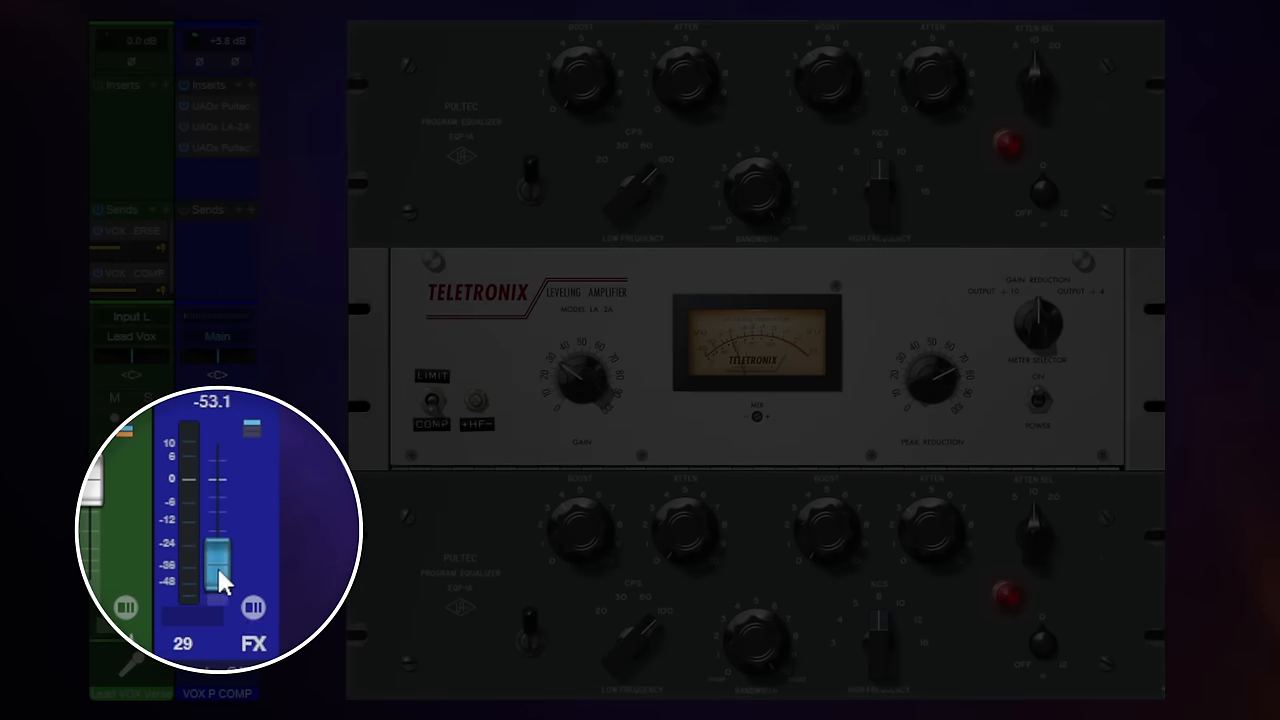
drag(217, 555, 217, 505)
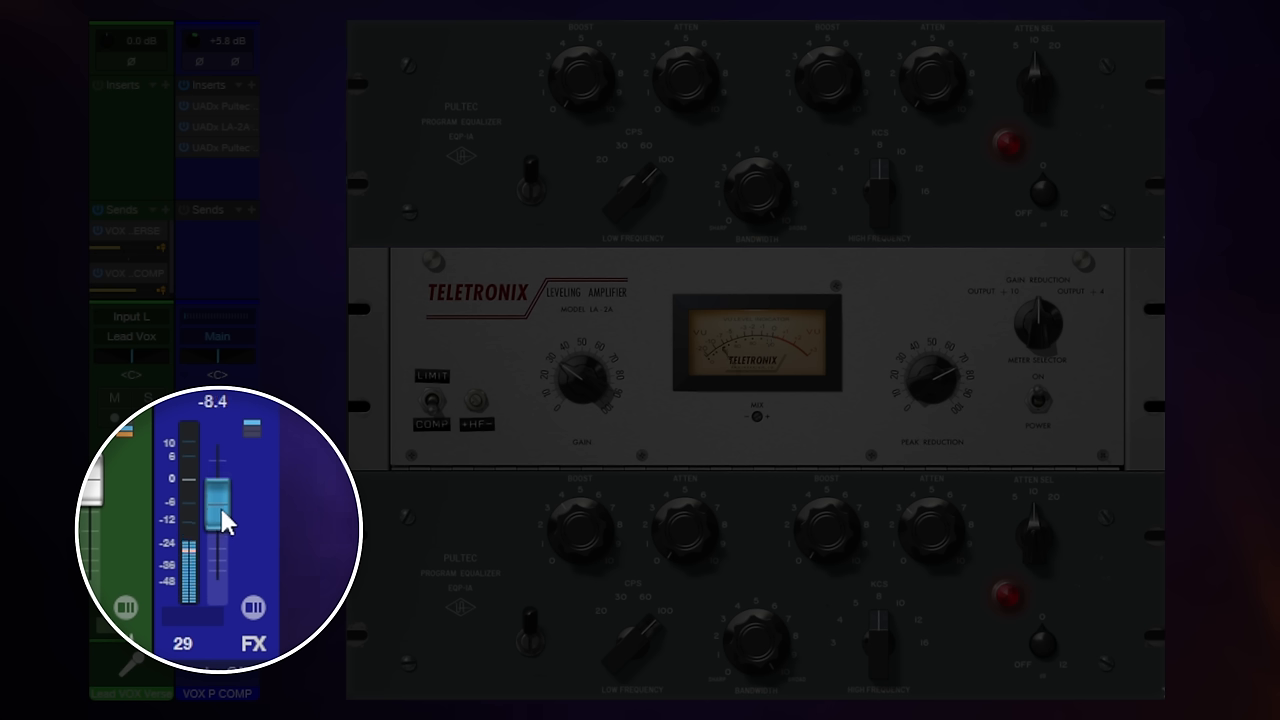
drag(218, 505, 222, 525)
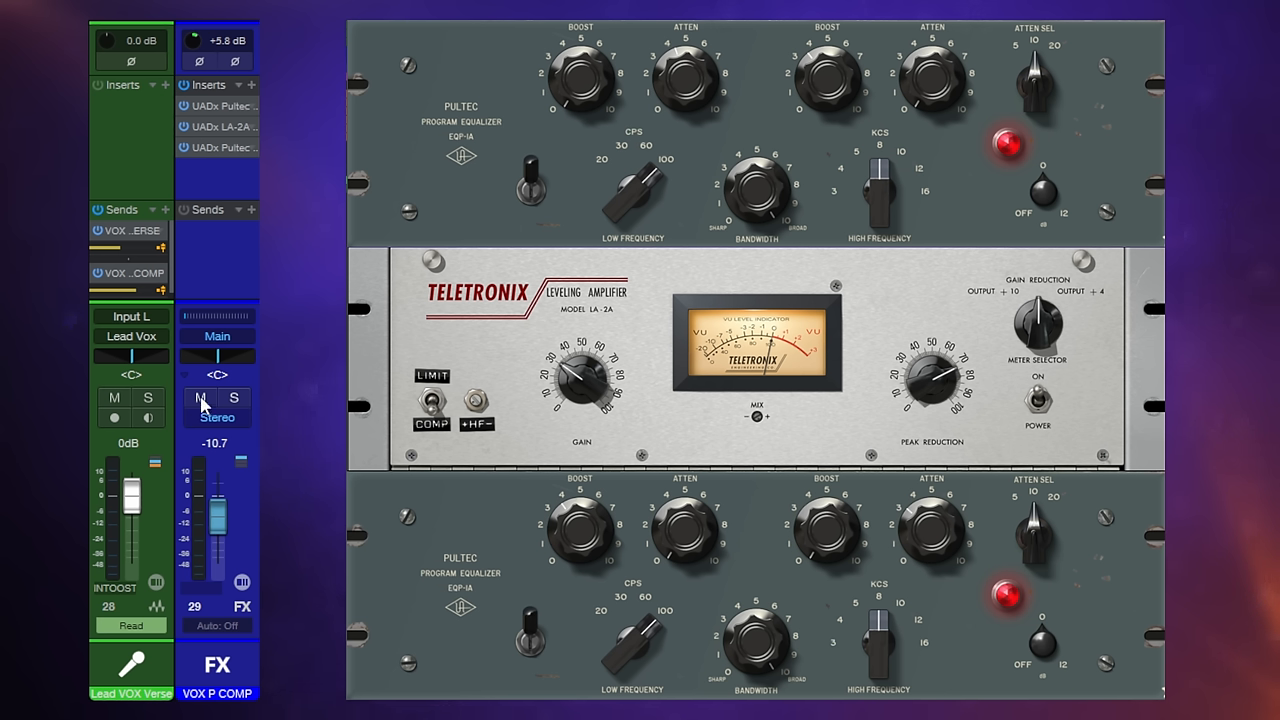
click(200, 397)
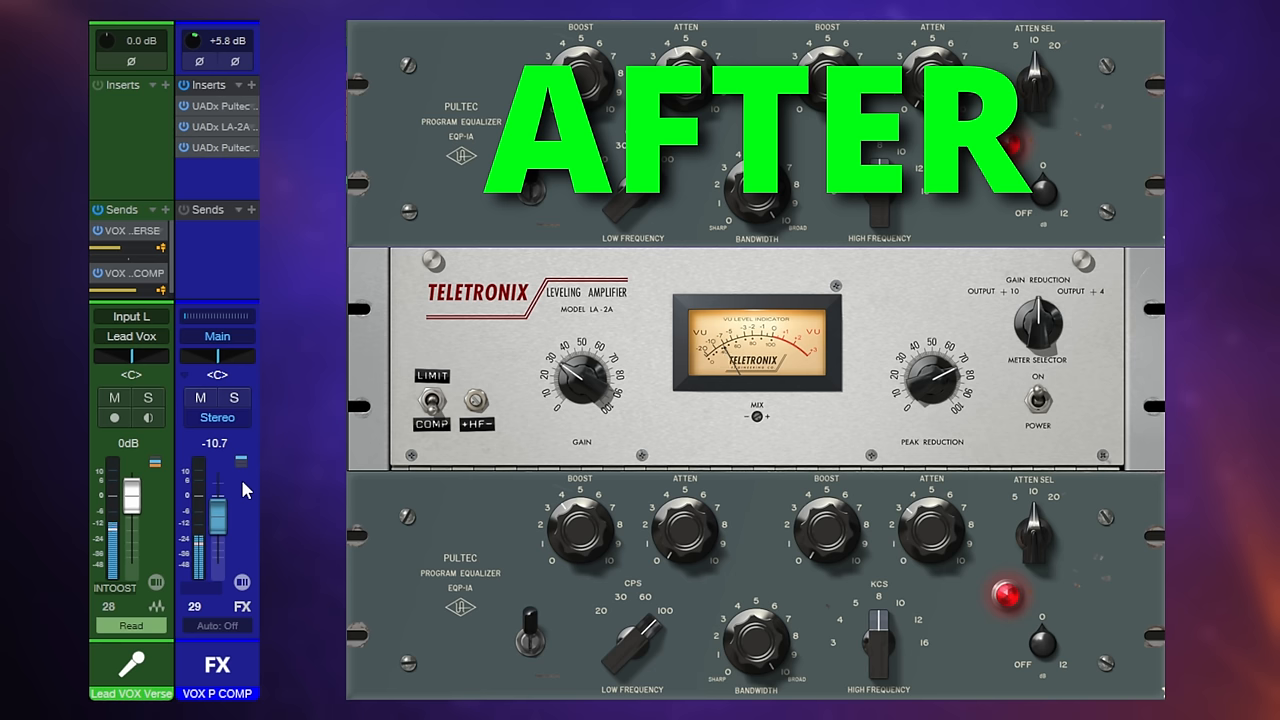
mouse_move(203, 403)
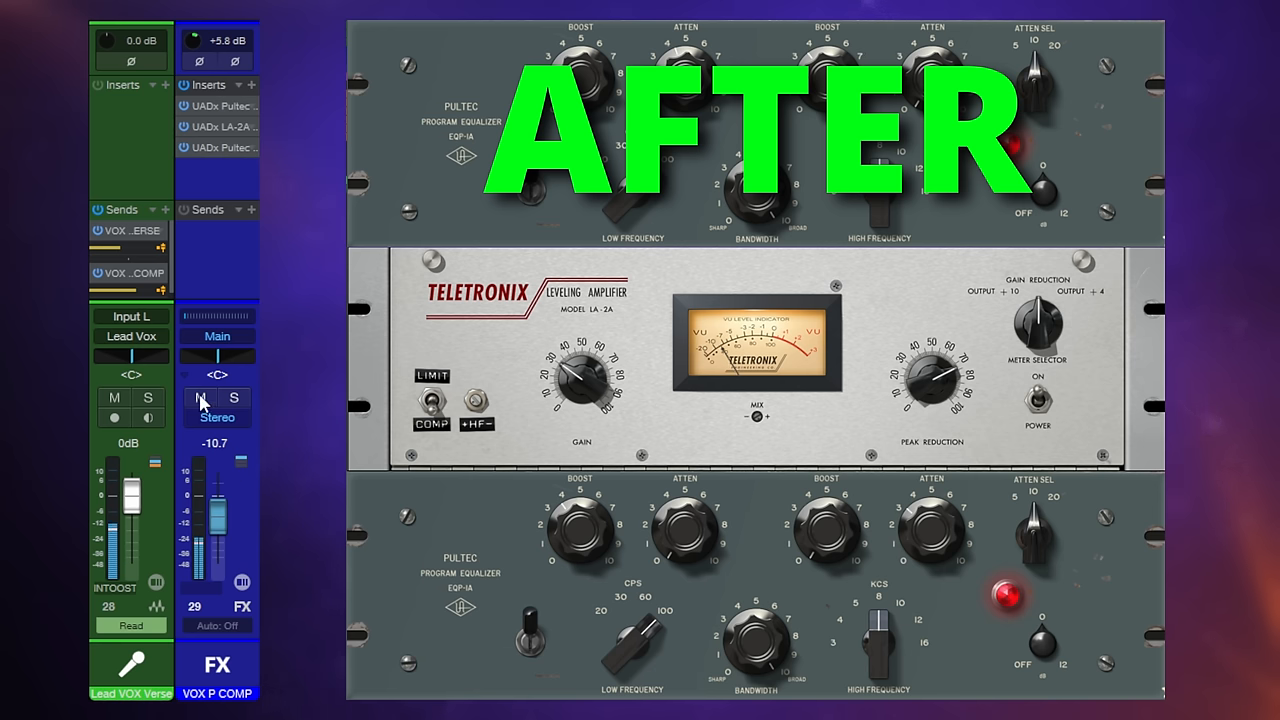
click(200, 397)
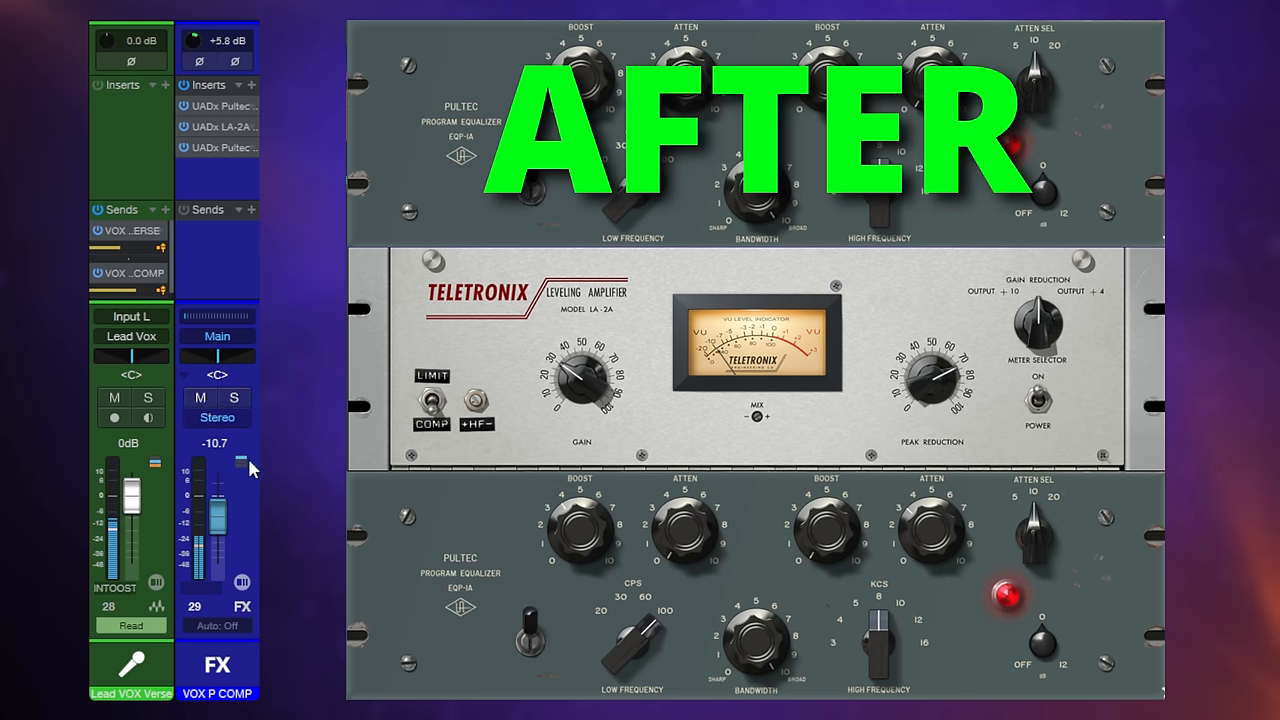
mouse_move(248, 500)
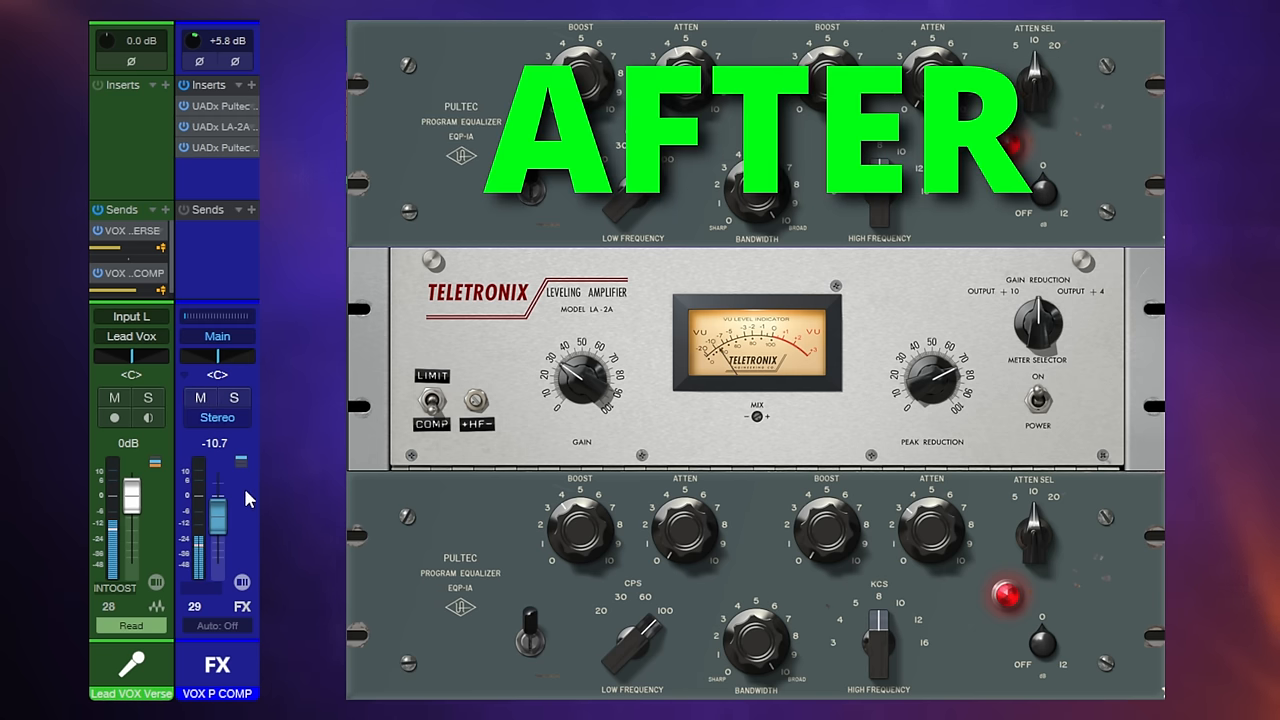